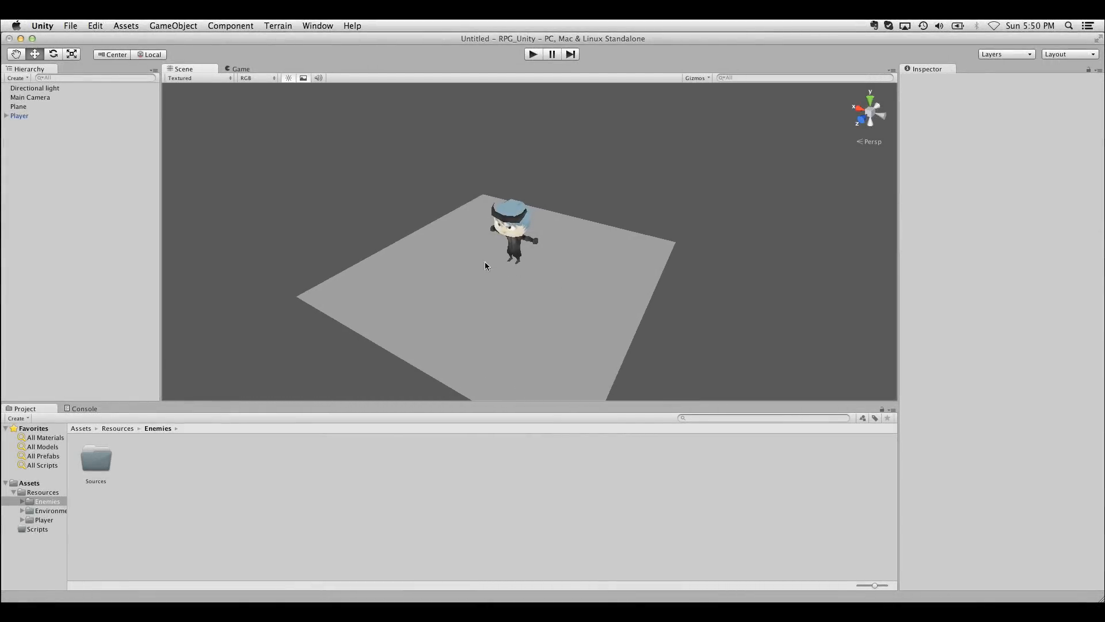
Select and delete the Plane object, leaving the light, camera and player.
left_click(18, 106)
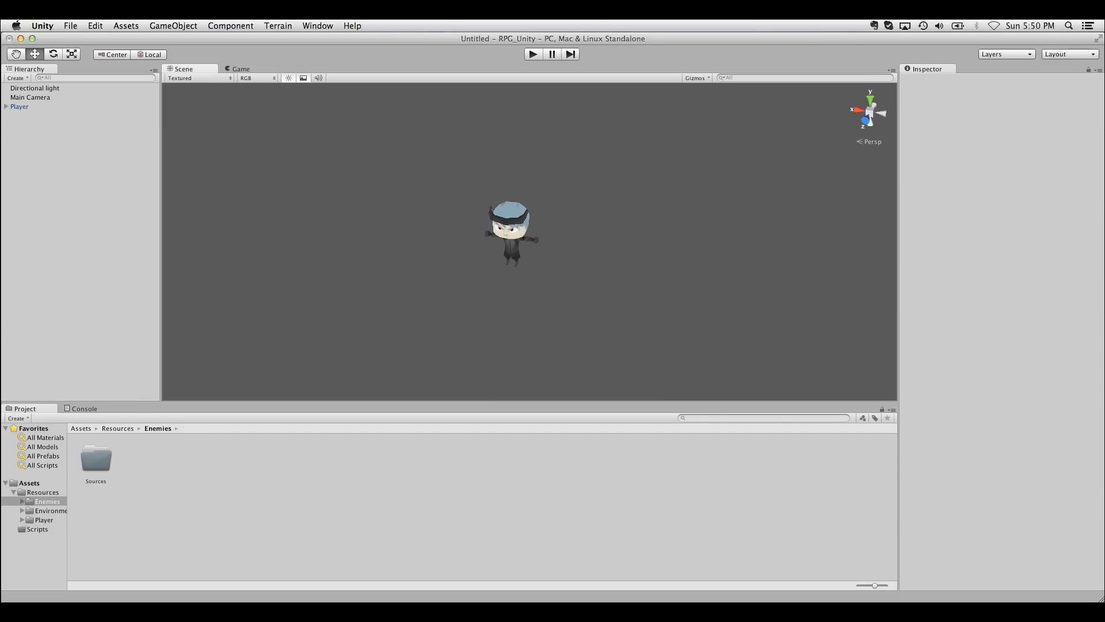
left_click(277, 25)
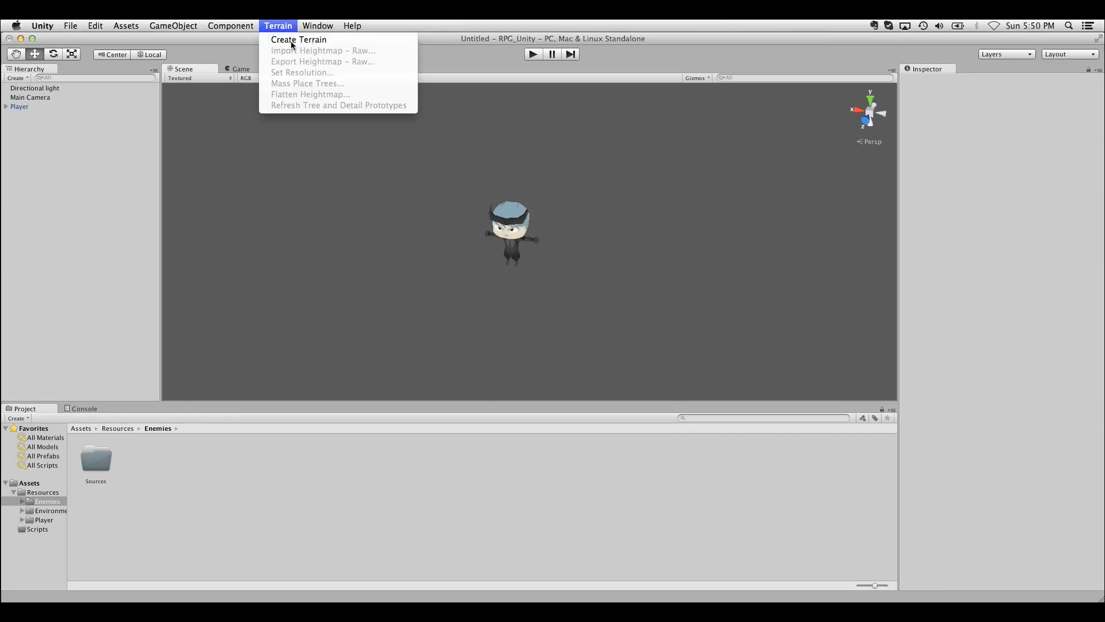
Create a new Terrain object with its terrain data beneath the player.
left_click(299, 40)
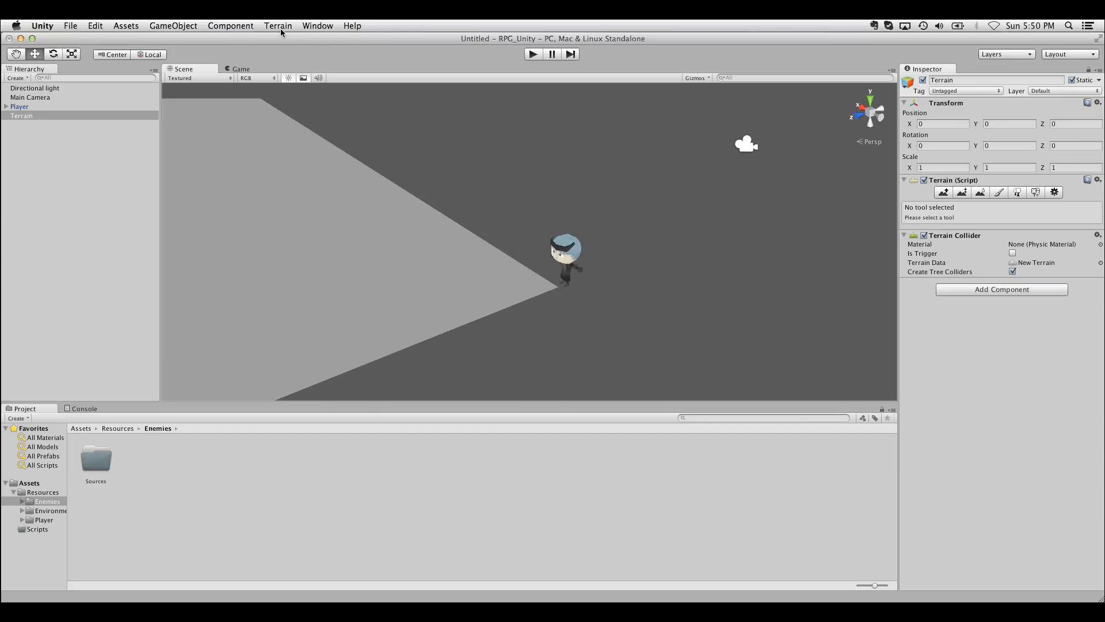
left_click(278, 26)
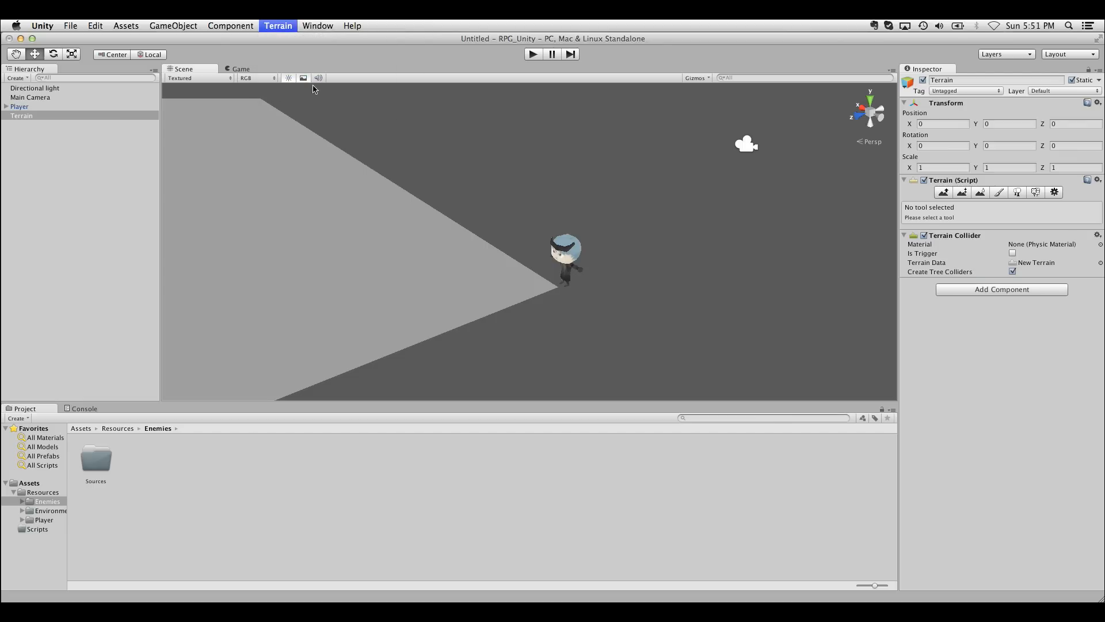
Set terrain width and length to 100 and height to 10, recentred under the player.
left_click(277, 26)
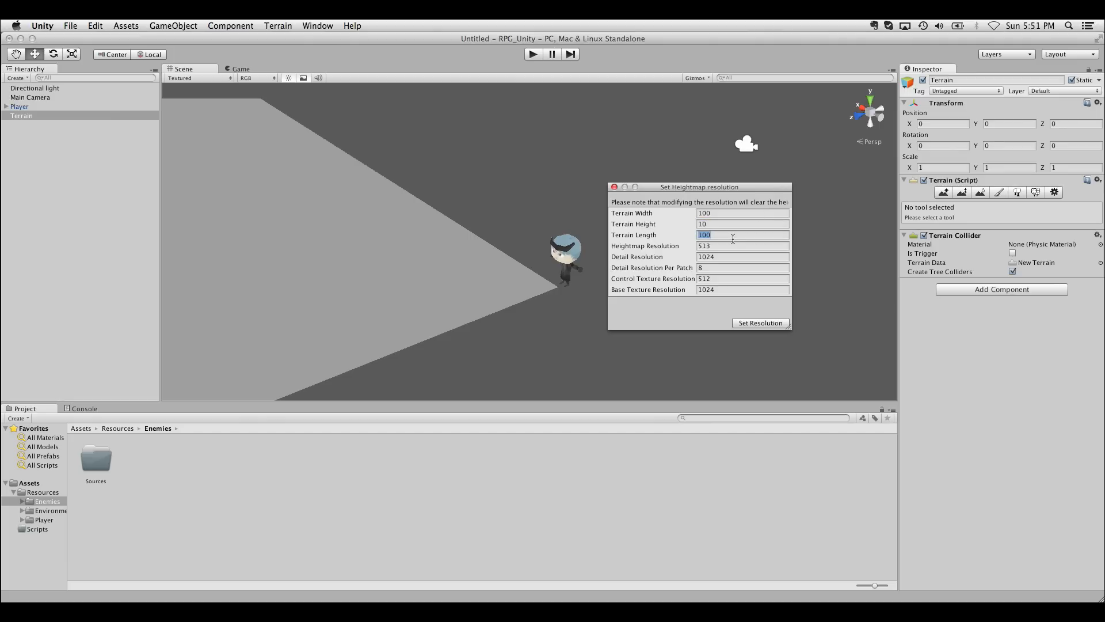
left_click(740, 223)
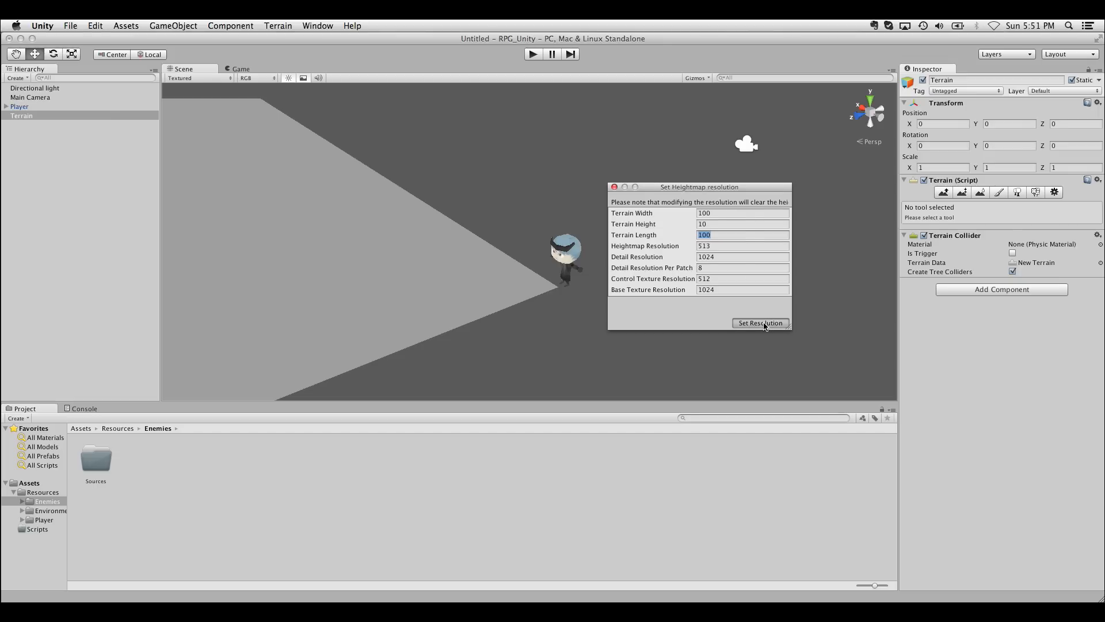
left_click(759, 323)
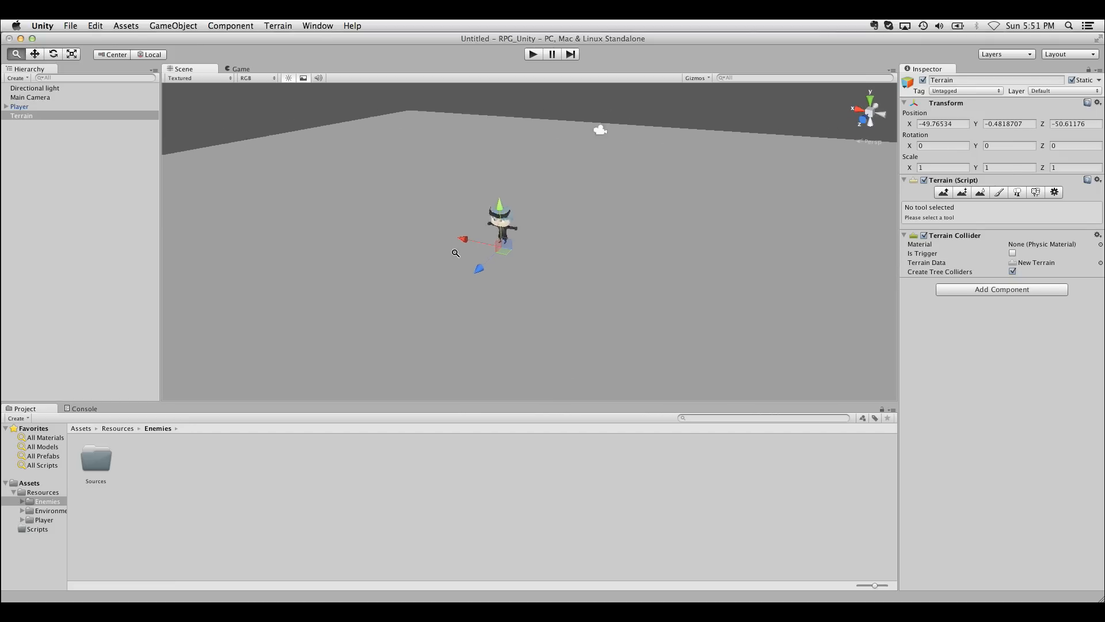
Raise a curved ridge of hills left of and behind the player with Raise/Lower Terrain.
left_click(943, 192)
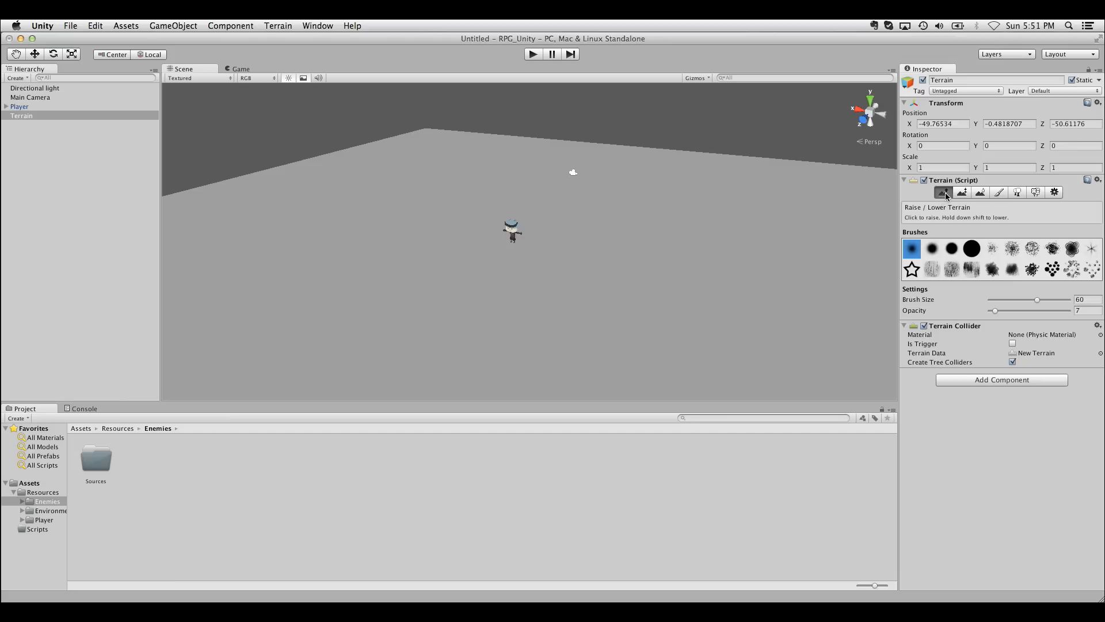
left_click(931, 248)
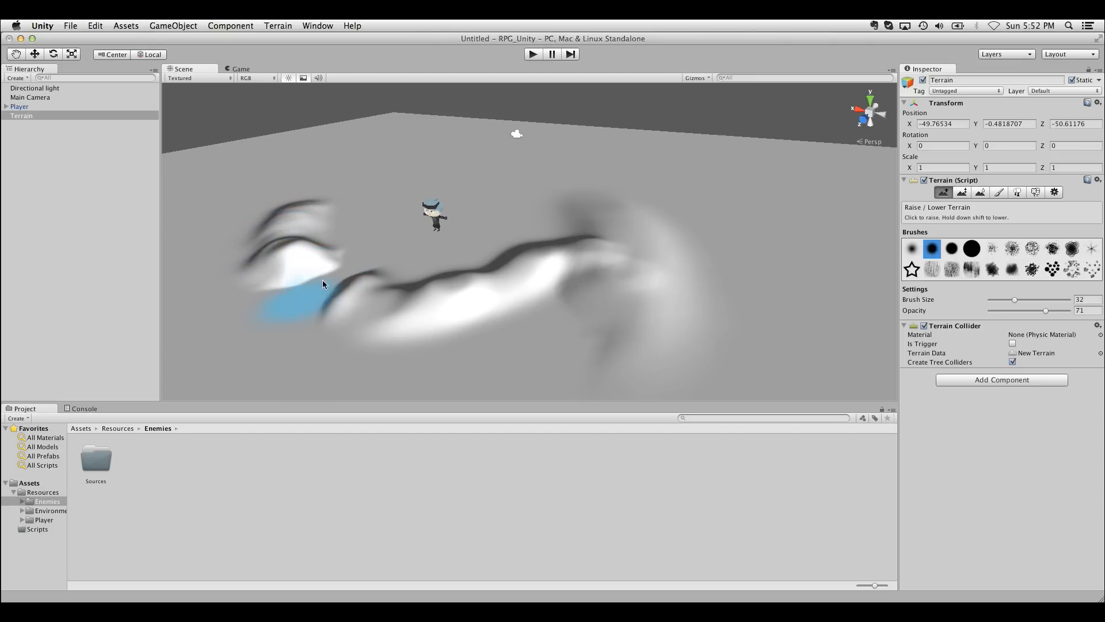
left_click_drag(323, 284, 454, 294)
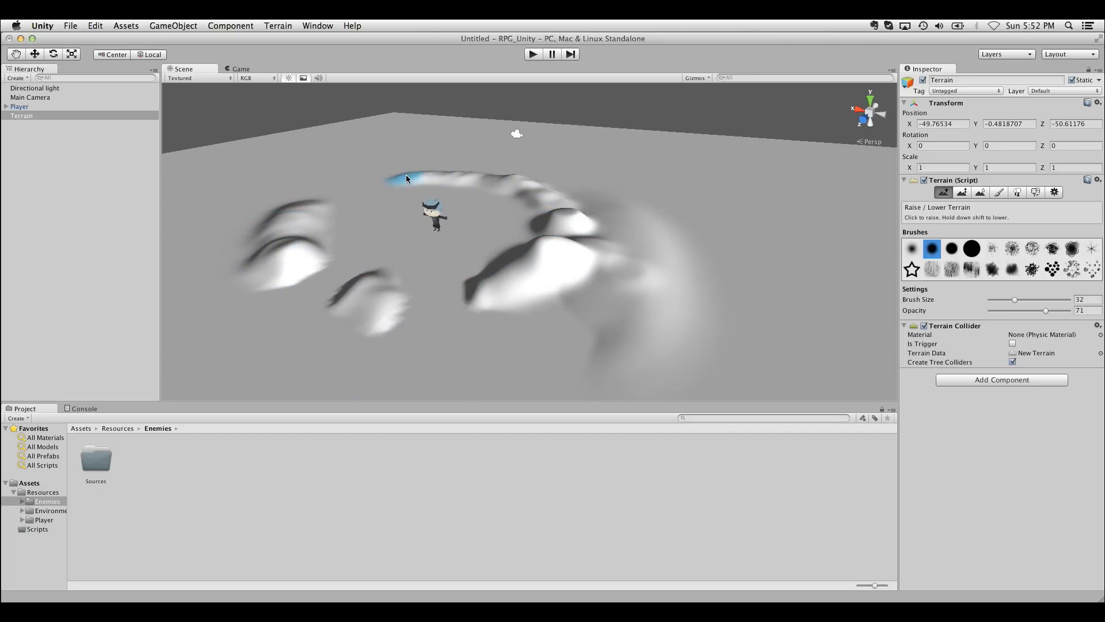
left_click_drag(406, 178, 380, 186)
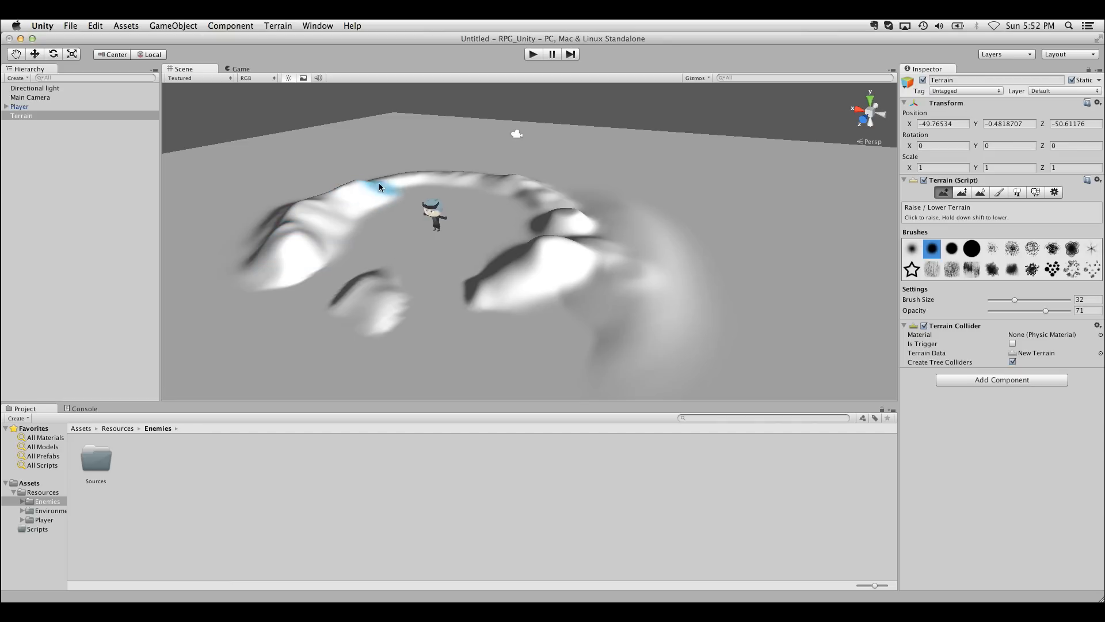
left_click(552, 238)
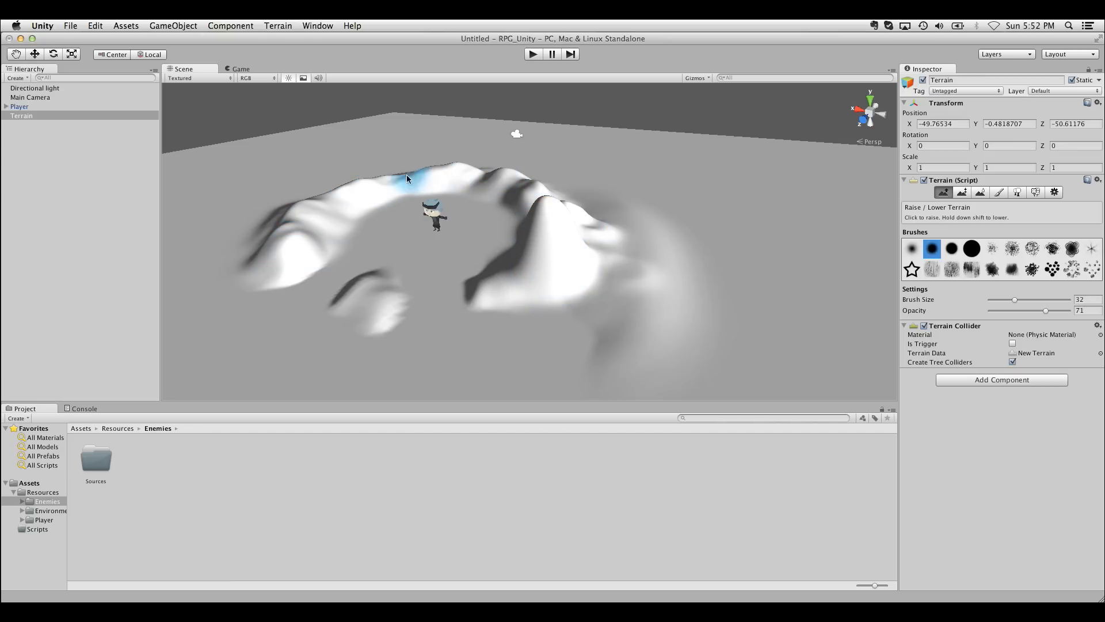
left_click(943, 192)
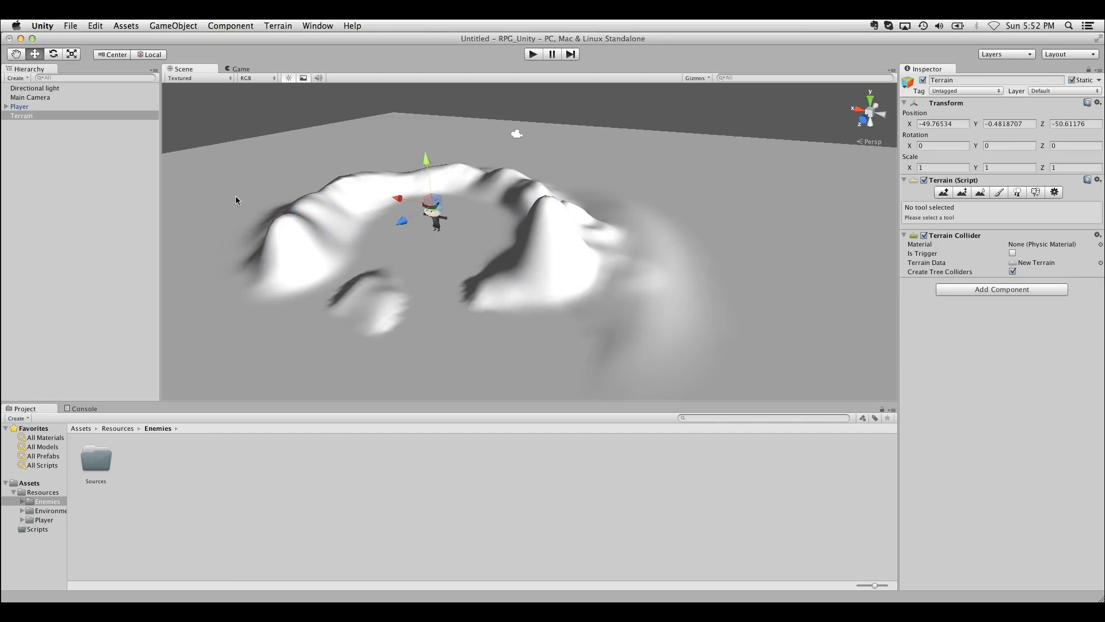
Rotate the Directional Light to cast new shading across the hills.
left_click(34, 87)
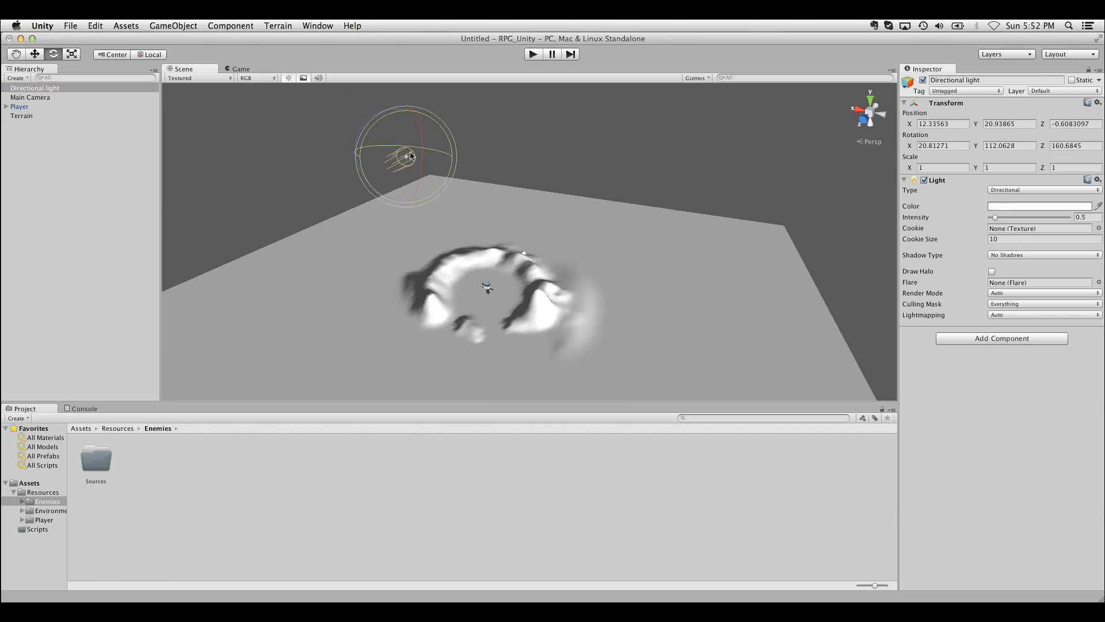
left_click_drag(408, 155, 408, 159)
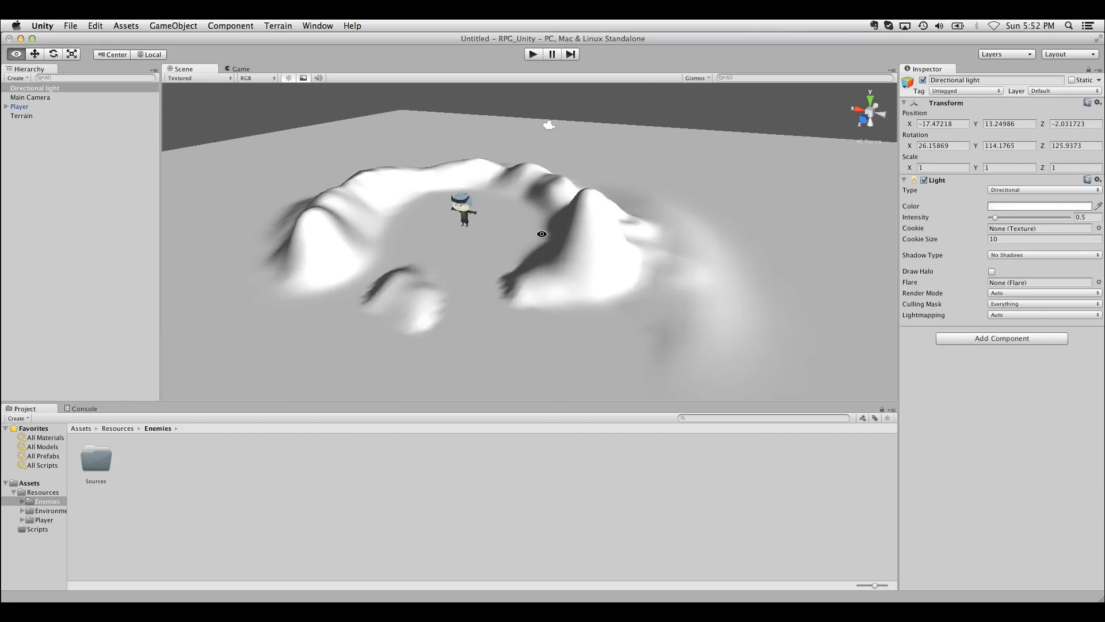
left_click(22, 115)
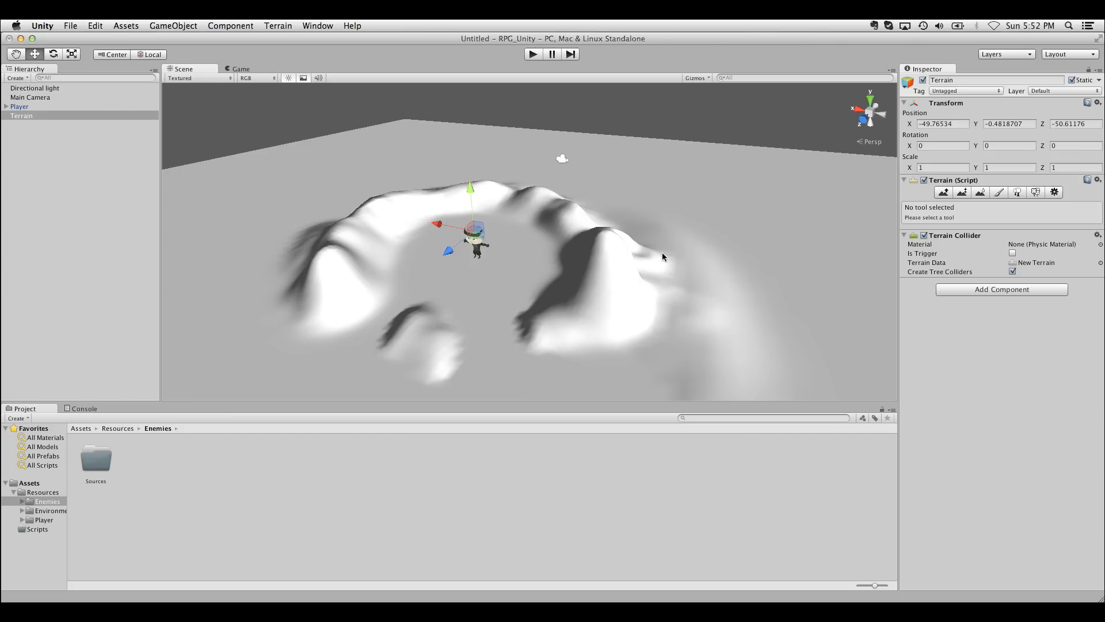
mouse_move(787, 258)
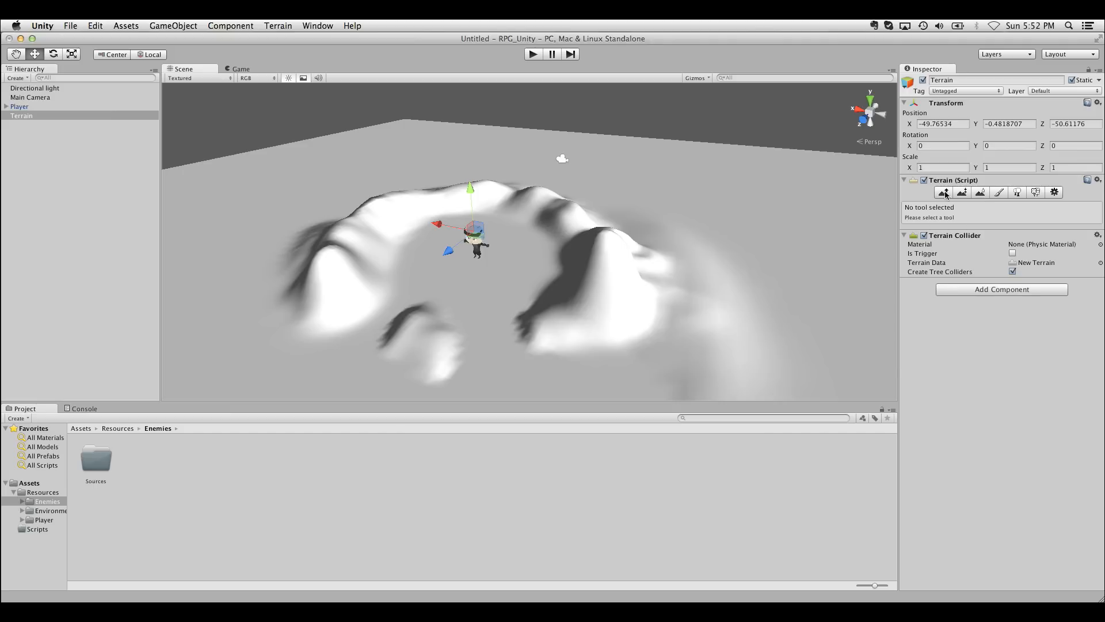
Switch to the Paint Height tool and raise the target height to about 3.94.
left_click(944, 191)
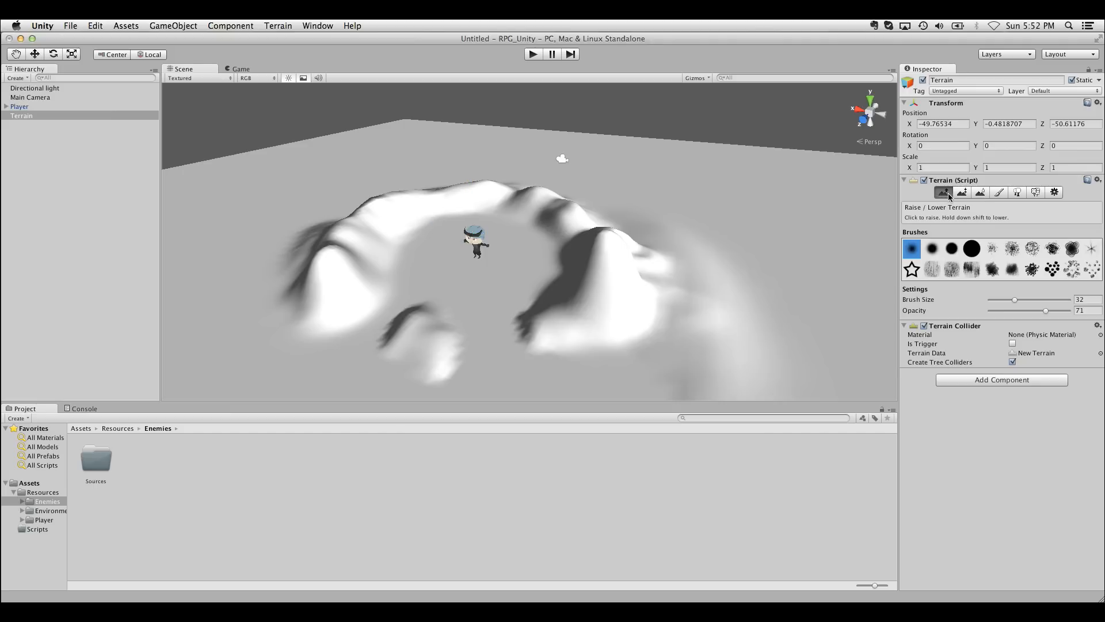
left_click(962, 191)
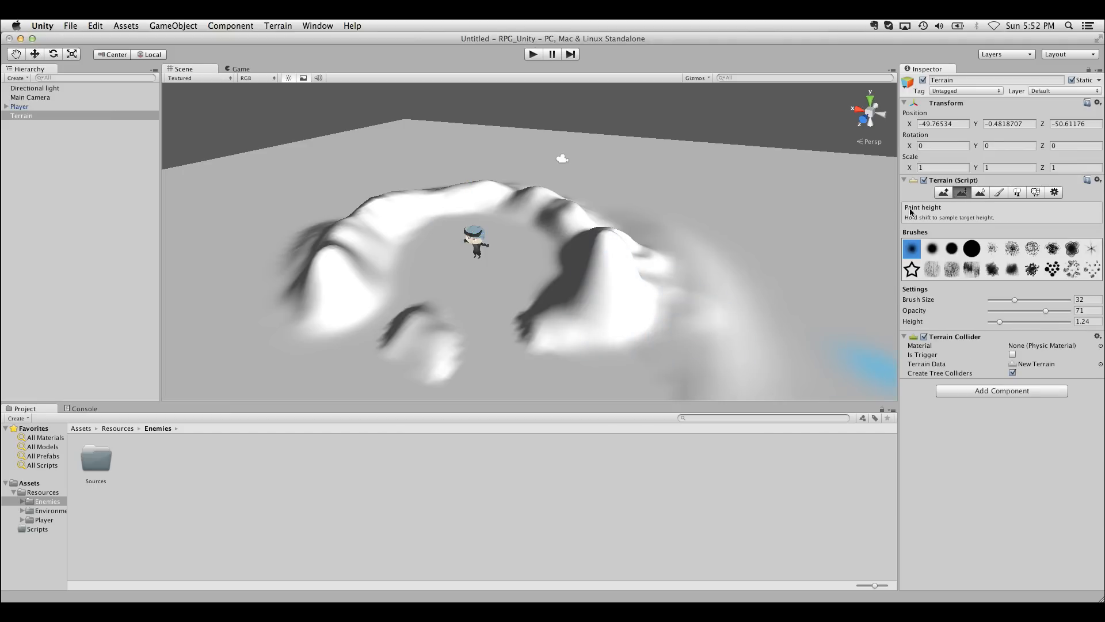
left_click(943, 192)
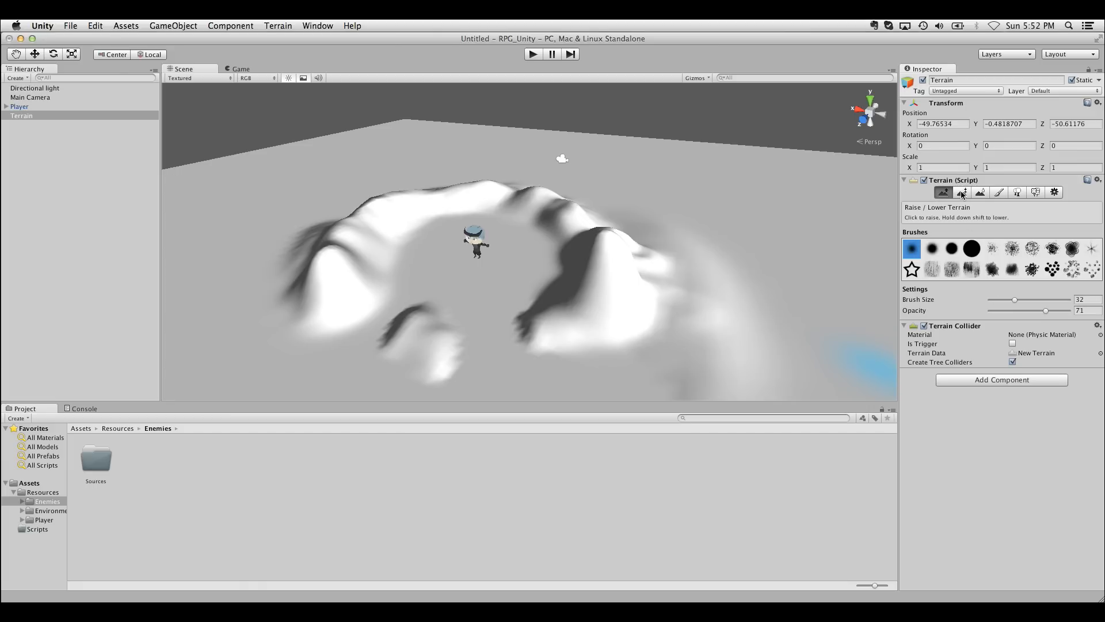
left_click(962, 192)
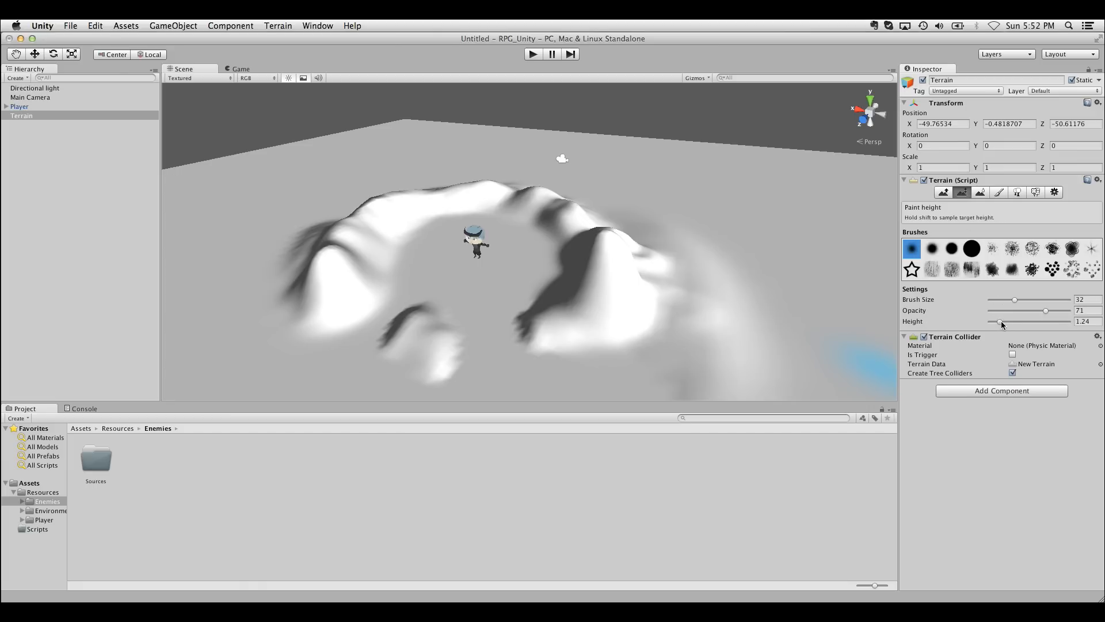
left_click(782, 314)
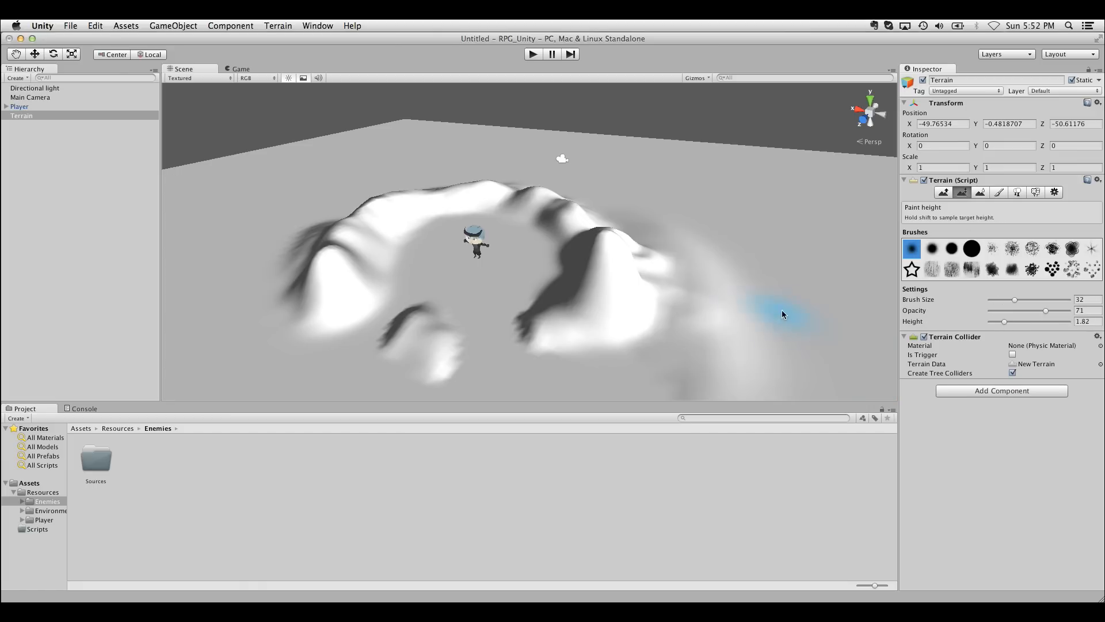
Paint a flat plateau on the right joining the hill ring, with brush size 41.
left_click(754, 303)
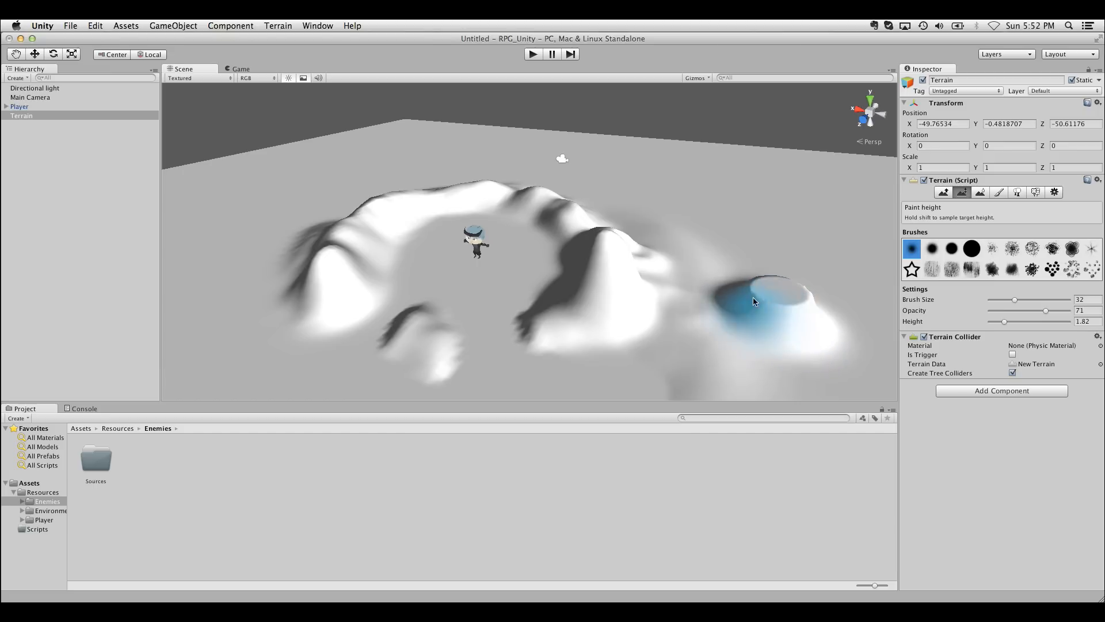
left_click_drag(754, 301, 677, 308)
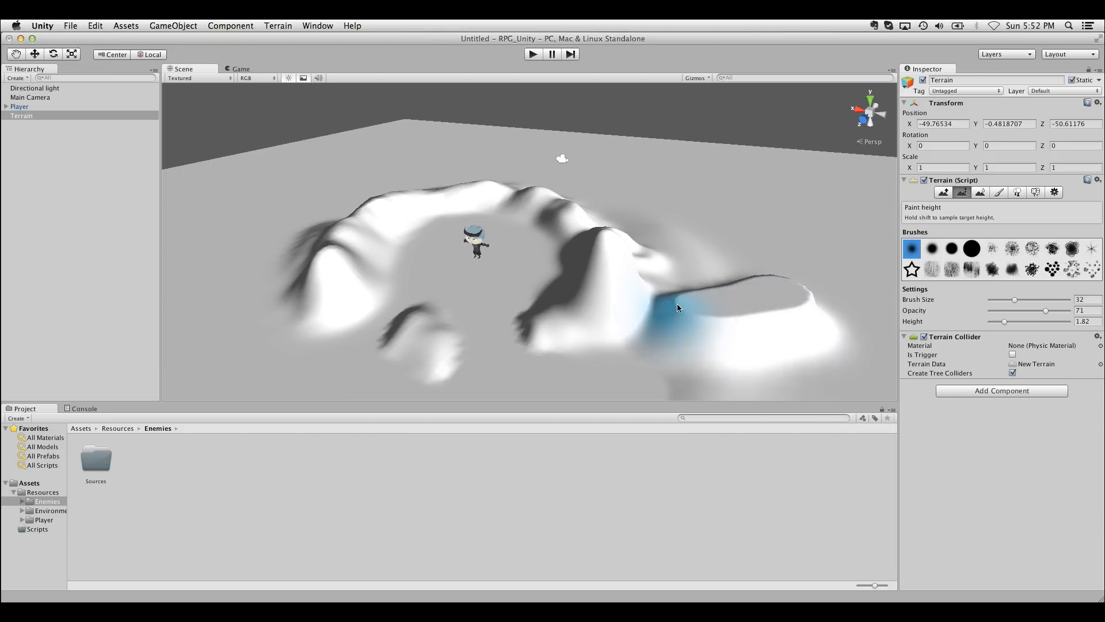
left_click_drag(677, 308, 785, 280)
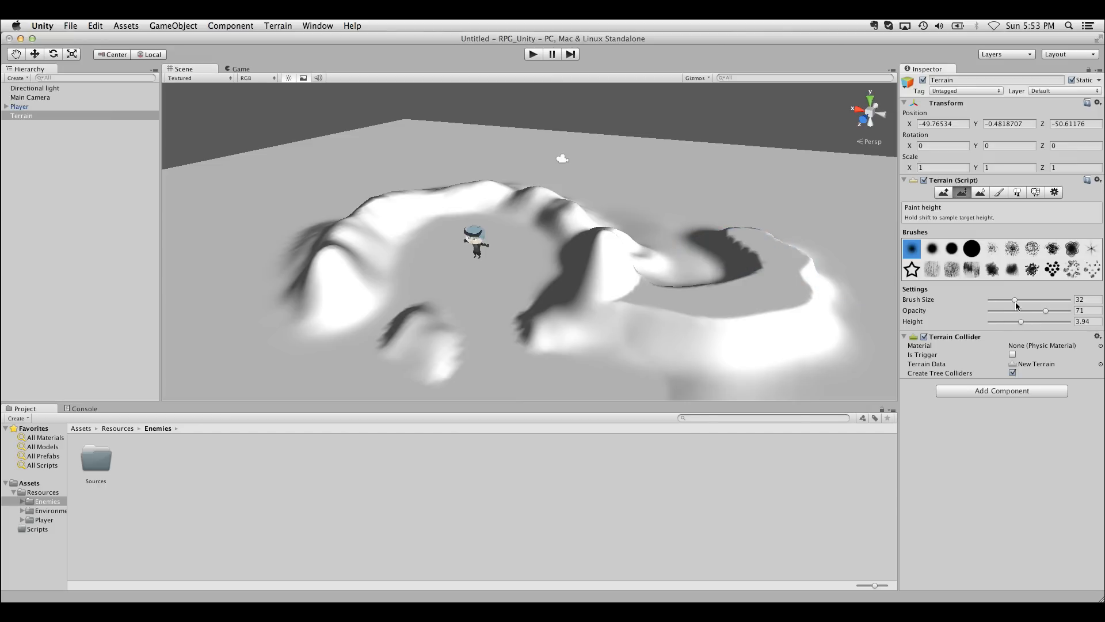
left_click(733, 229)
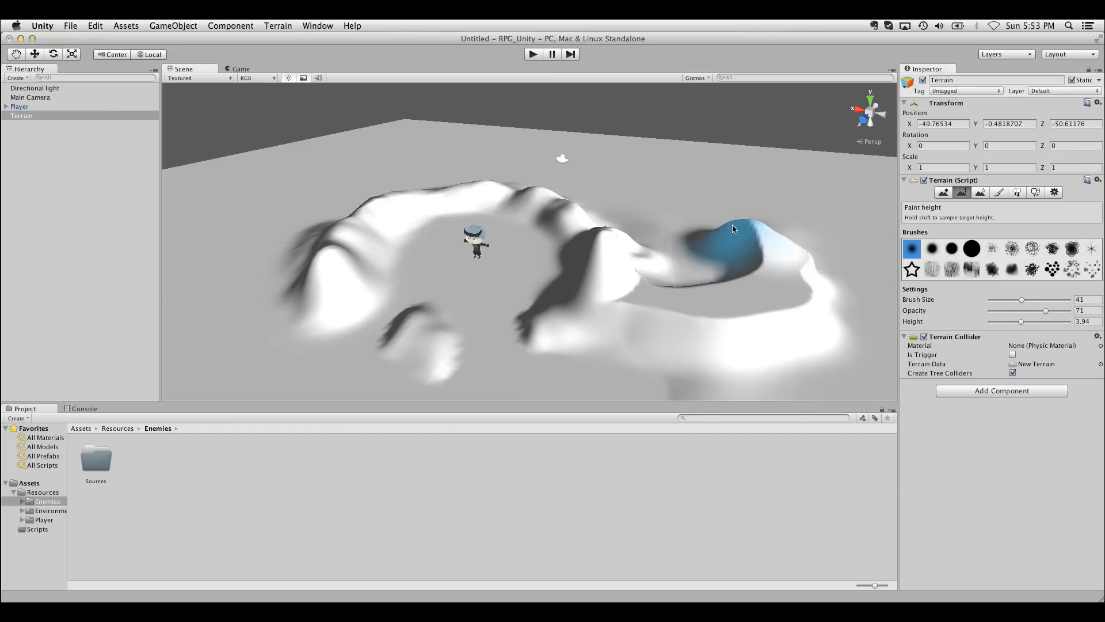
left_click(735, 231)
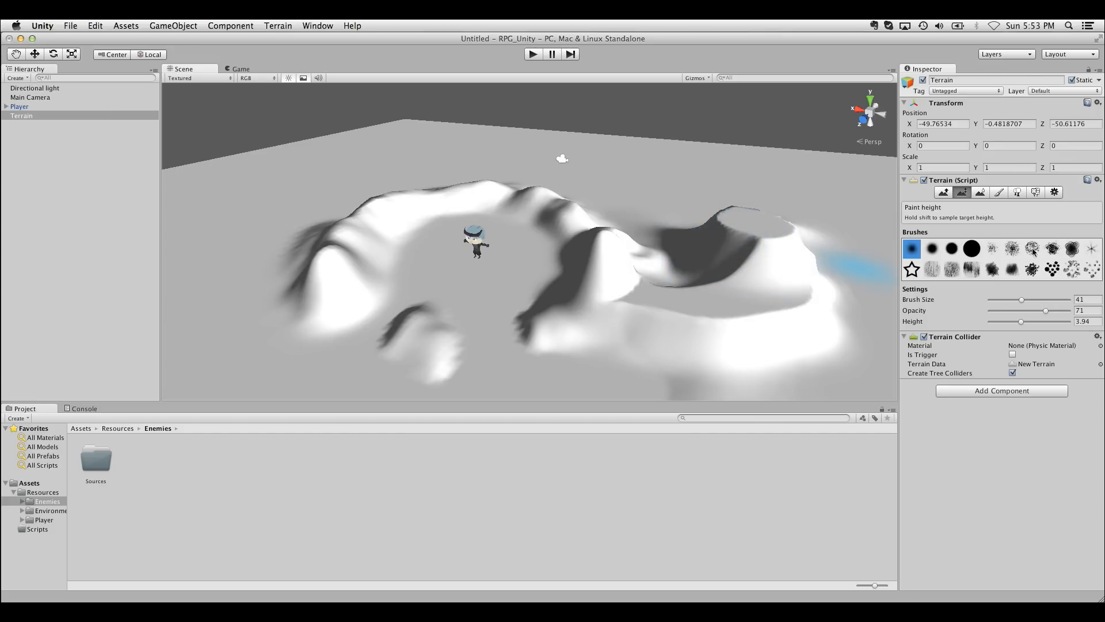
Smooth the front hill and right-hand peak with the Smooth Height tool.
left_click(979, 192)
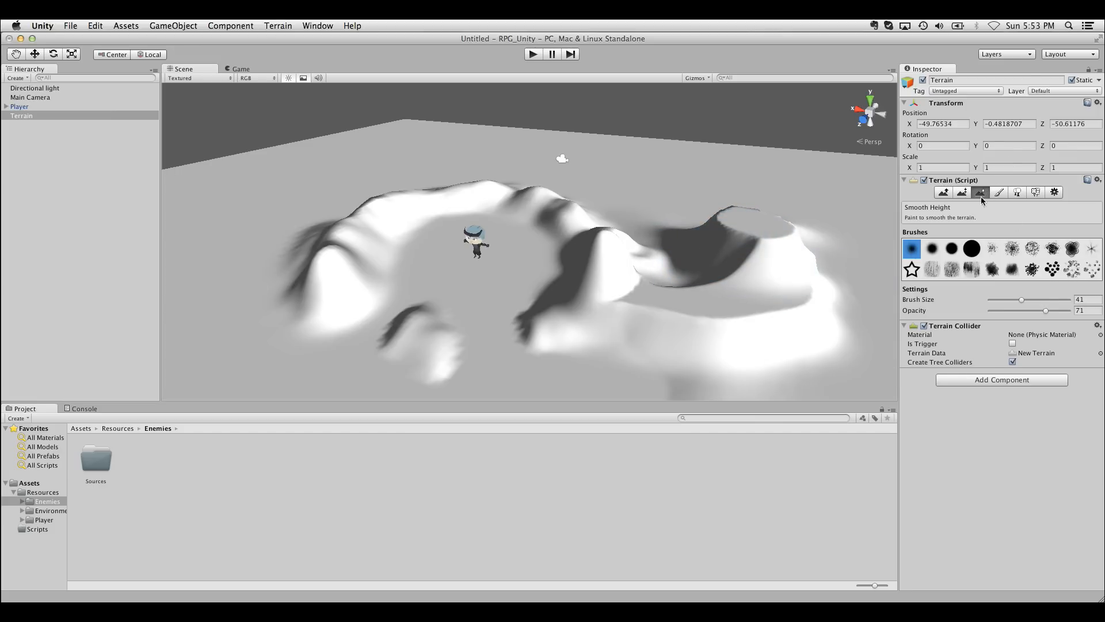
left_click(419, 321)
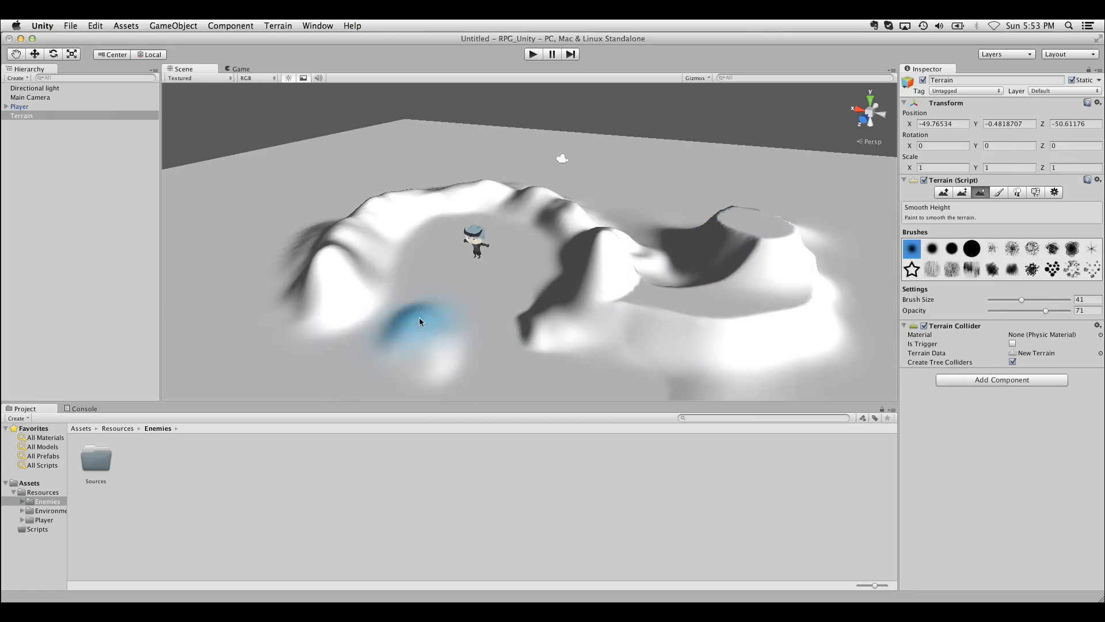
left_click(339, 233)
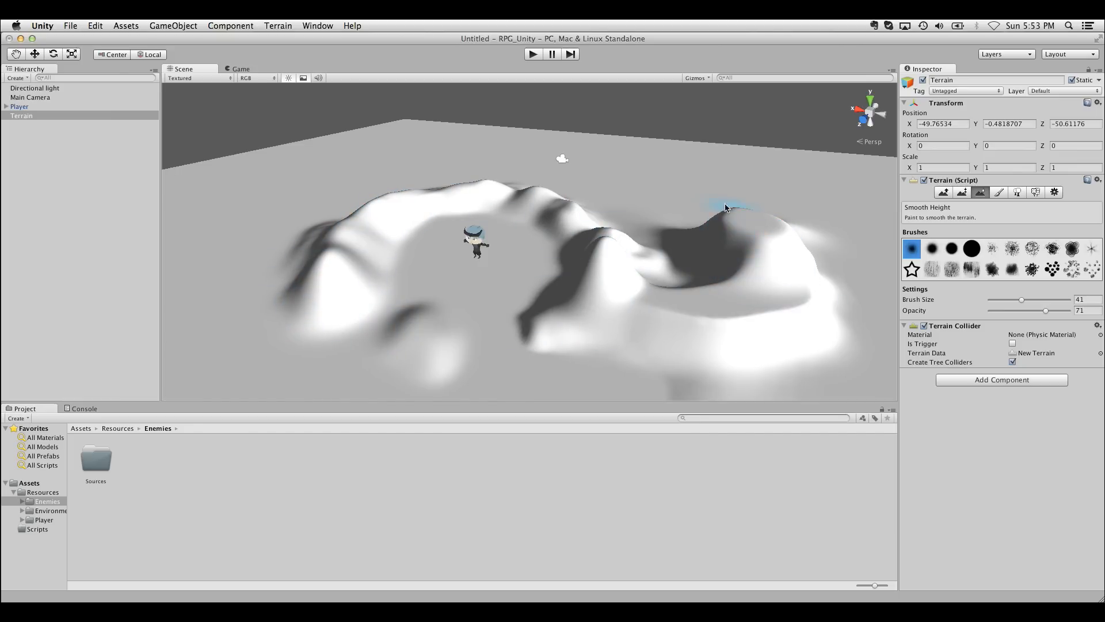
left_click(998, 191)
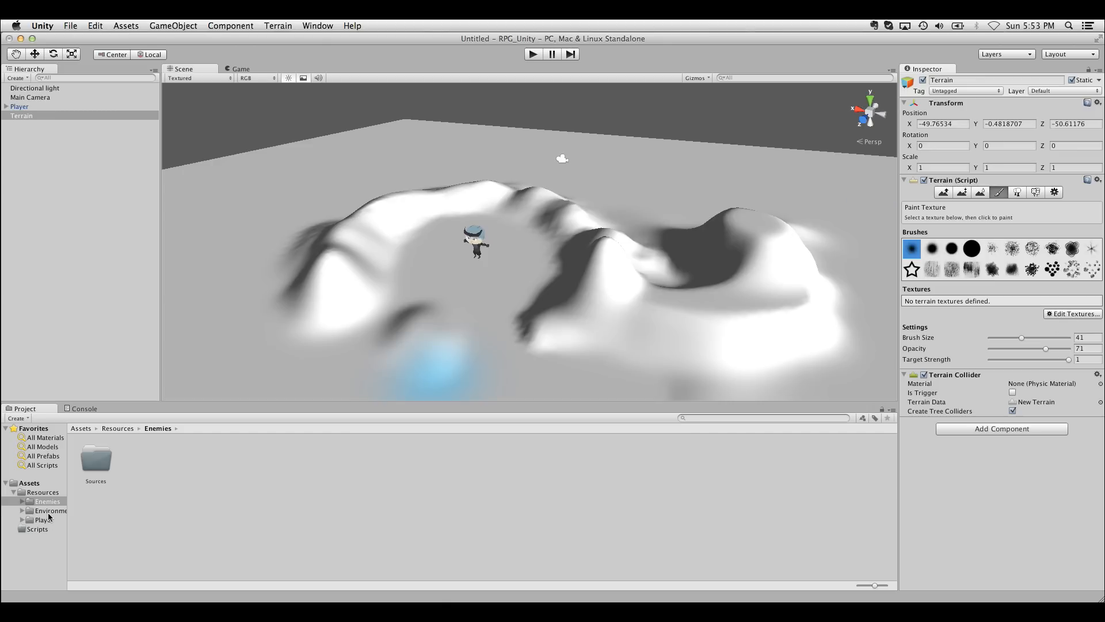
Import Dirt.png, Grass.png and Rock.png from Finder into Environmental/Sources.
left_click(54, 519)
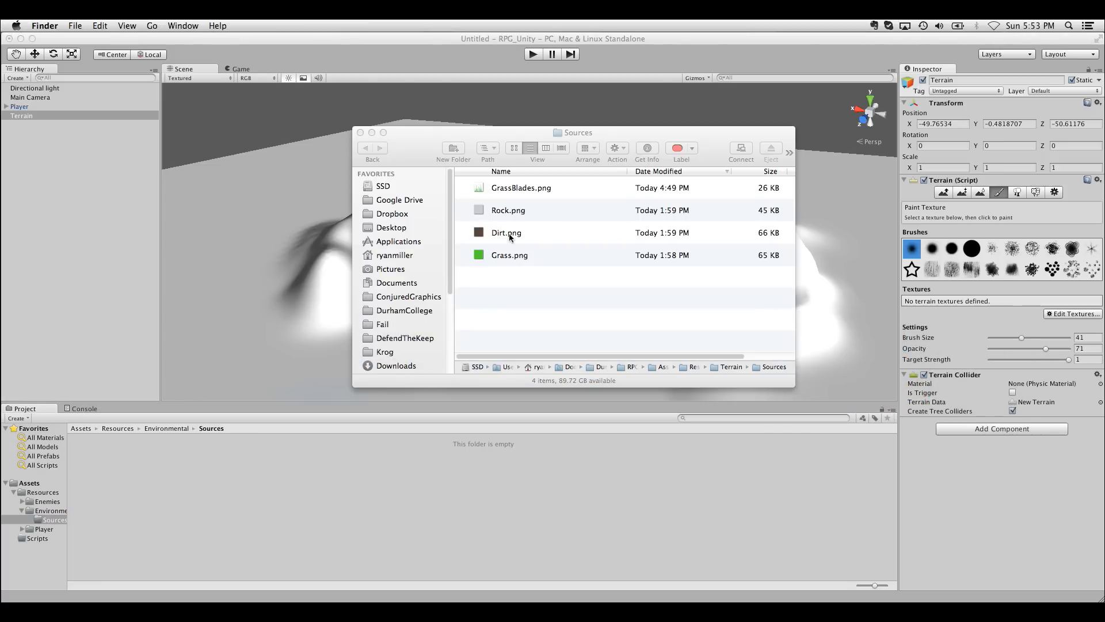
left_click(507, 210)
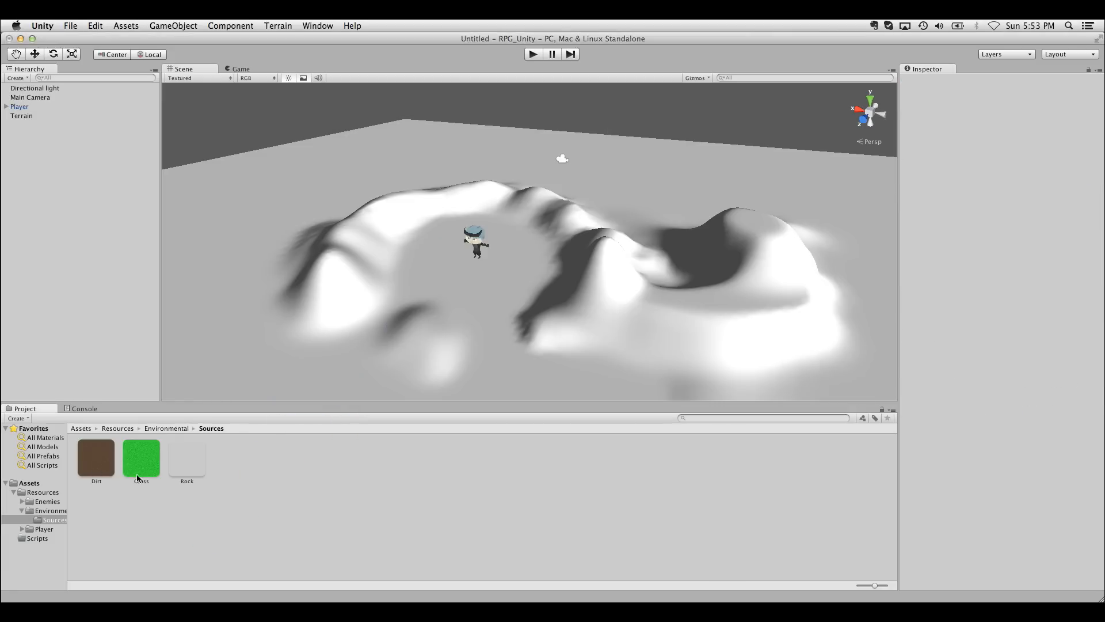
Add Grass as the terrain's first texture, covering the whole ground.
left_click(21, 115)
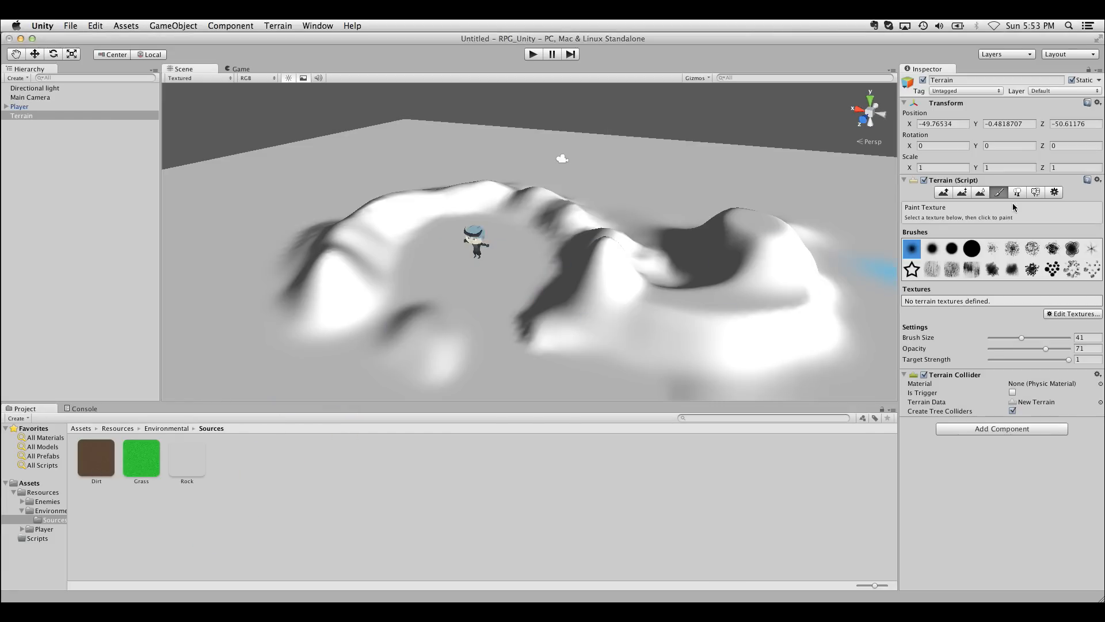
left_click(1074, 313)
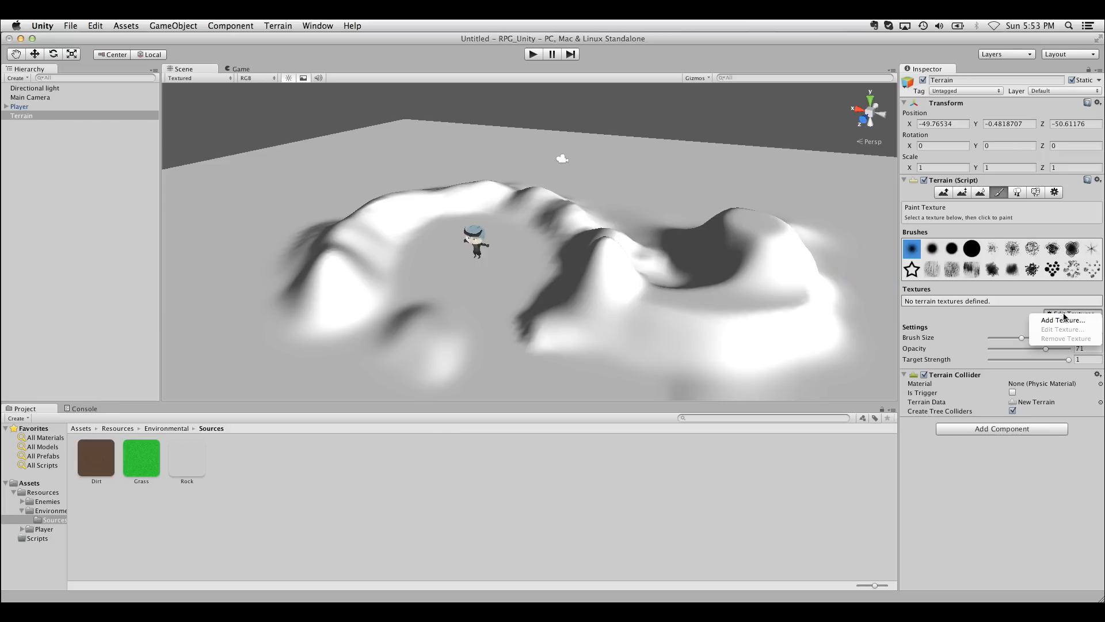
left_click(1062, 319)
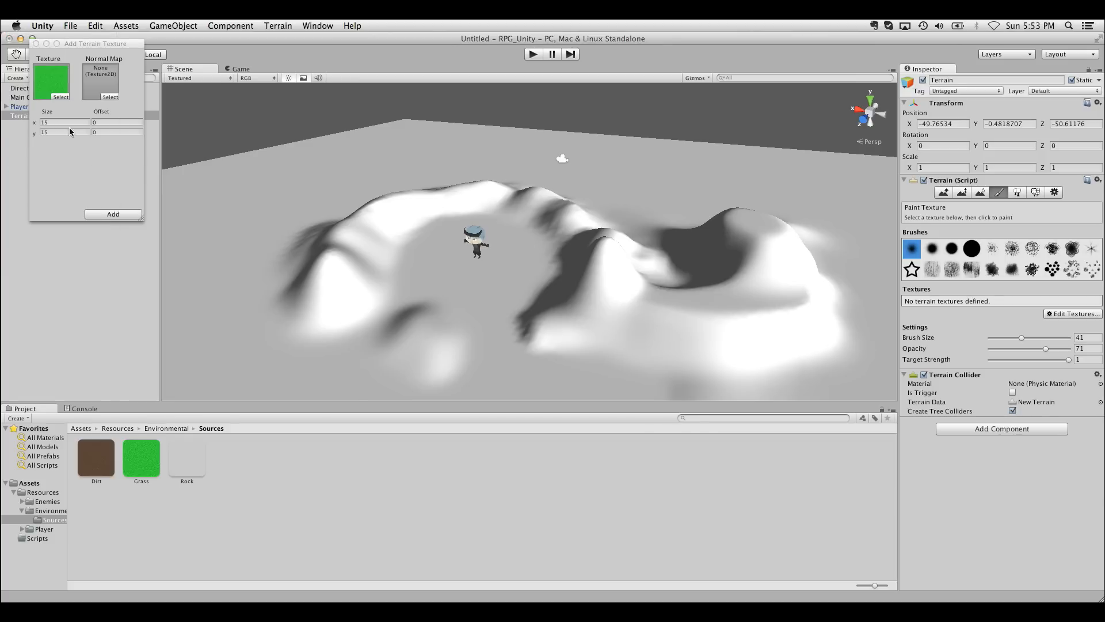
left_click(63, 122)
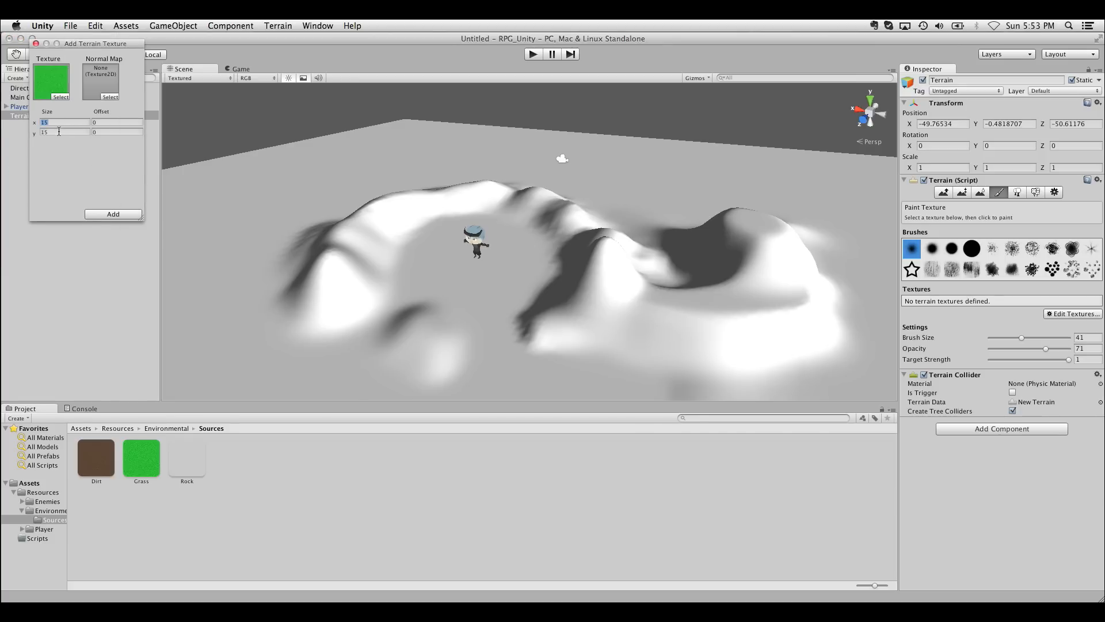
left_click(58, 132)
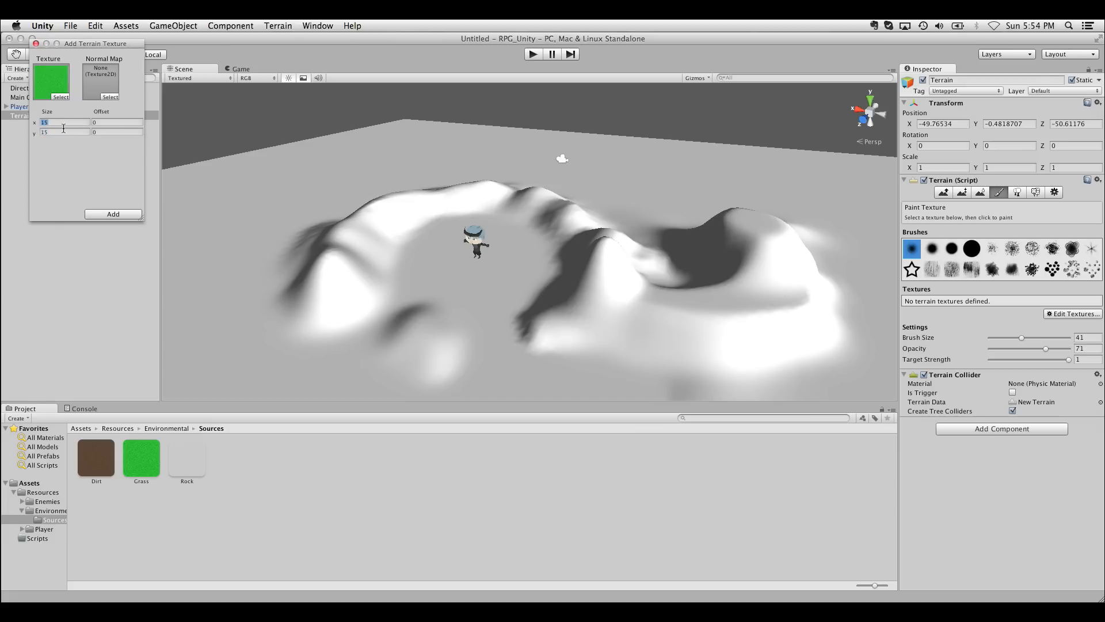
left_click(112, 214)
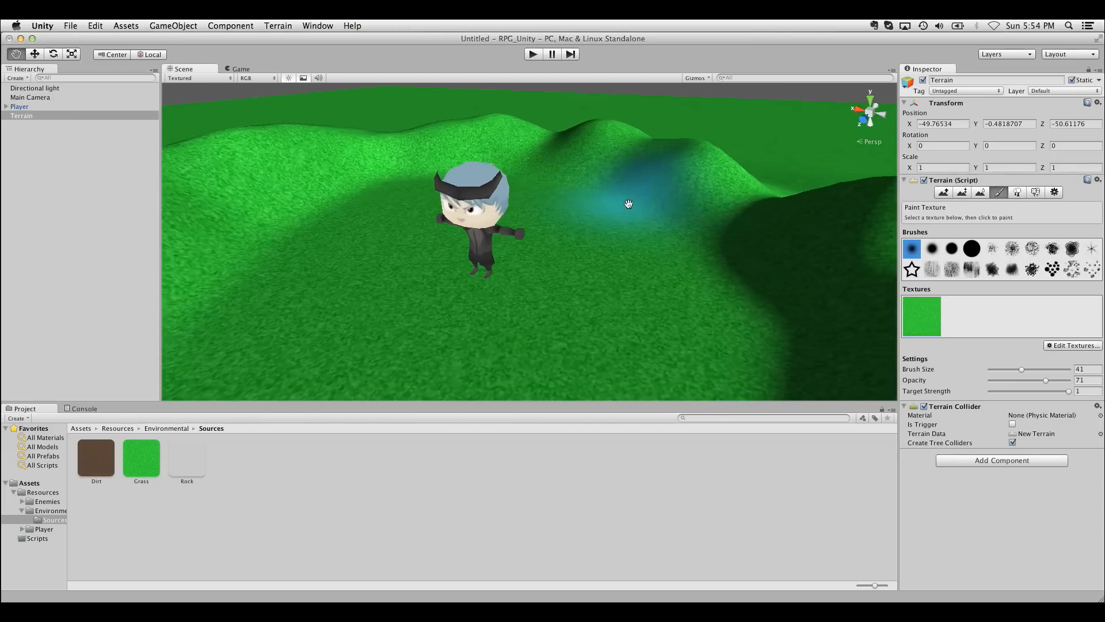
Change the Grass texture's tile size to 20 and apply it.
left_click(1073, 345)
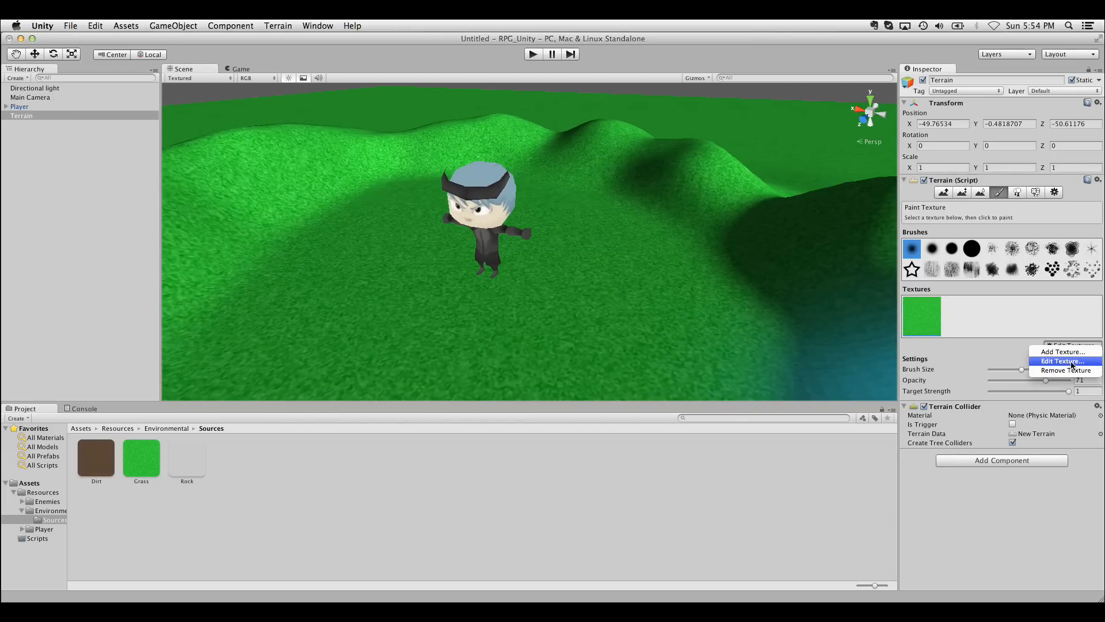
left_click(1062, 361)
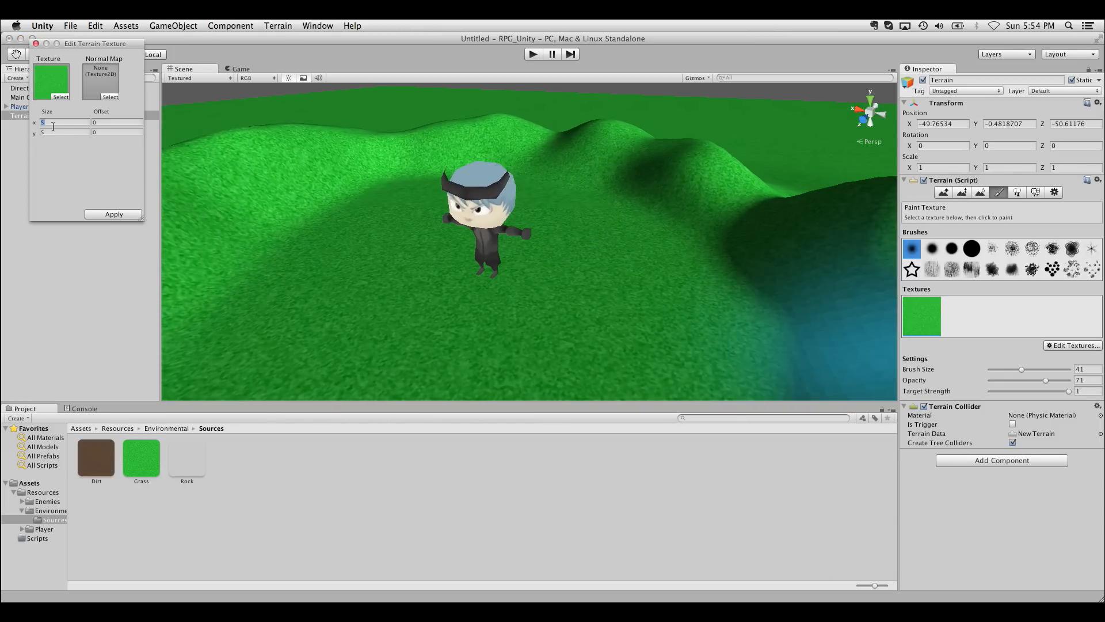
type("20")
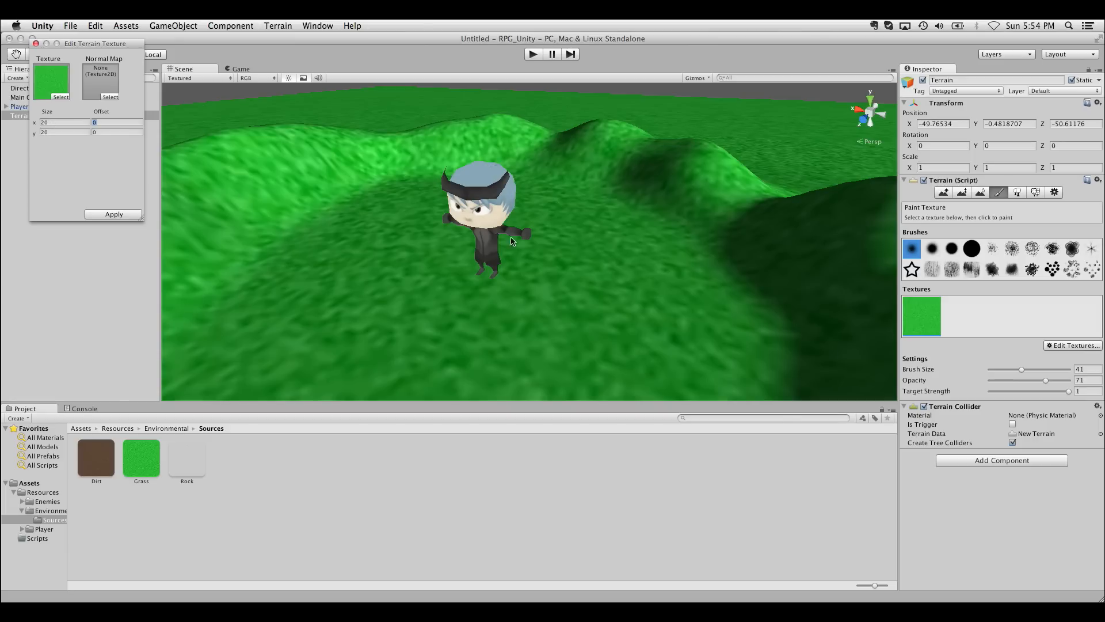
left_click(483, 271)
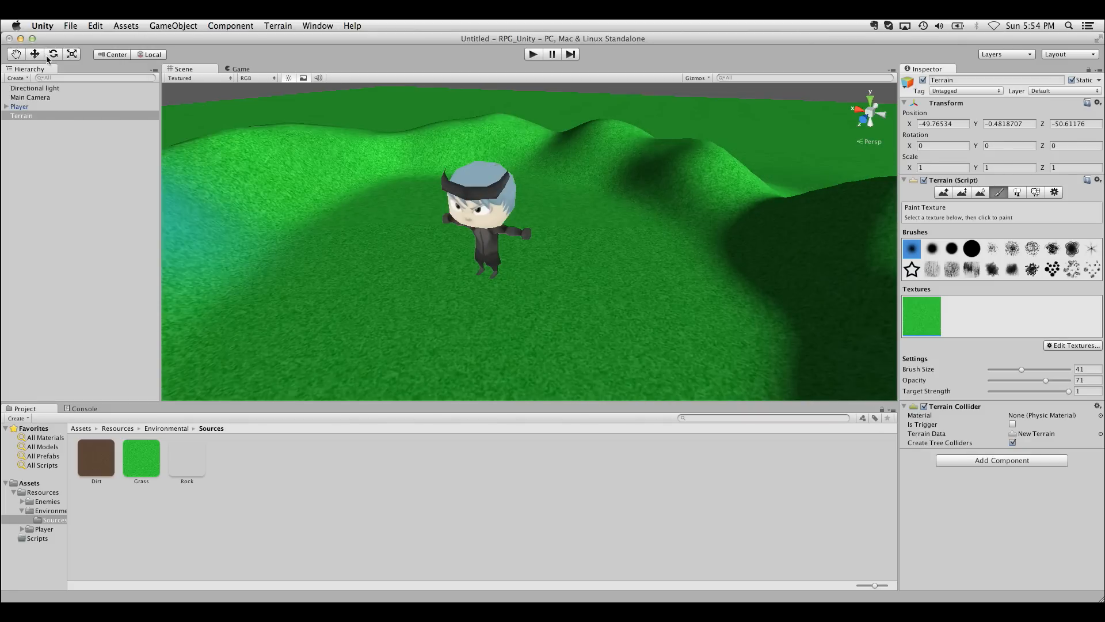
Add the Dirt texture, set its tile size, and paint dirt around the player.
left_click(1072, 345)
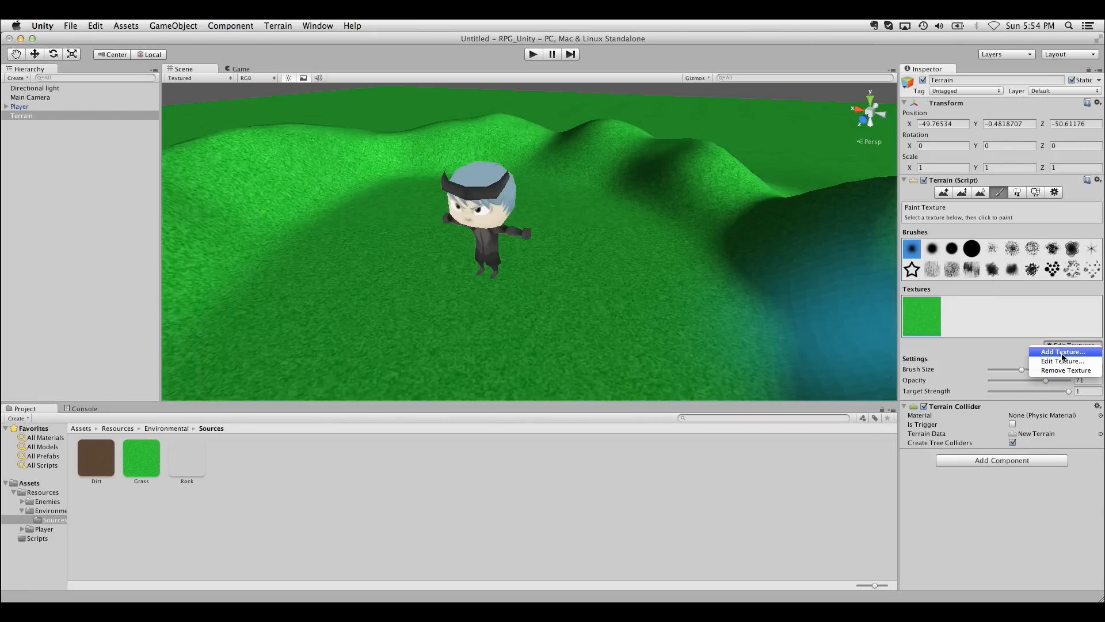
left_click(1063, 351)
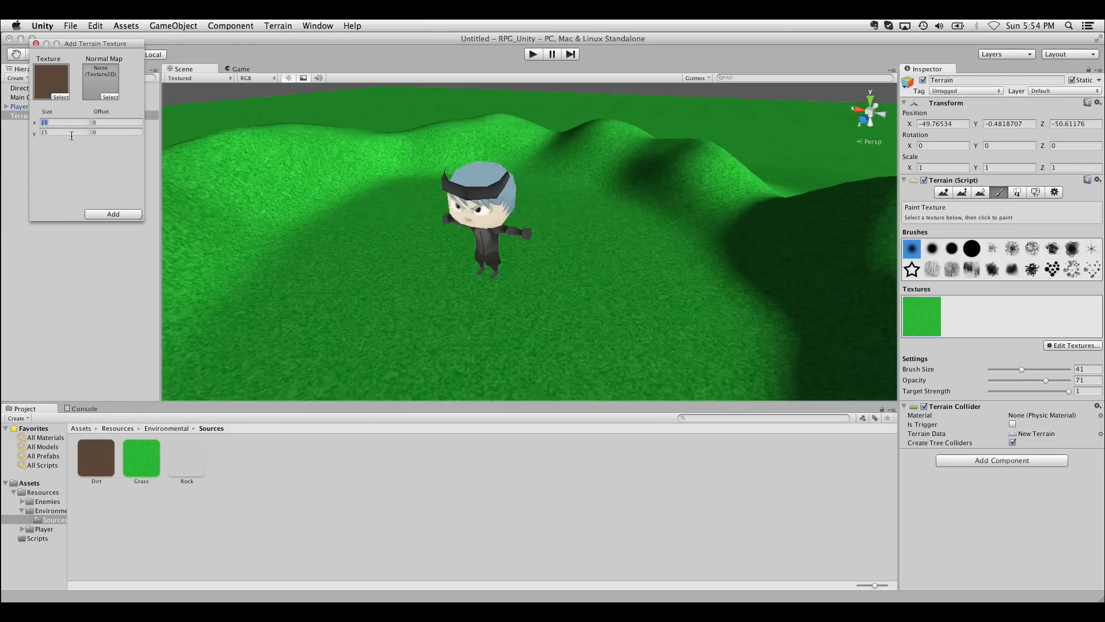
left_click(112, 213)
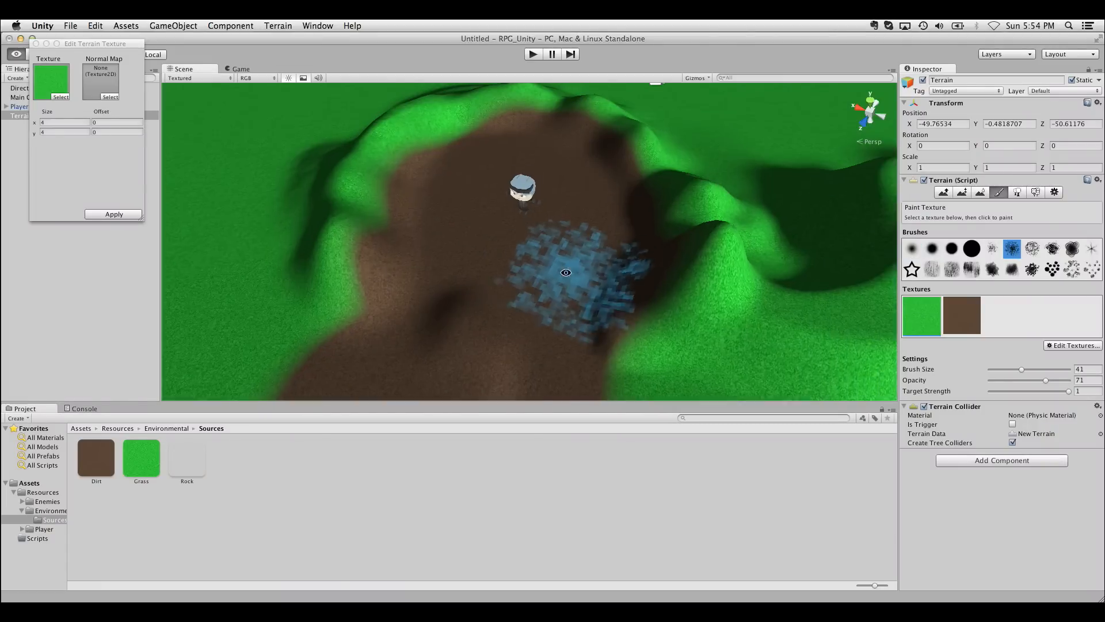
left_click_drag(1072, 391, 1037, 391)
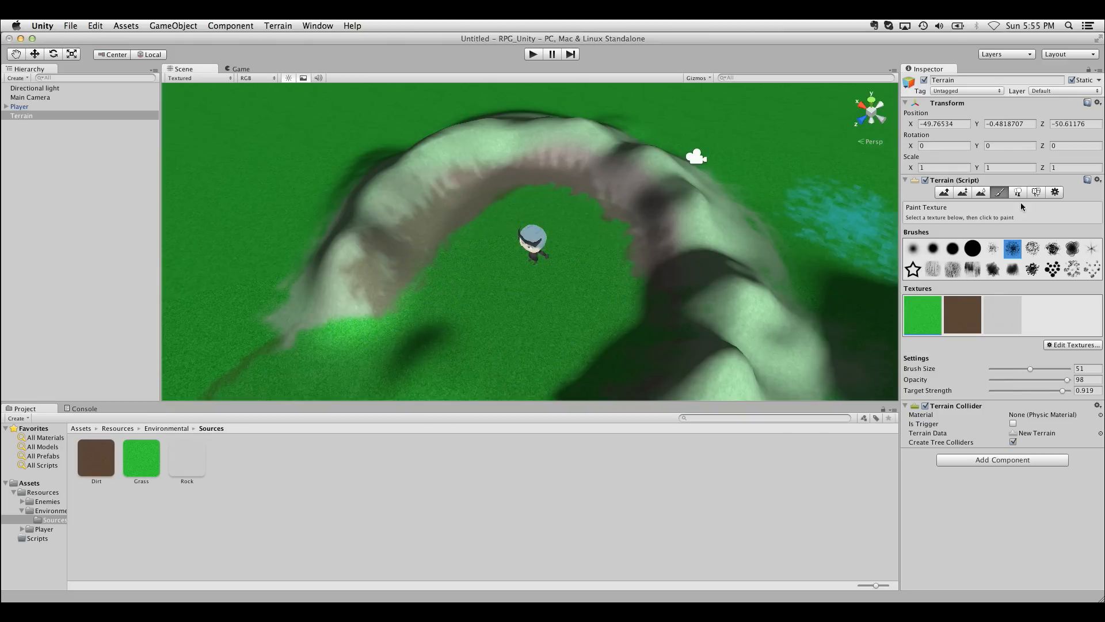
Switch the Terrain inspector to Paint Details and open the Edit Details options.
left_click(1036, 192)
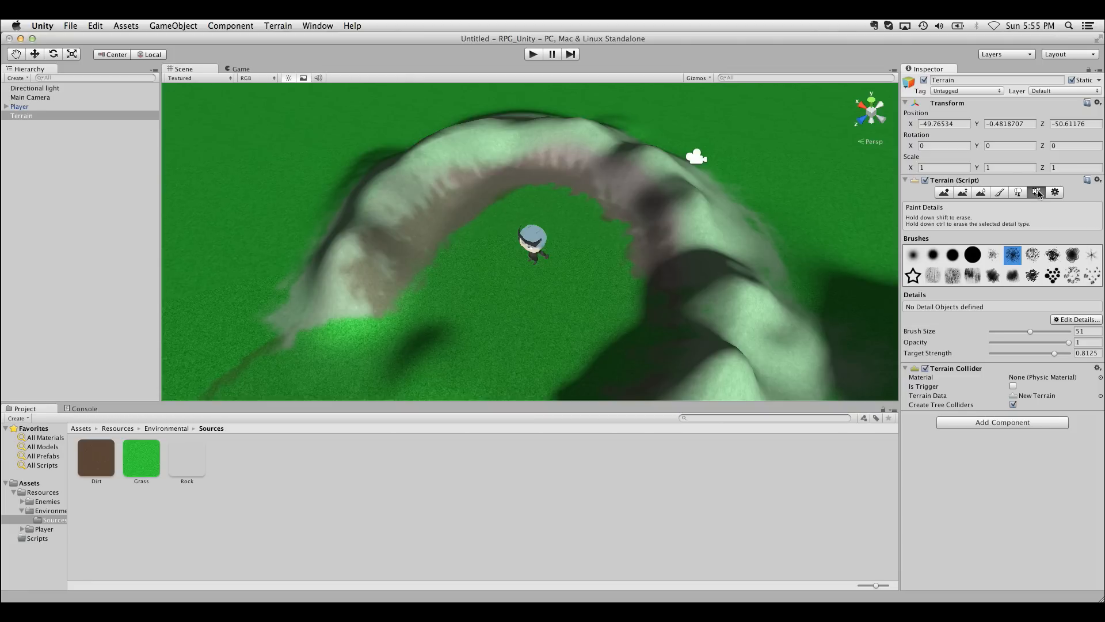
left_click(1076, 320)
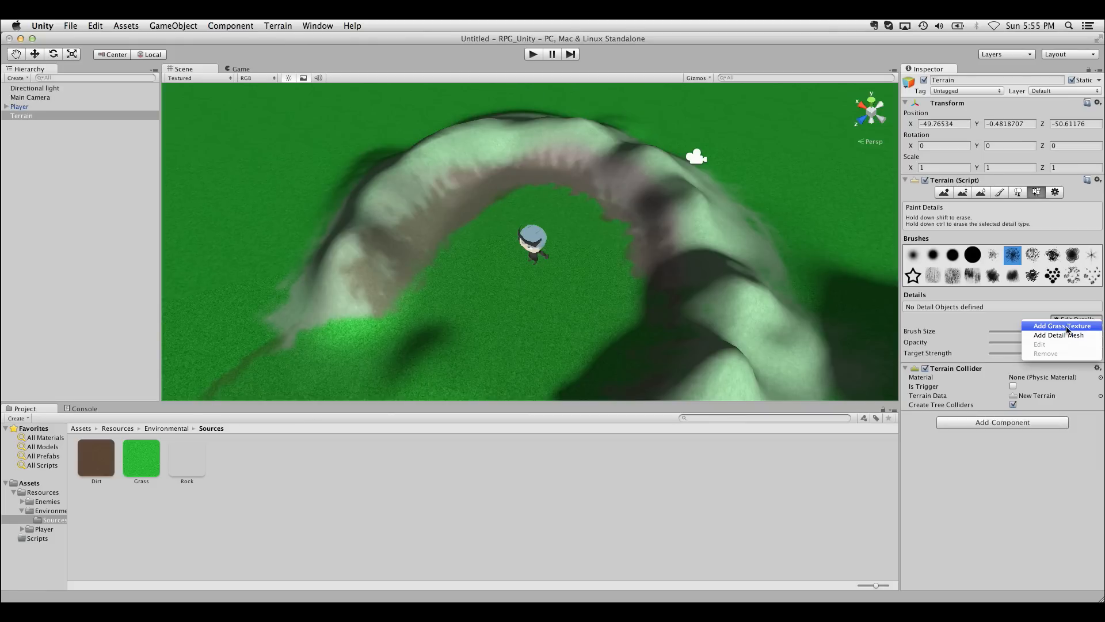
mouse_move(1055, 500)
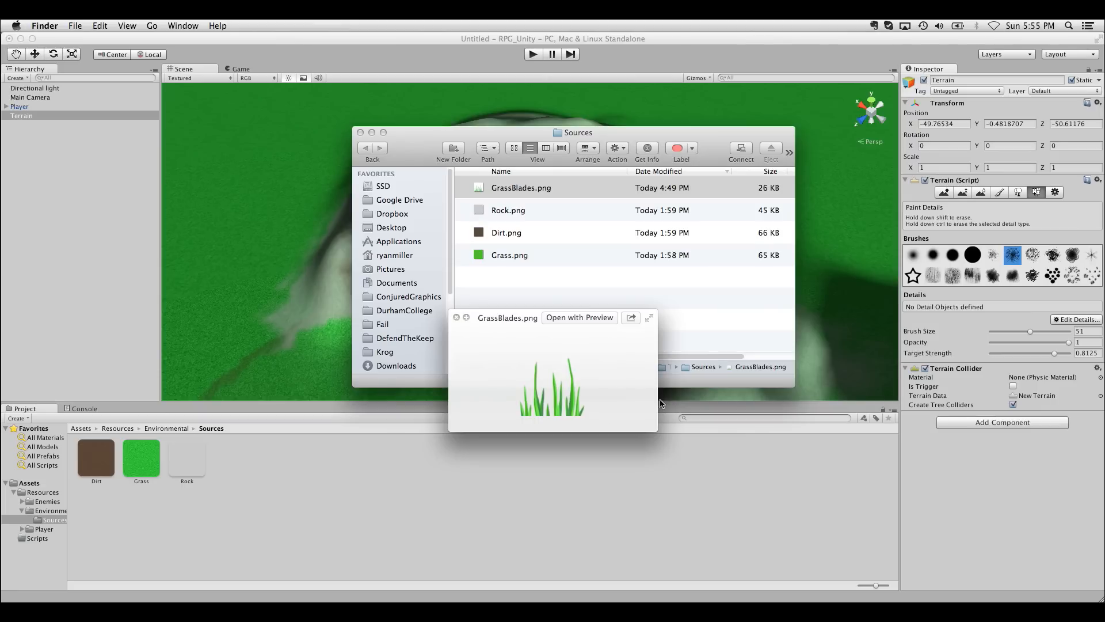
mouse_move(553, 386)
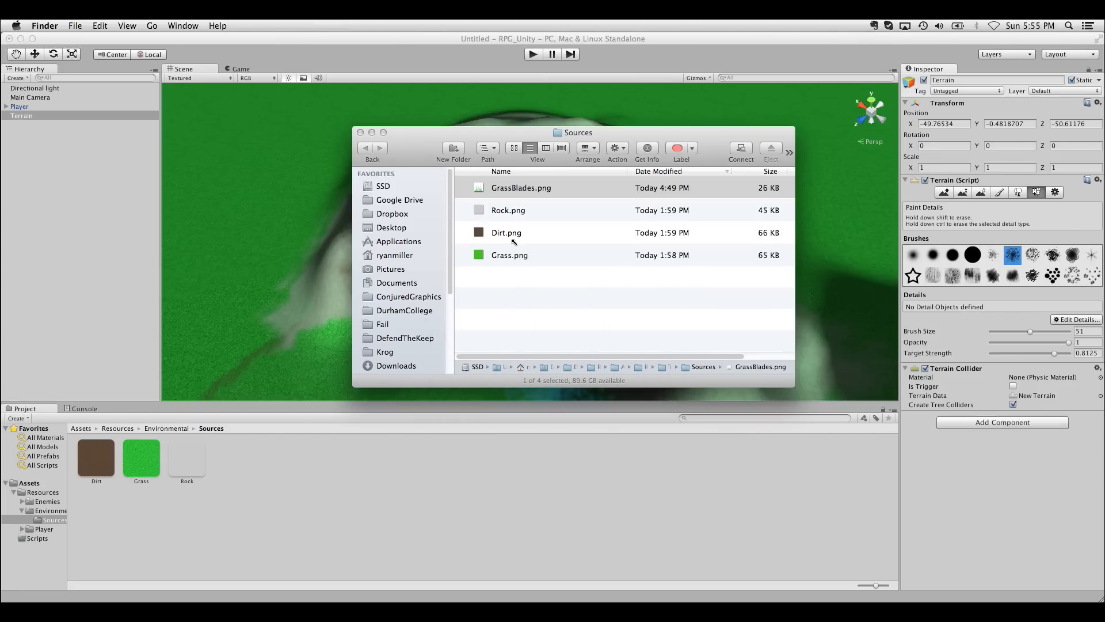
Select GrassBlades.png in Finder for importing into the Sources folder.
left_click(521, 187)
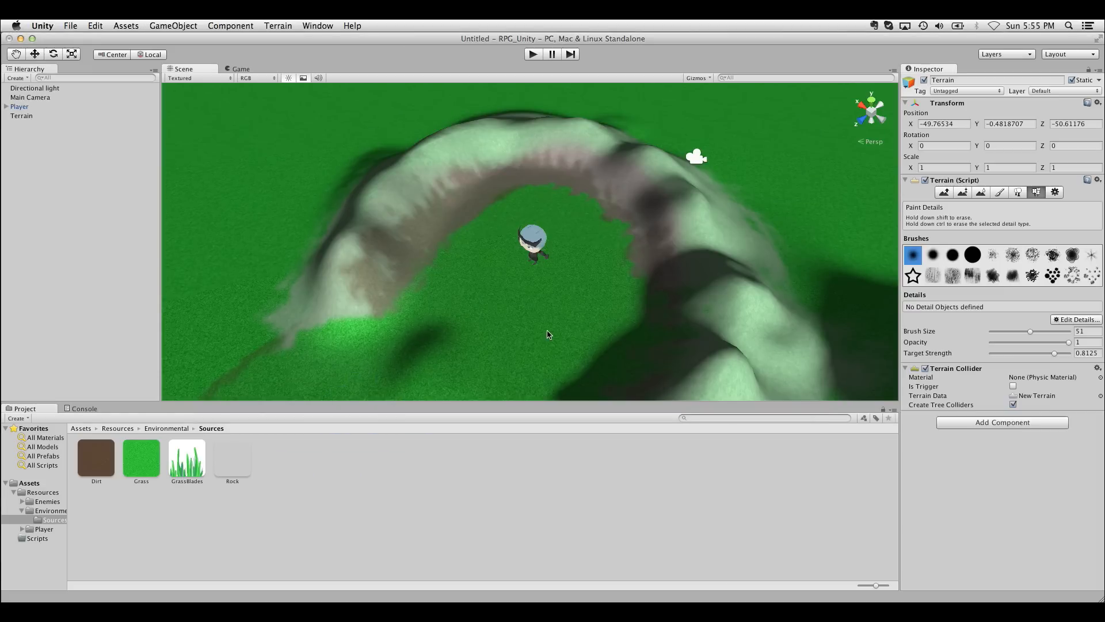
Add GrassBlades as a grass detail texture and paint grass around the player and clearing.
left_click(1076, 319)
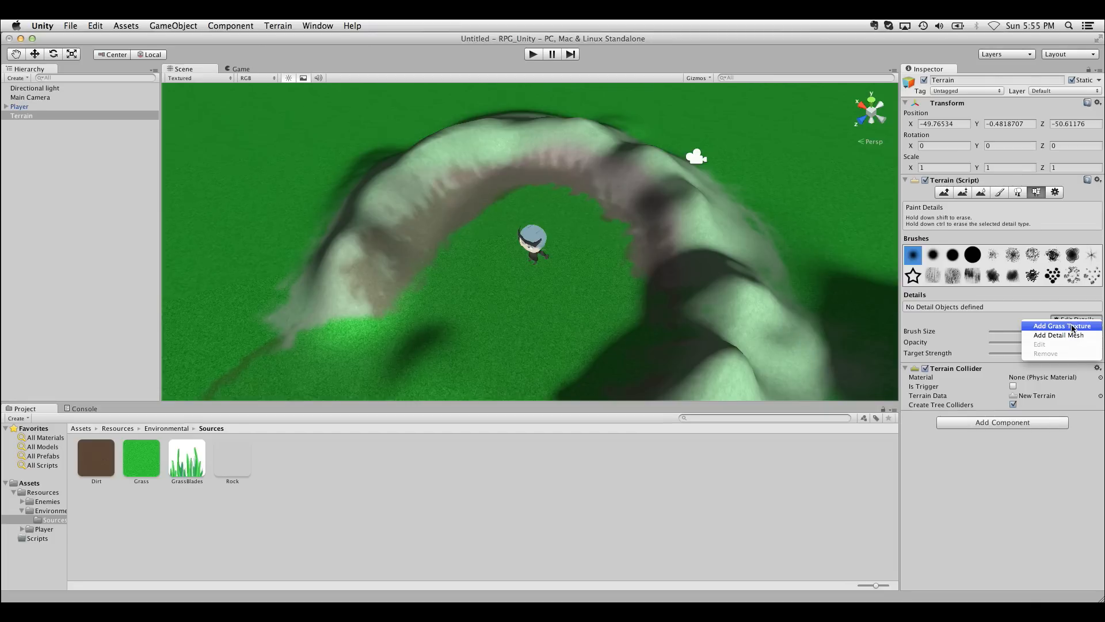
left_click(1059, 325)
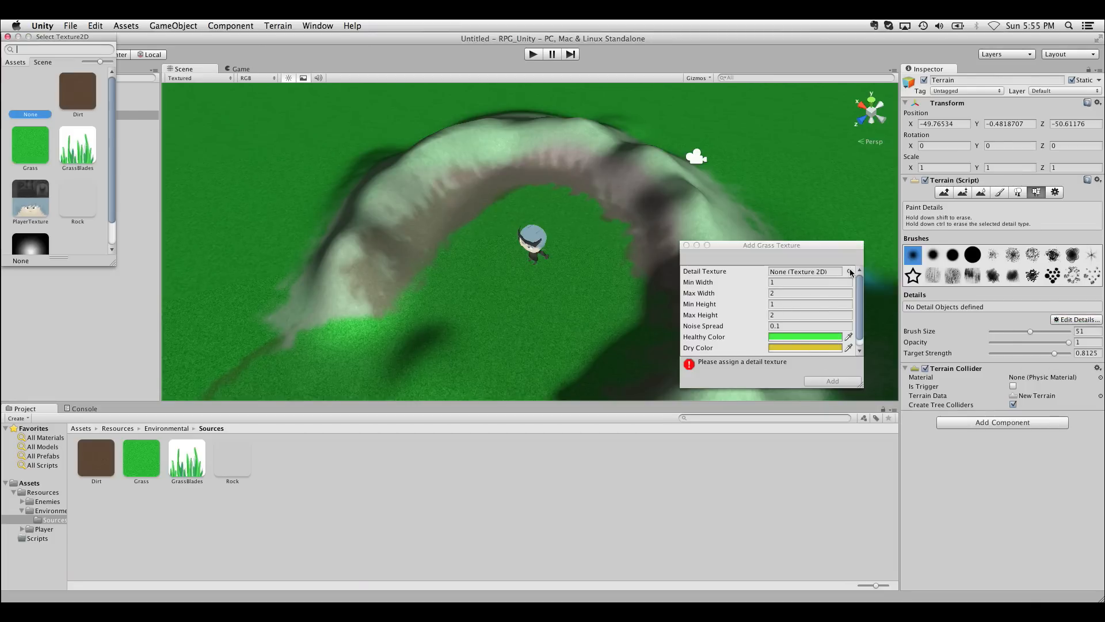
left_click(78, 145)
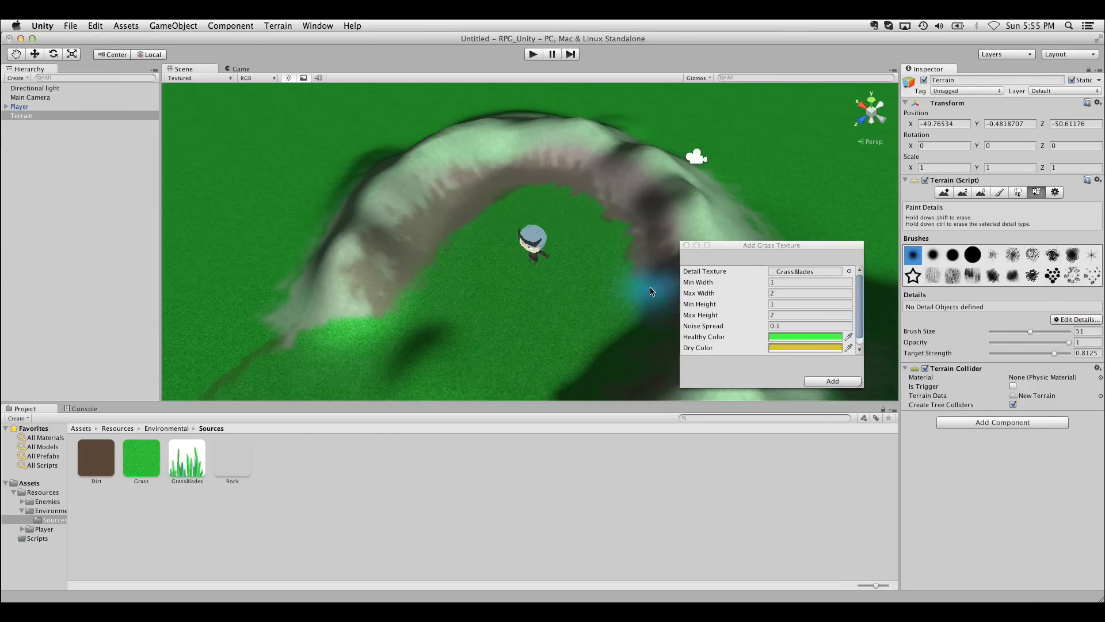
left_click(832, 380)
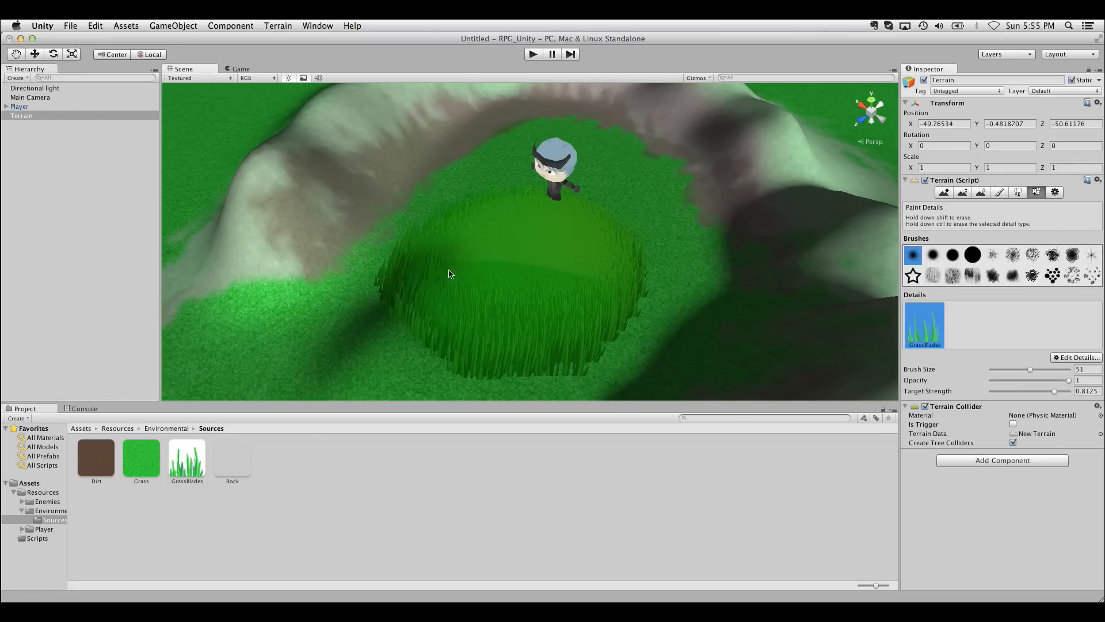
left_click_drag(451, 275, 643, 177)
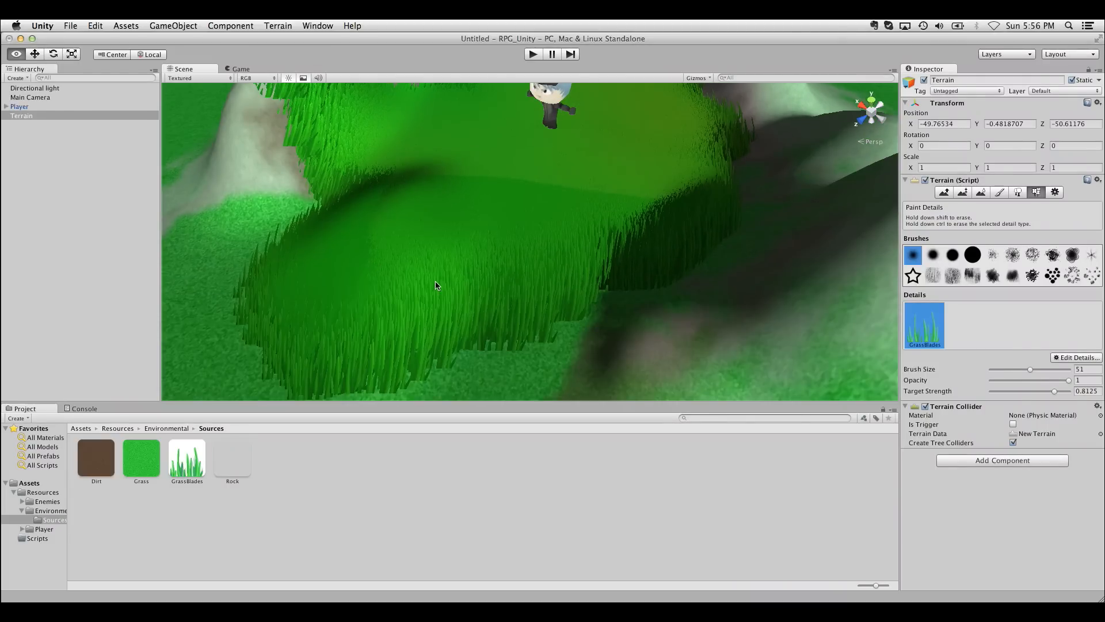
left_click_drag(436, 285, 539, 292)
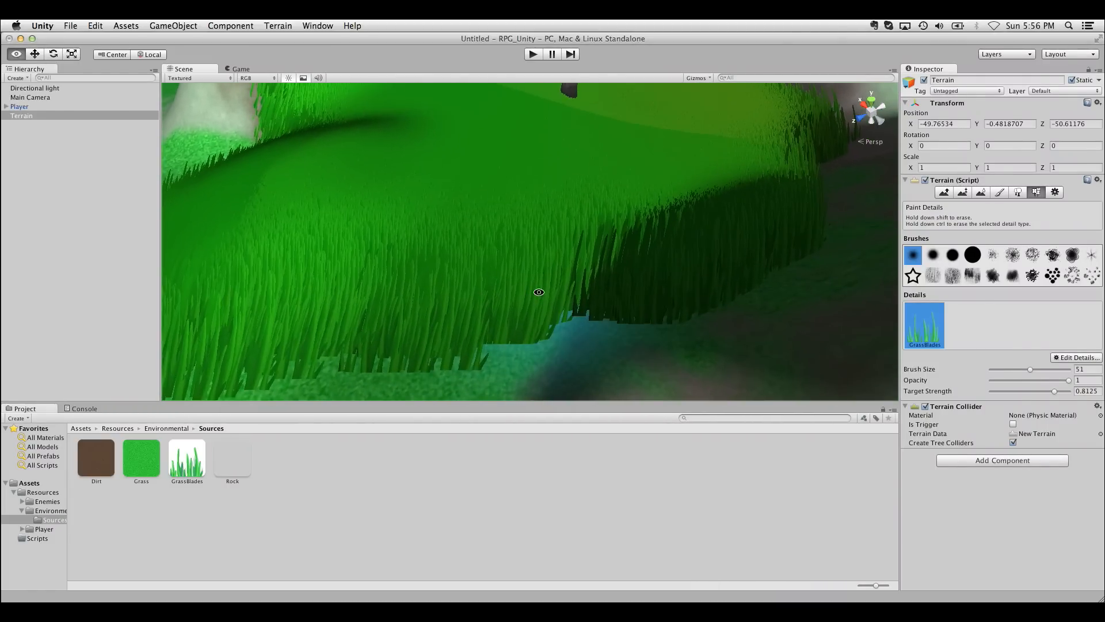
In Terrain Settings, set Detail Density to 0.001 and Detail Distance to 43.
left_click(1055, 192)
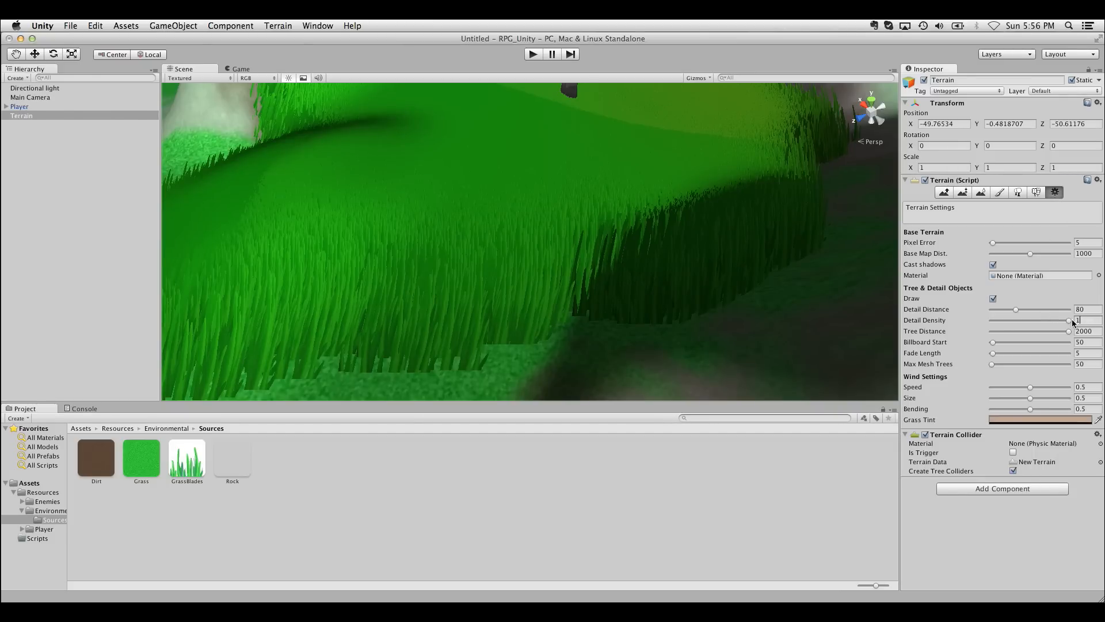
type(".001")
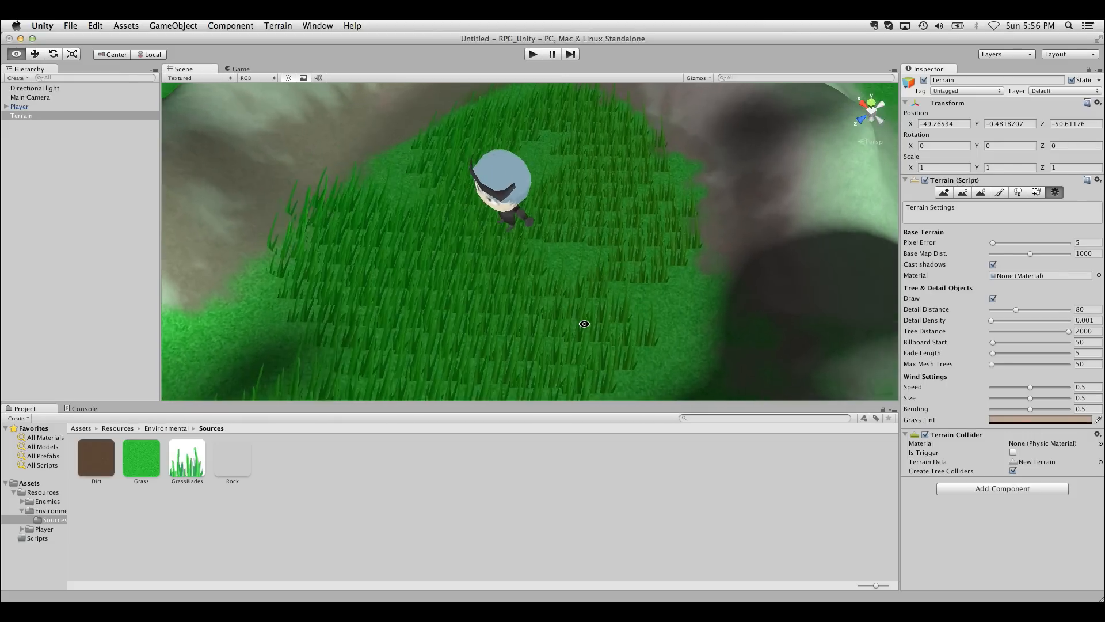
left_click_drag(583, 323, 592, 246)
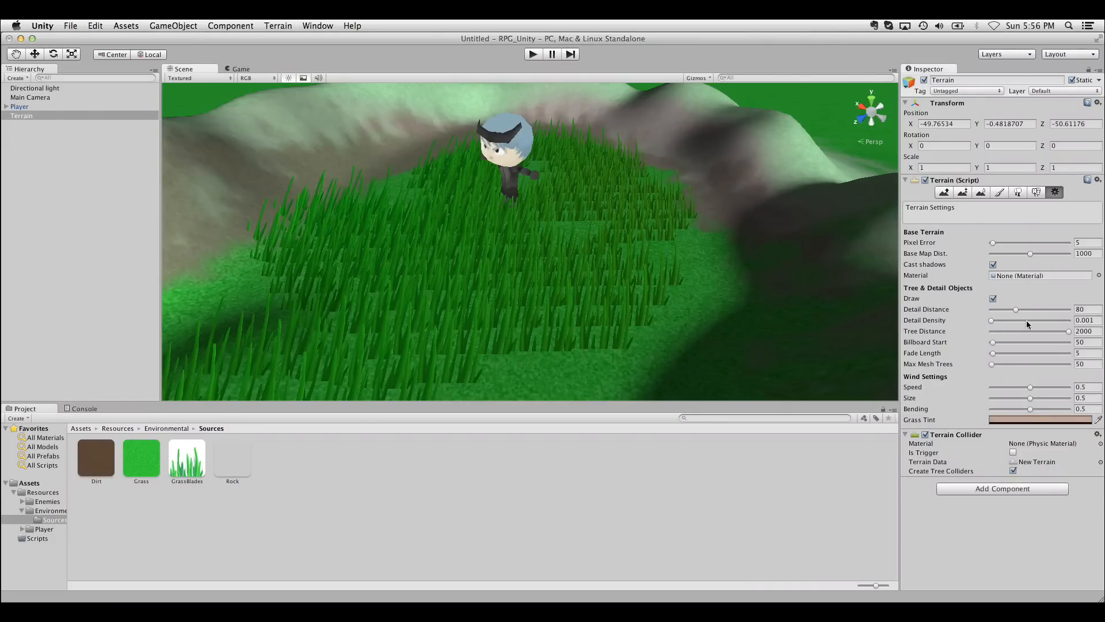
mouse_move(994, 321)
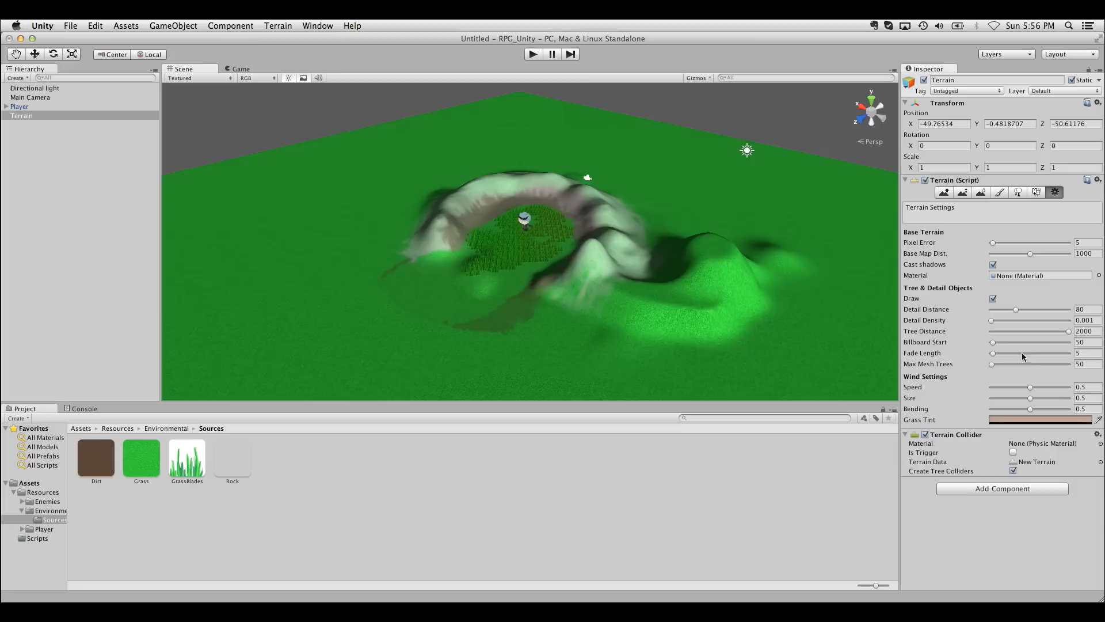
left_click_drag(1015, 308, 1037, 308)
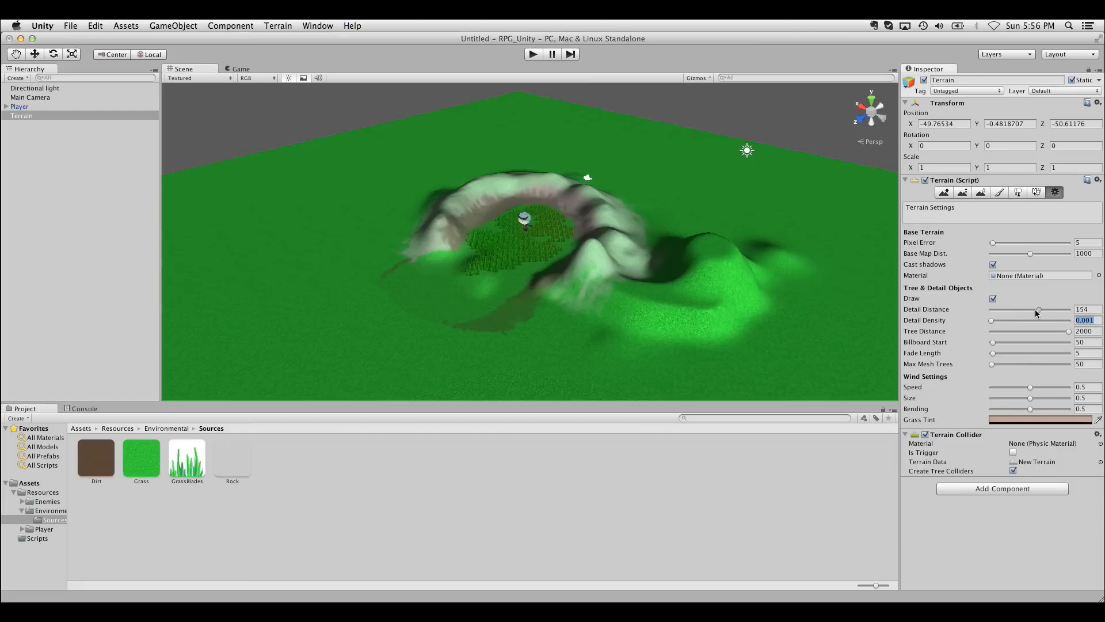
left_click_drag(1036, 308, 1005, 308)
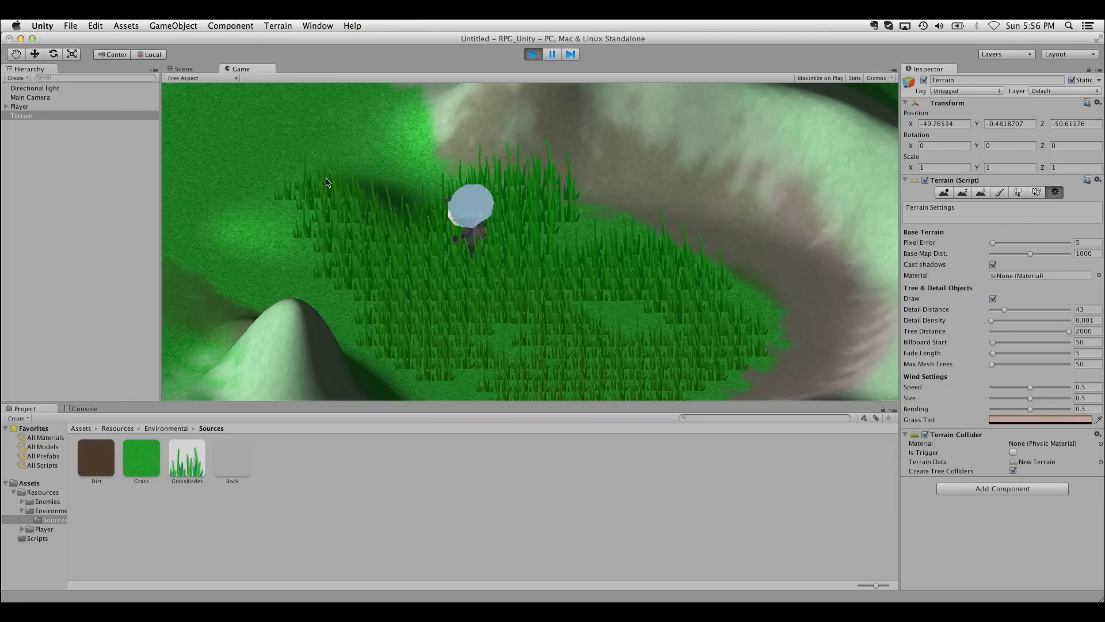
Stop play, zero the grass wind speed, then replay and stop the game.
left_click(183, 69)
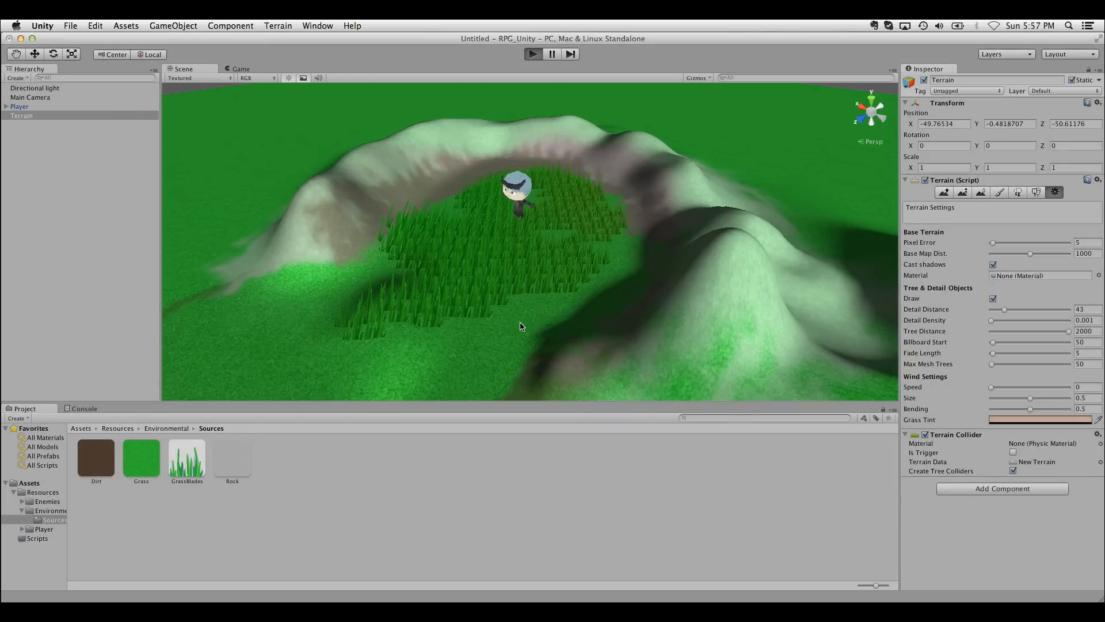
left_click(240, 68)
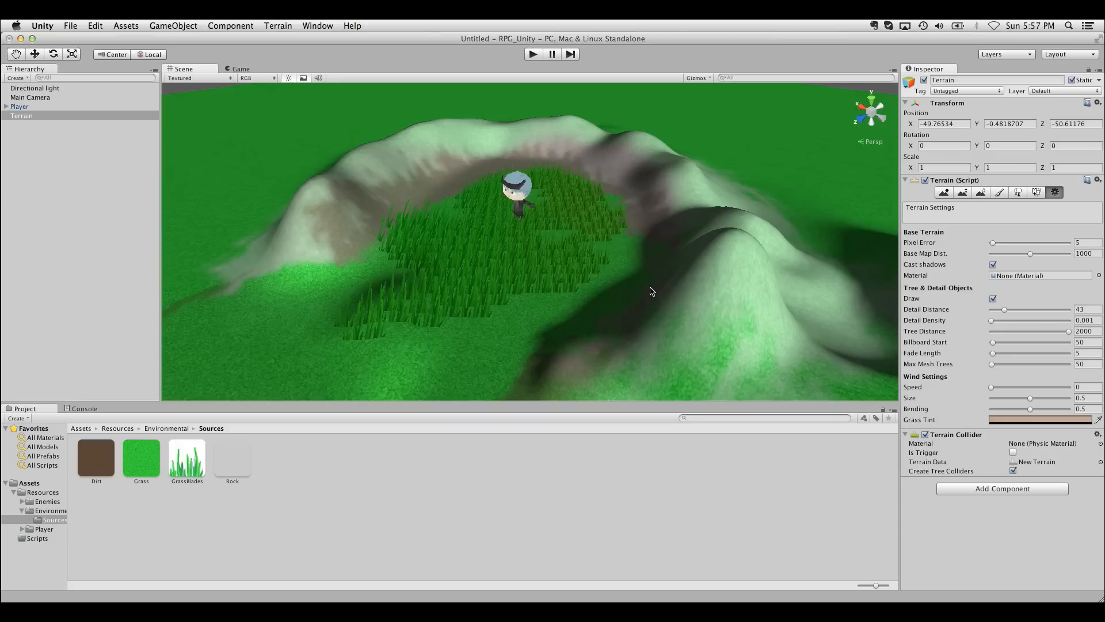
mouse_move(662, 277)
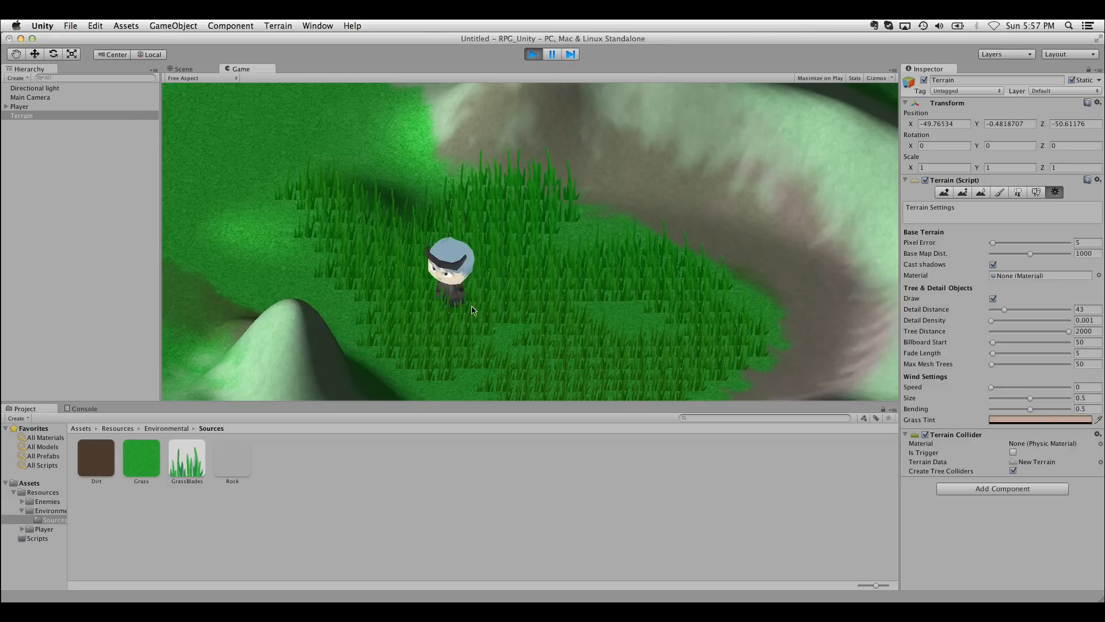
left_click(182, 68)
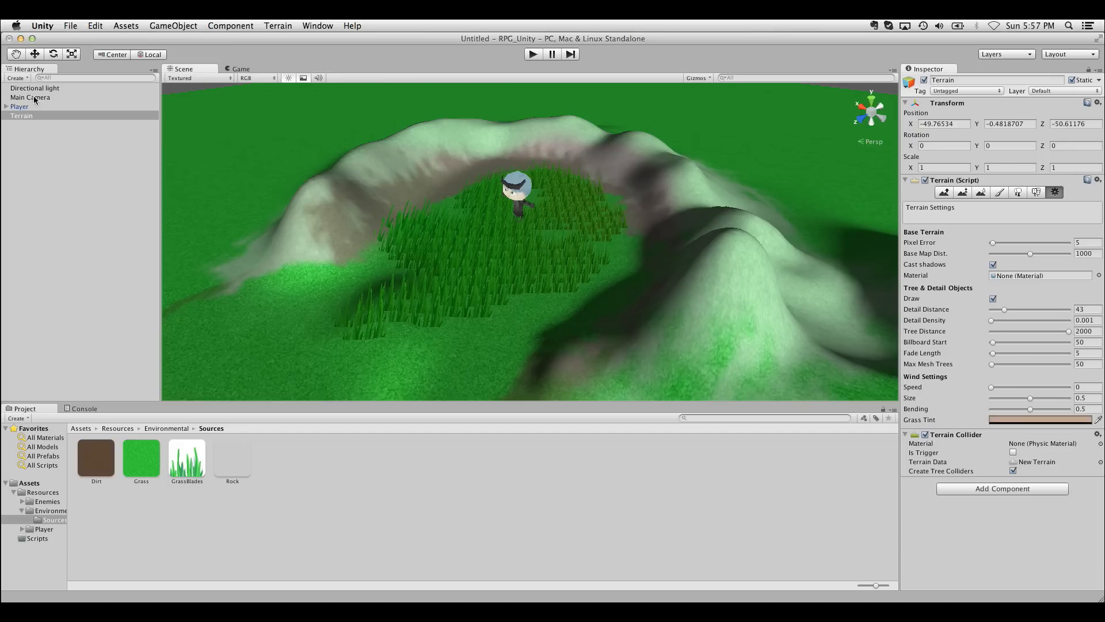
left_click(30, 98)
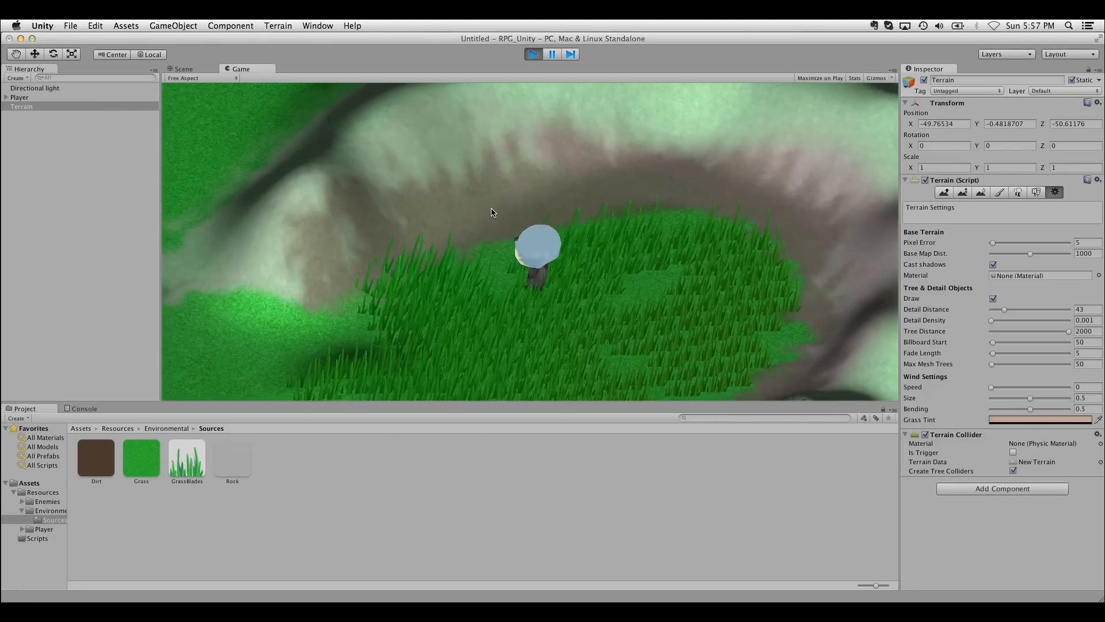
left_click(533, 53)
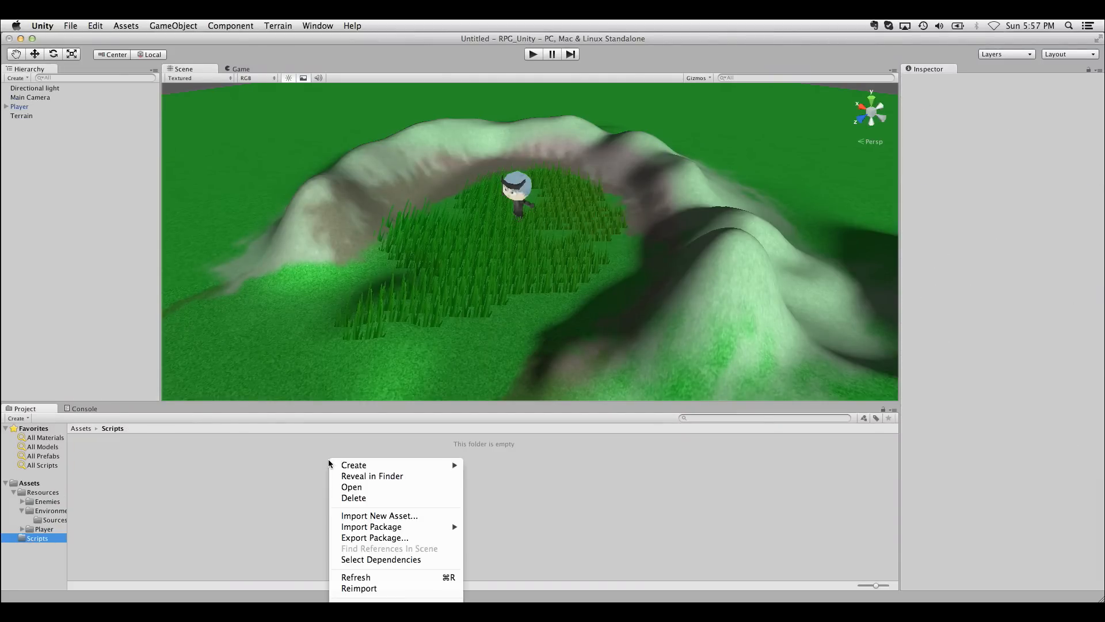
Create a CameraFollow C# script in Scripts and open it in MonoDevelop.
left_click(352, 464)
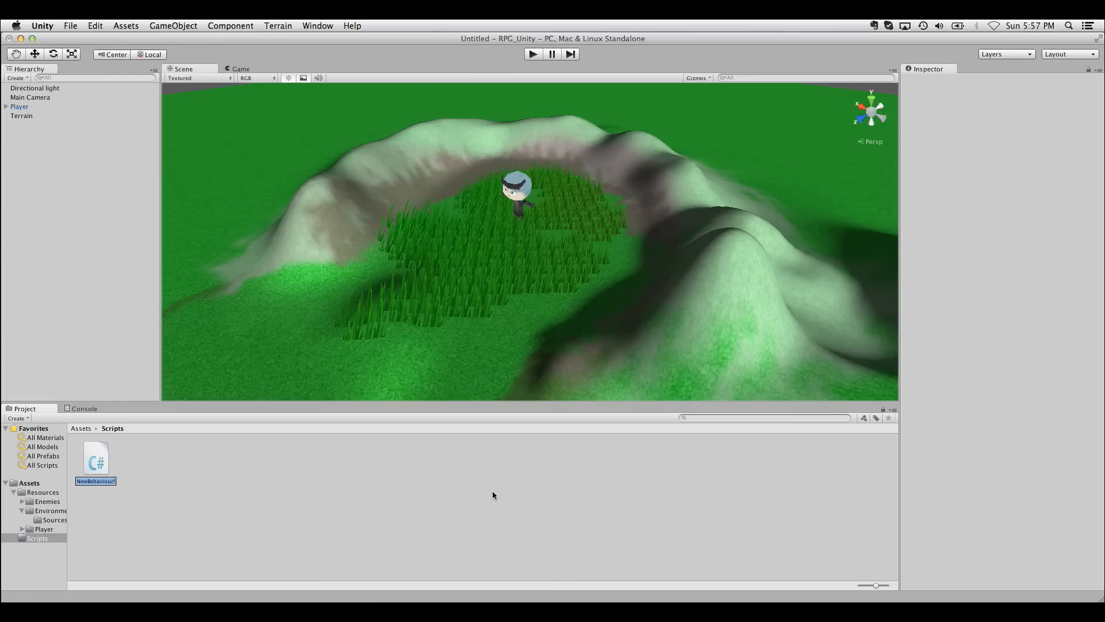
type("CameraFollow")
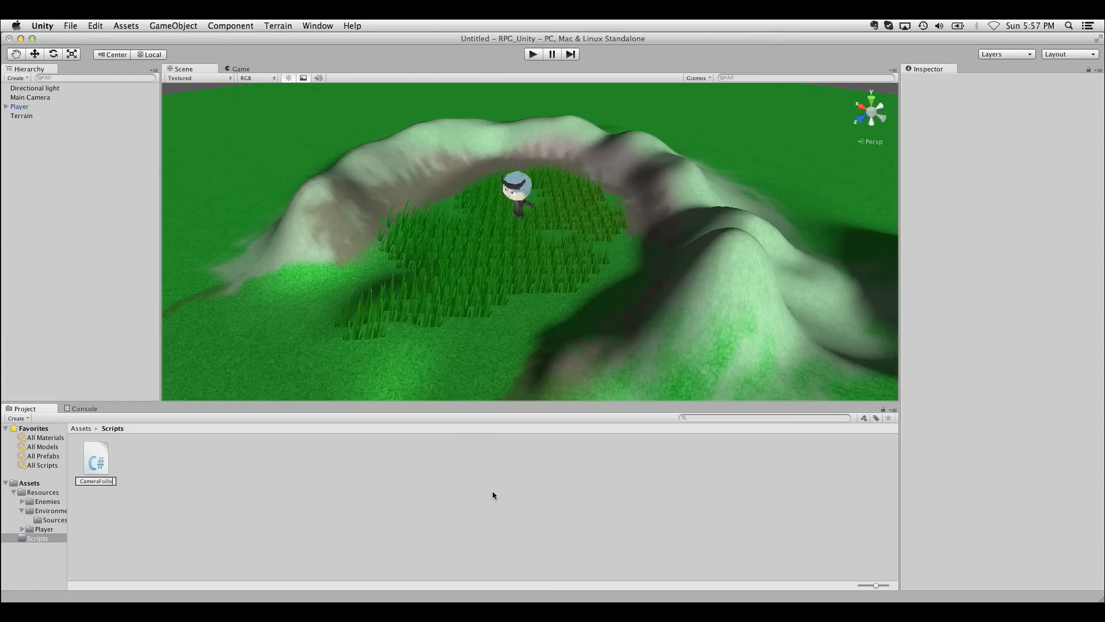
double_click(95, 458)
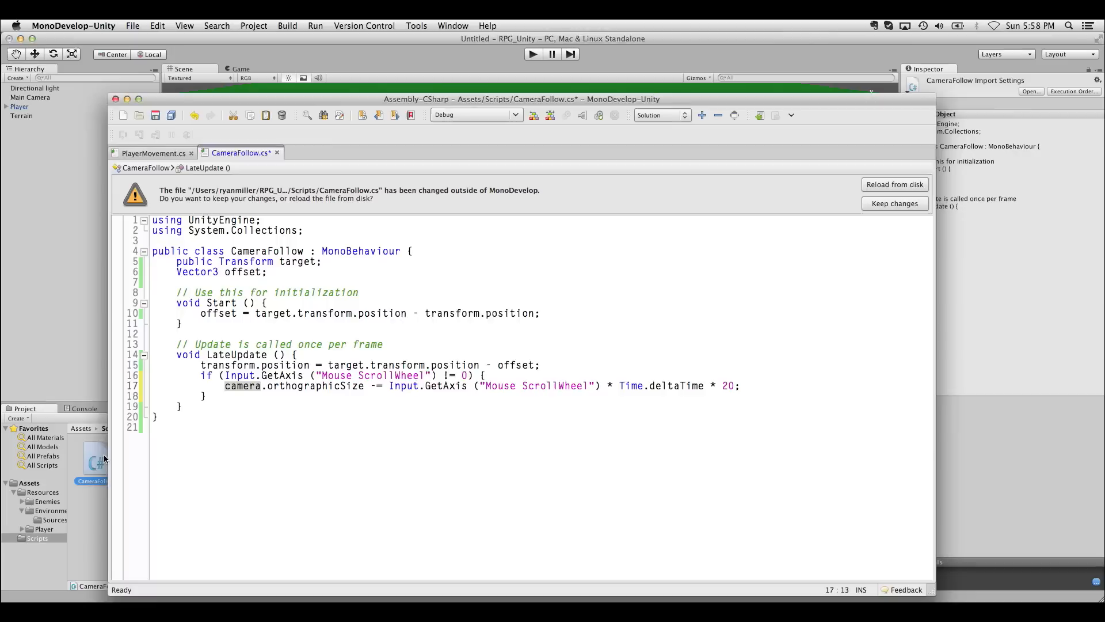
Close the stale CameraFollow copy and declare Transform target and Vector3 offset fields.
left_click(191, 153)
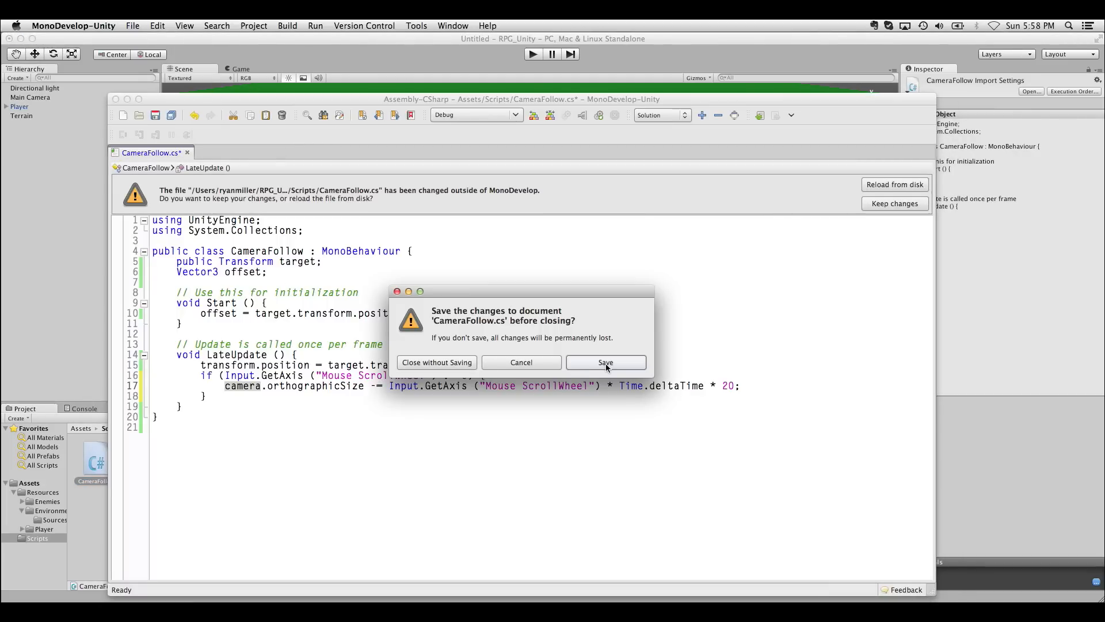
left_click(436, 362)
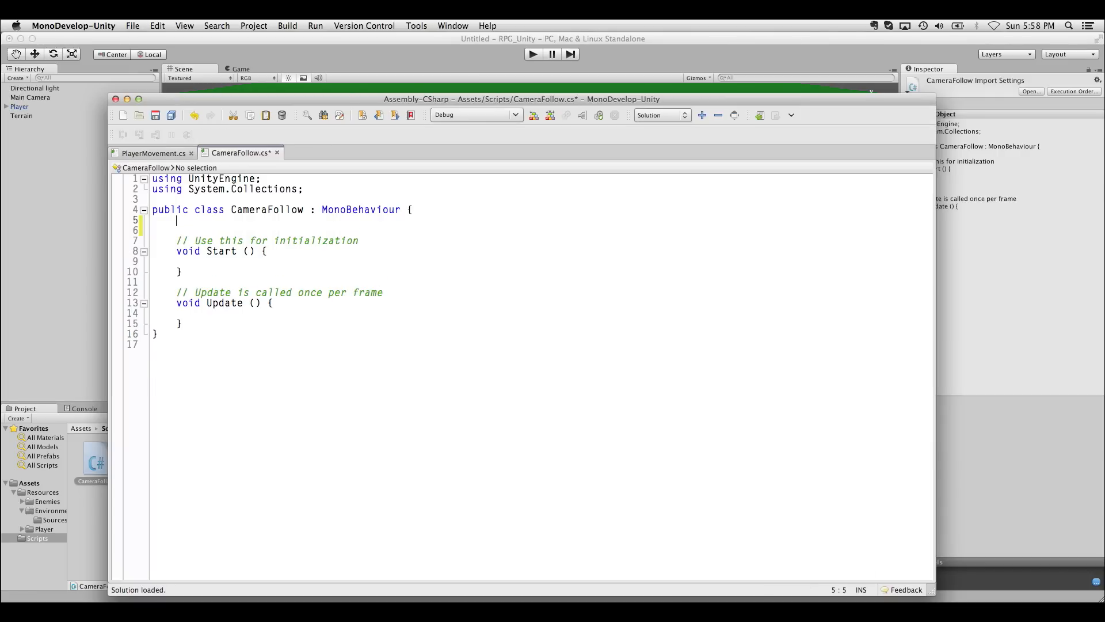
type("tra")
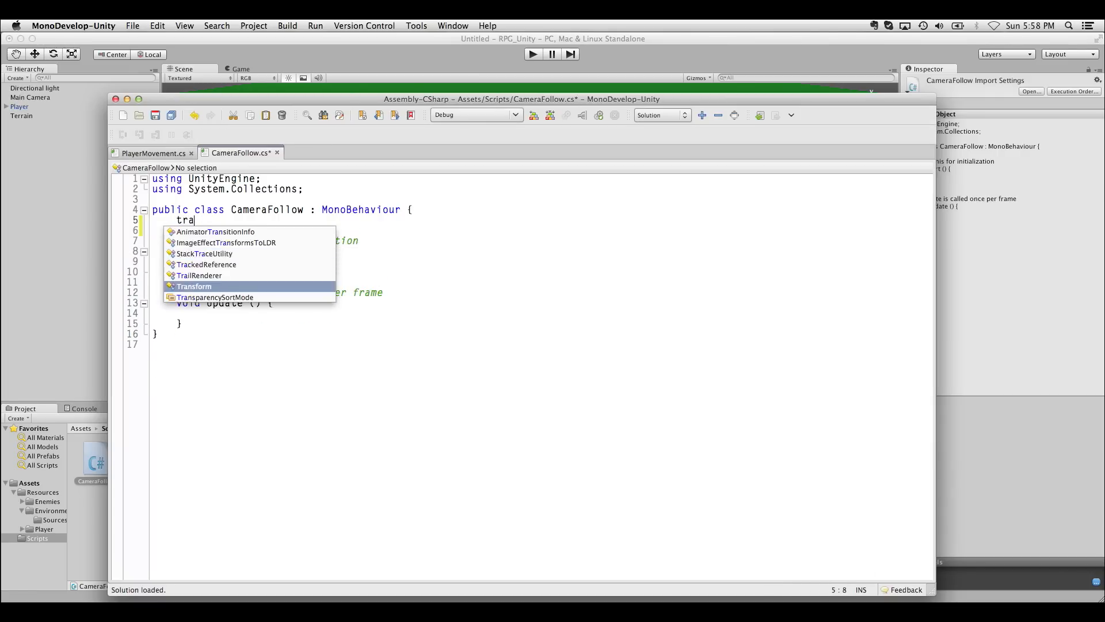
type("nsof")
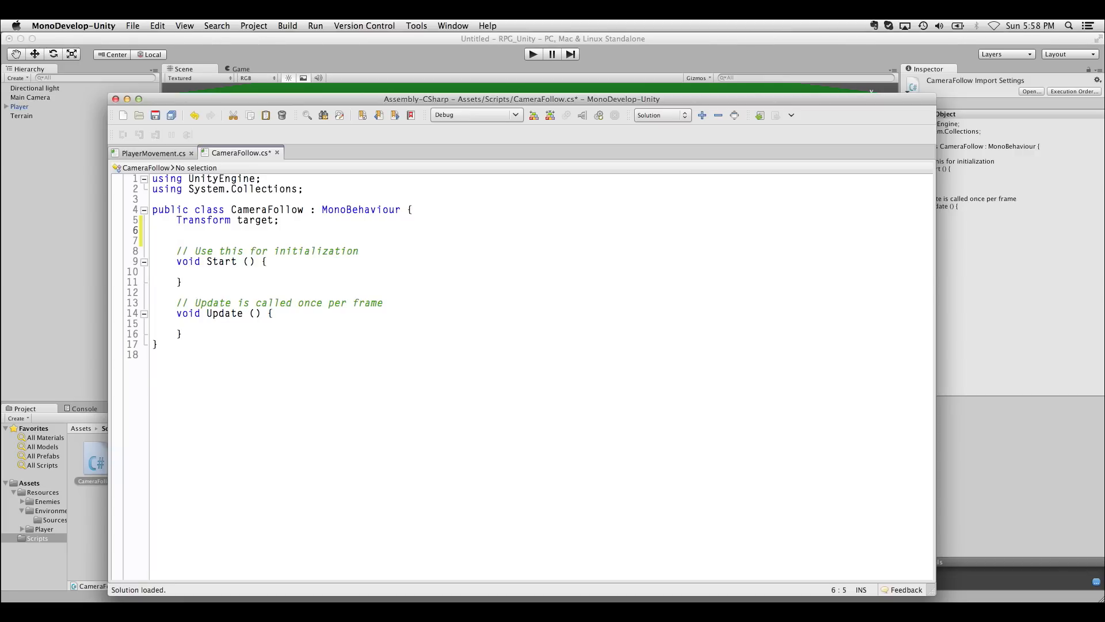
type("Vector3")
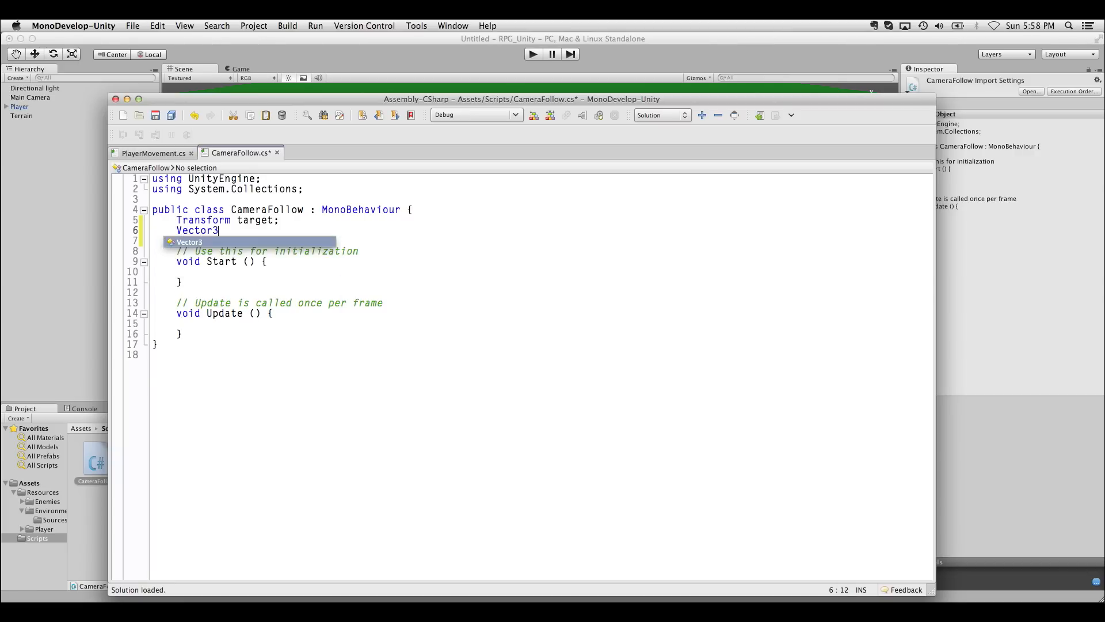
type("offset;")
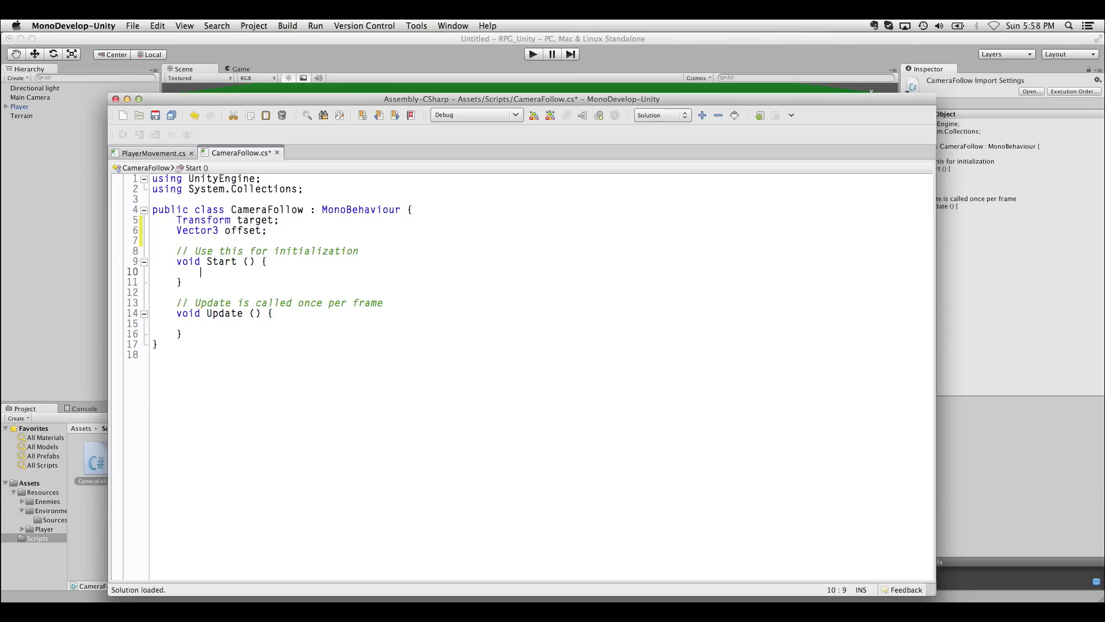
In Start, compute offset = target.transform.position - transform.position.
type("offset =")
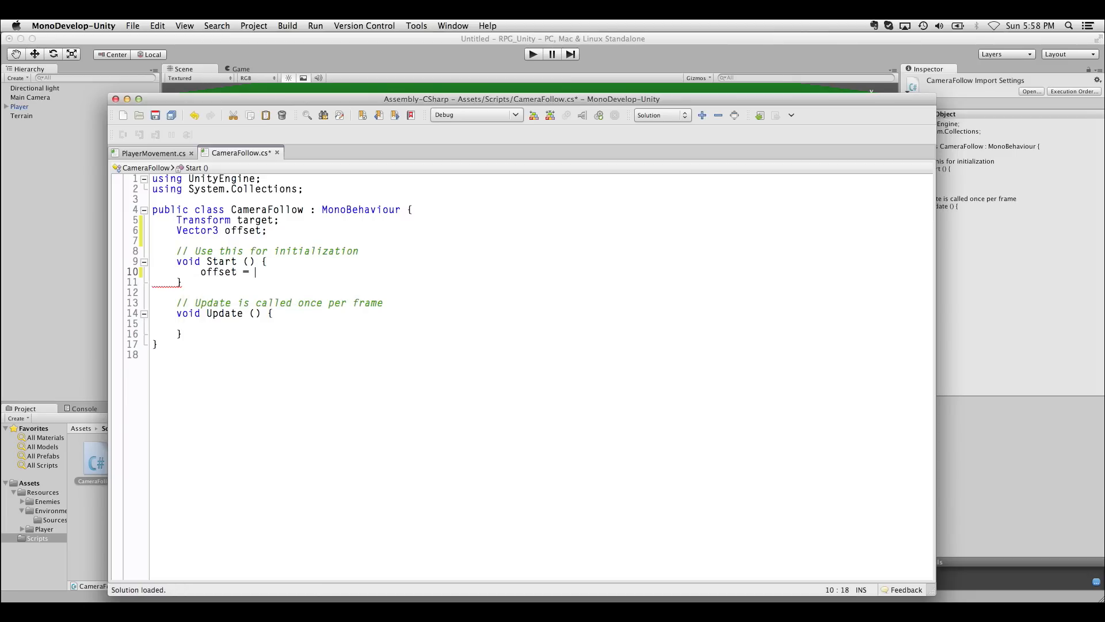
type("target")
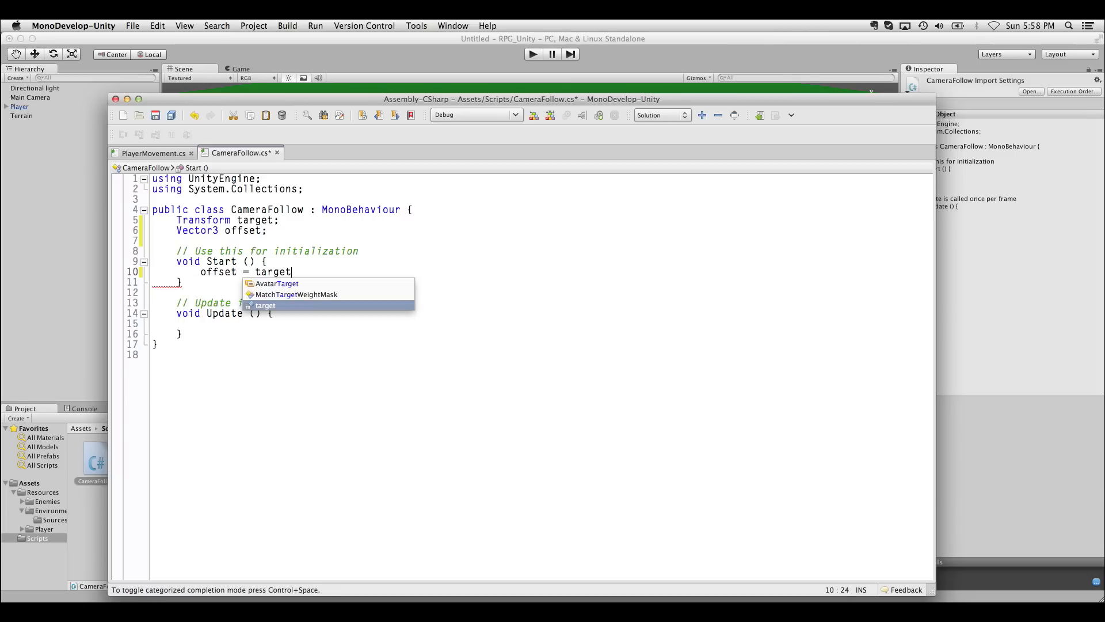
type(".transform.position -")
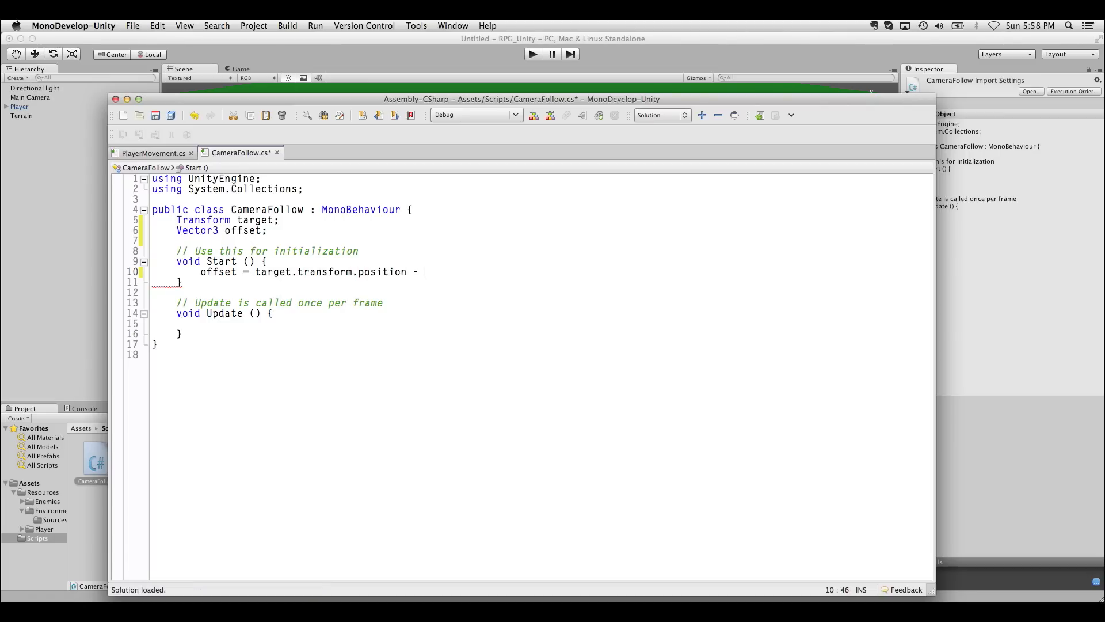
type("transofr")
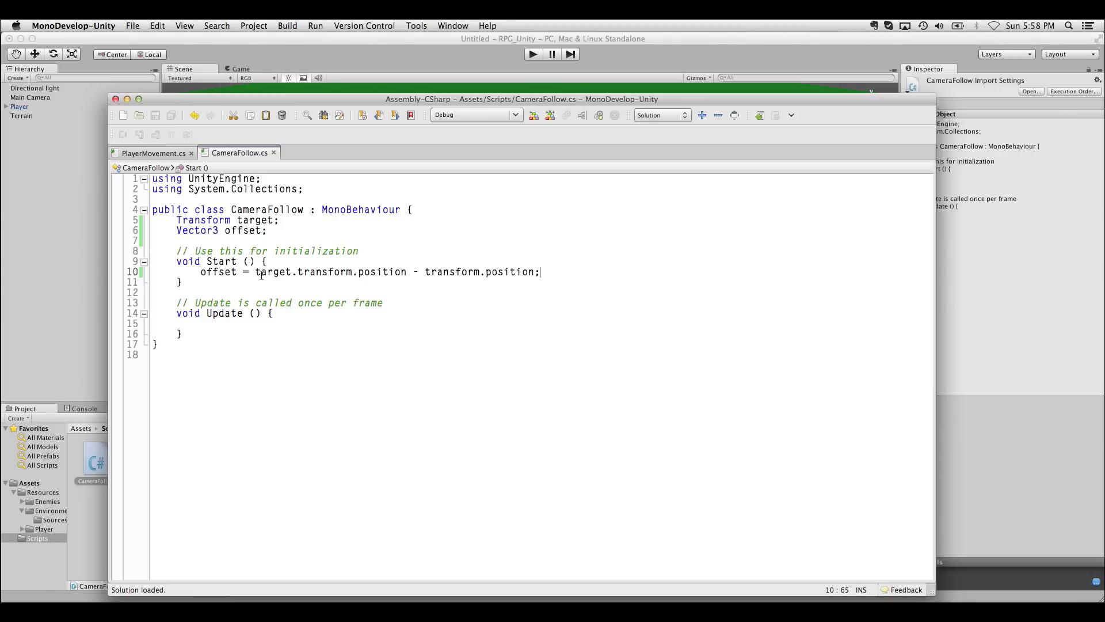
left_click_drag(255, 271, 540, 271)
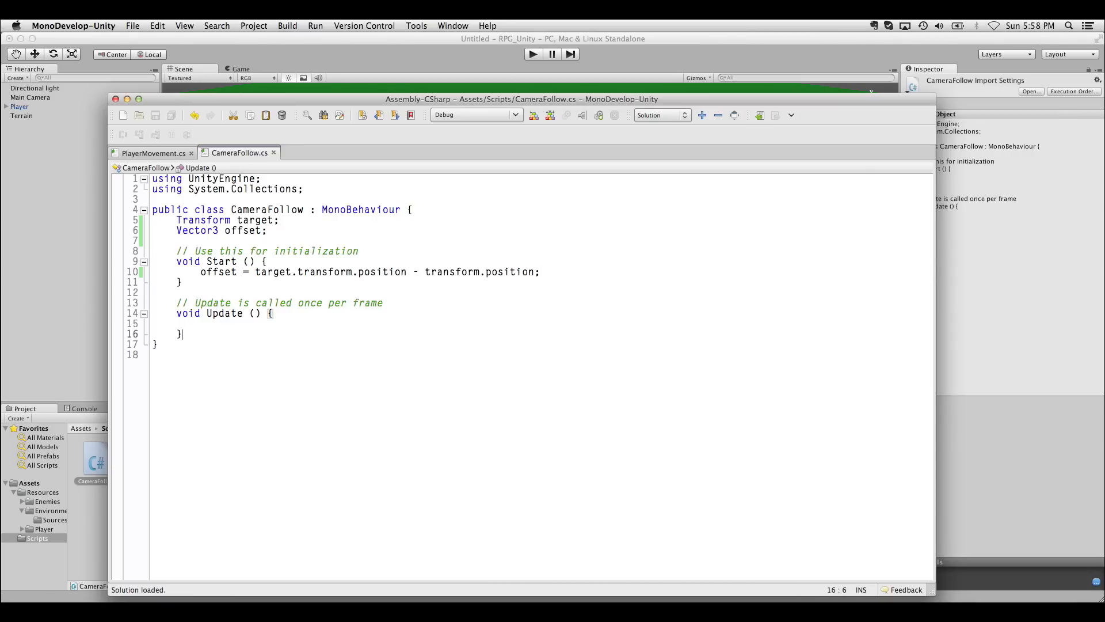
Rename Update to LateUpdate and write transform.position = target.transform.position + offset.
type("Late")
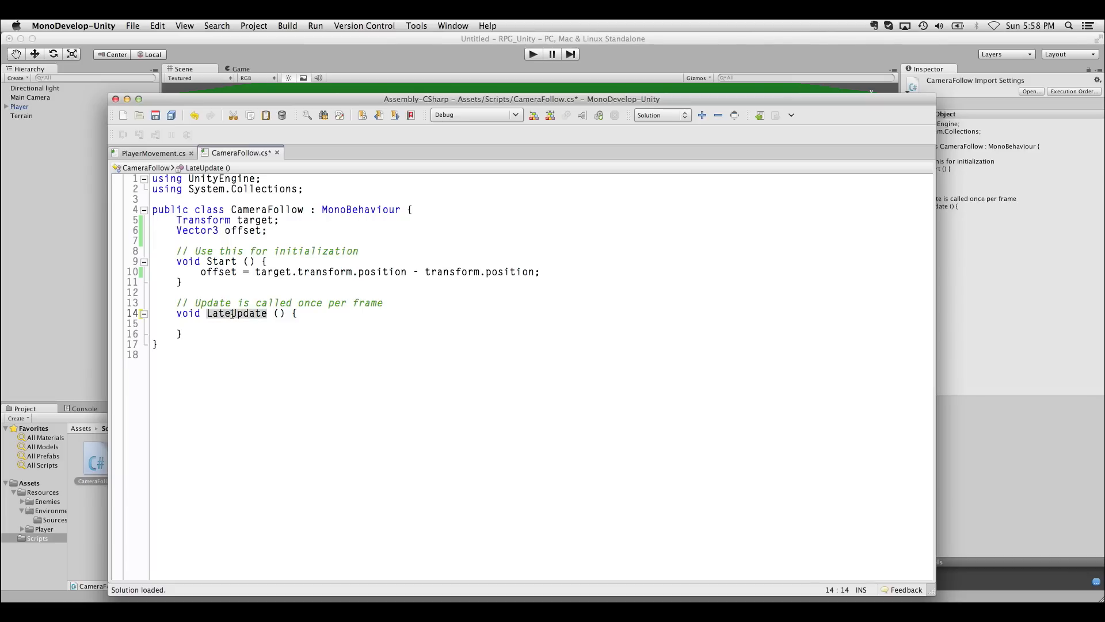
left_click(236, 325)
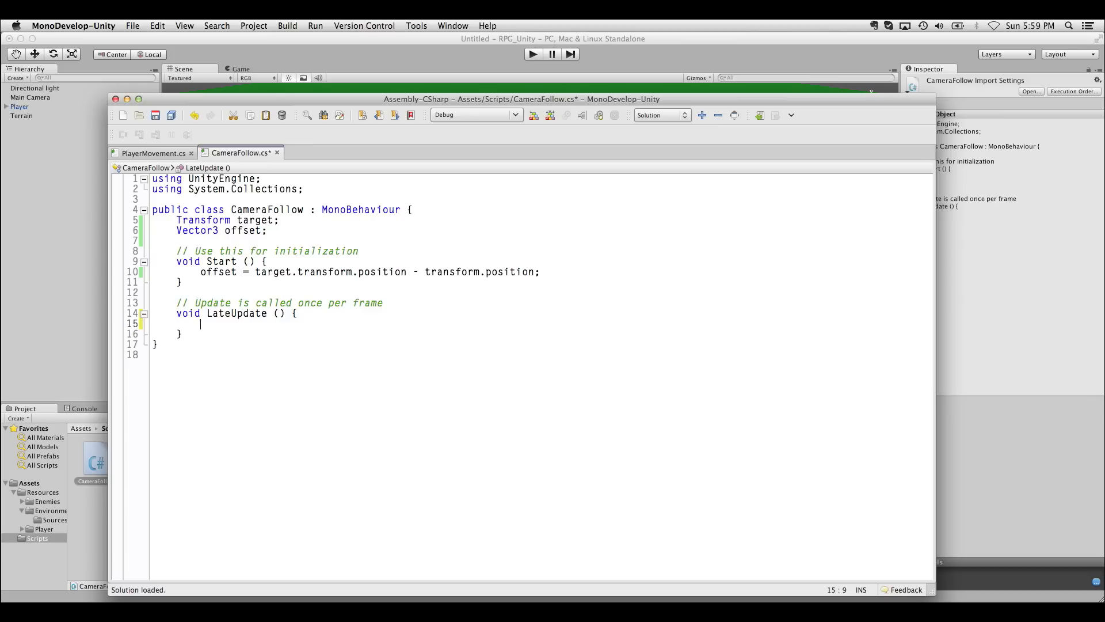
type("transform.position =")
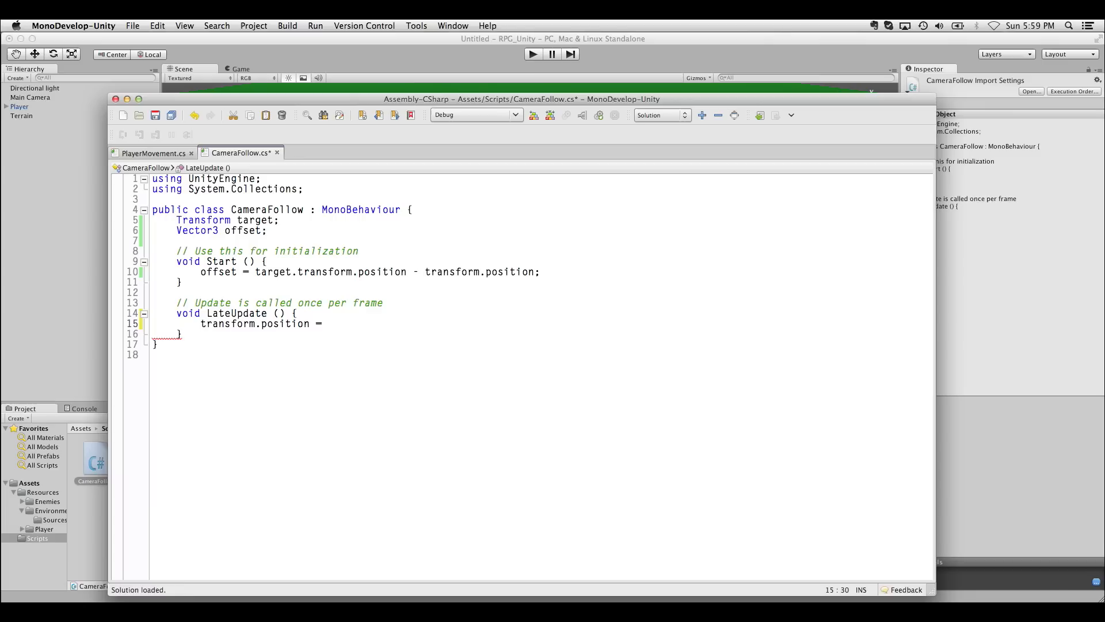
type("target.t")
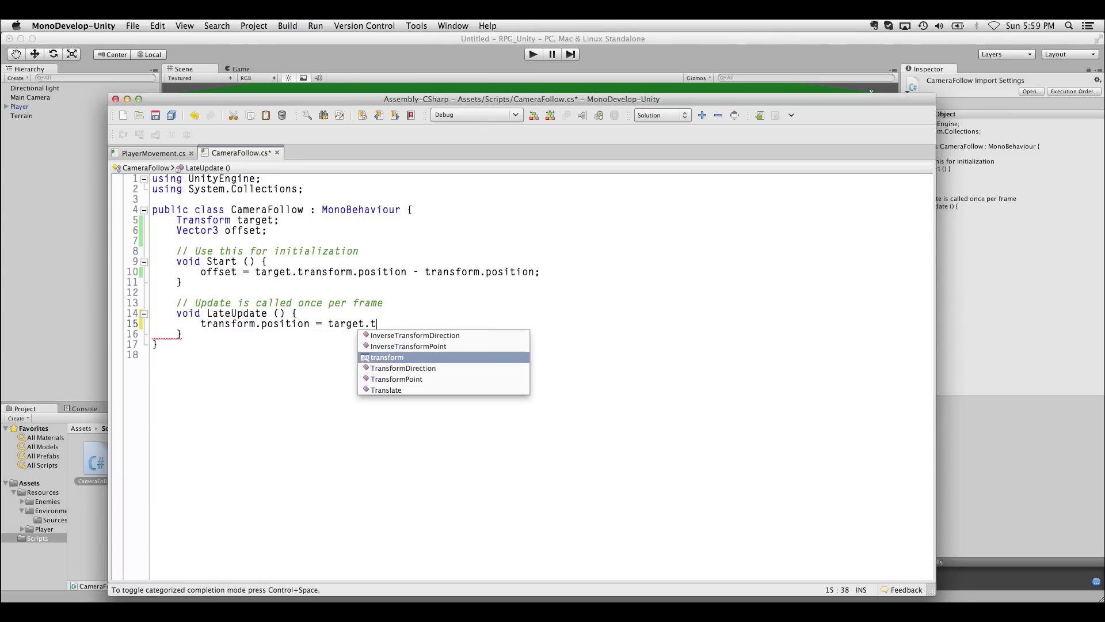
type("transform.position +")
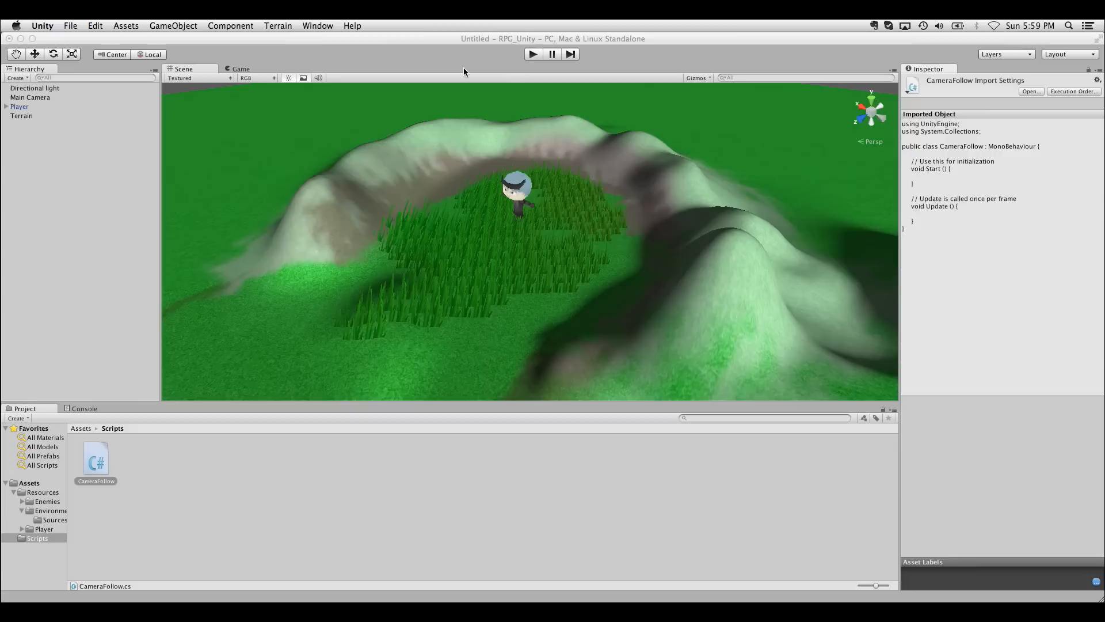
Select the Main Camera object in the Hierarchy.
left_click(30, 97)
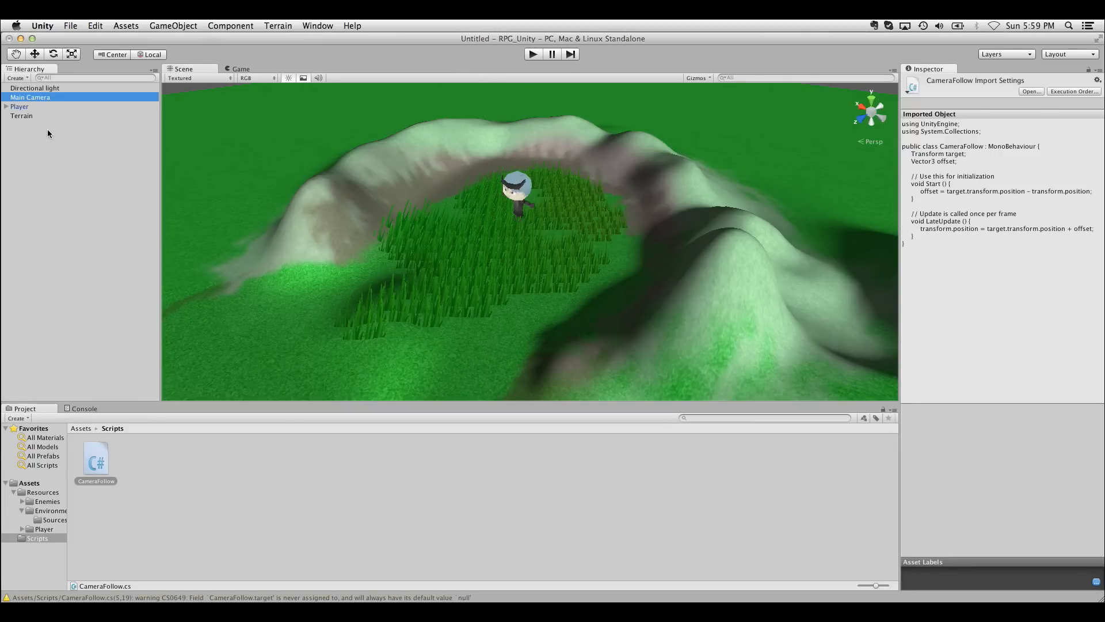
left_click(29, 96)
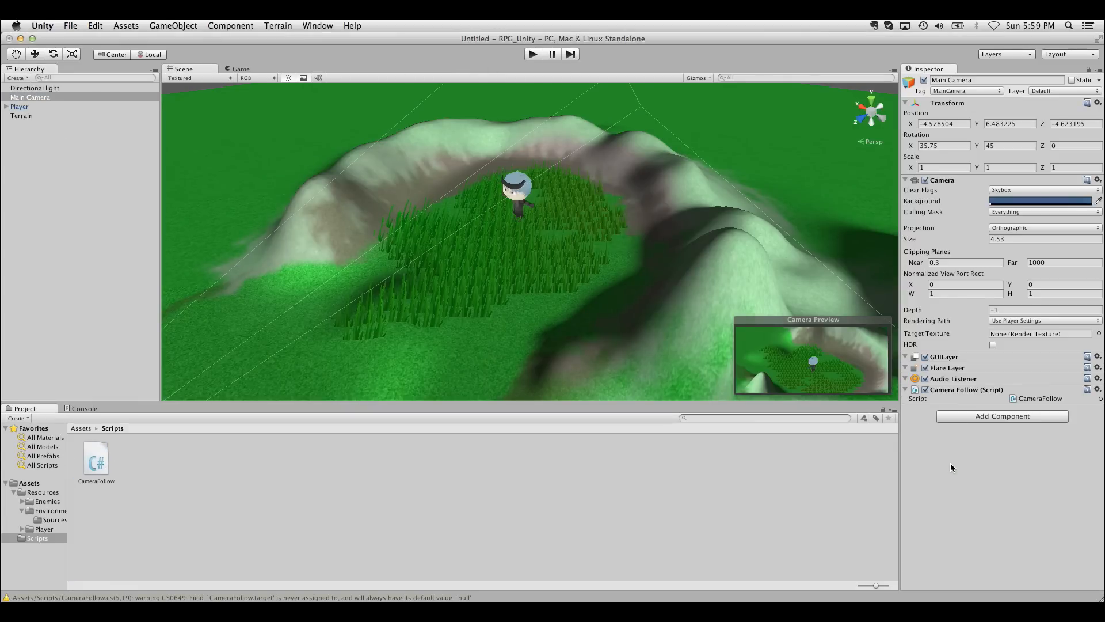
mouse_move(531, 133)
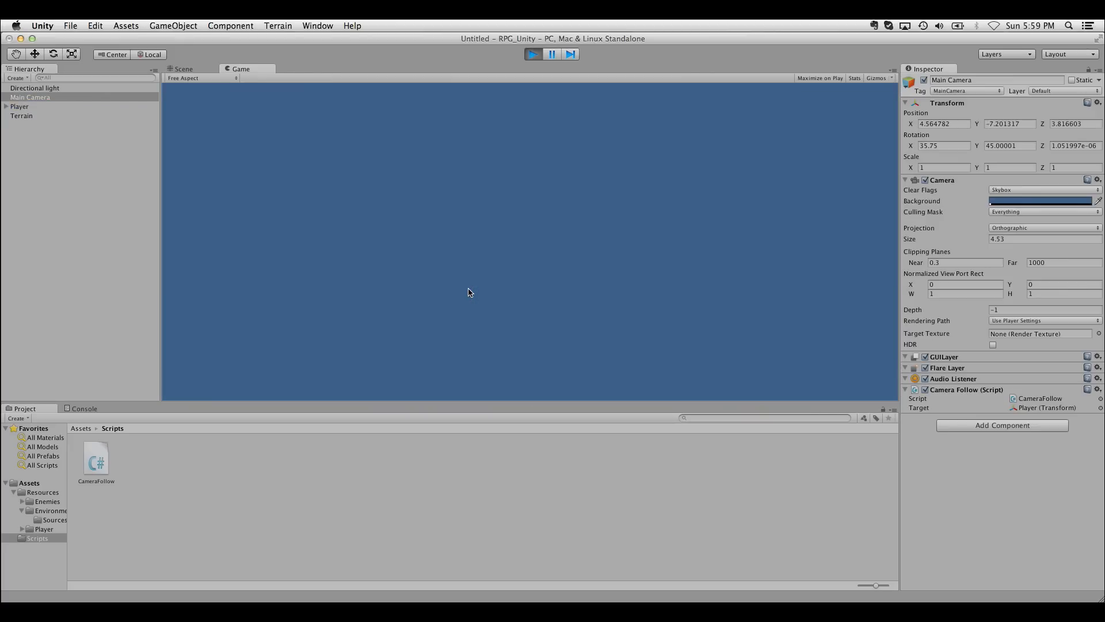
Stop the running game test.
left_click(182, 68)
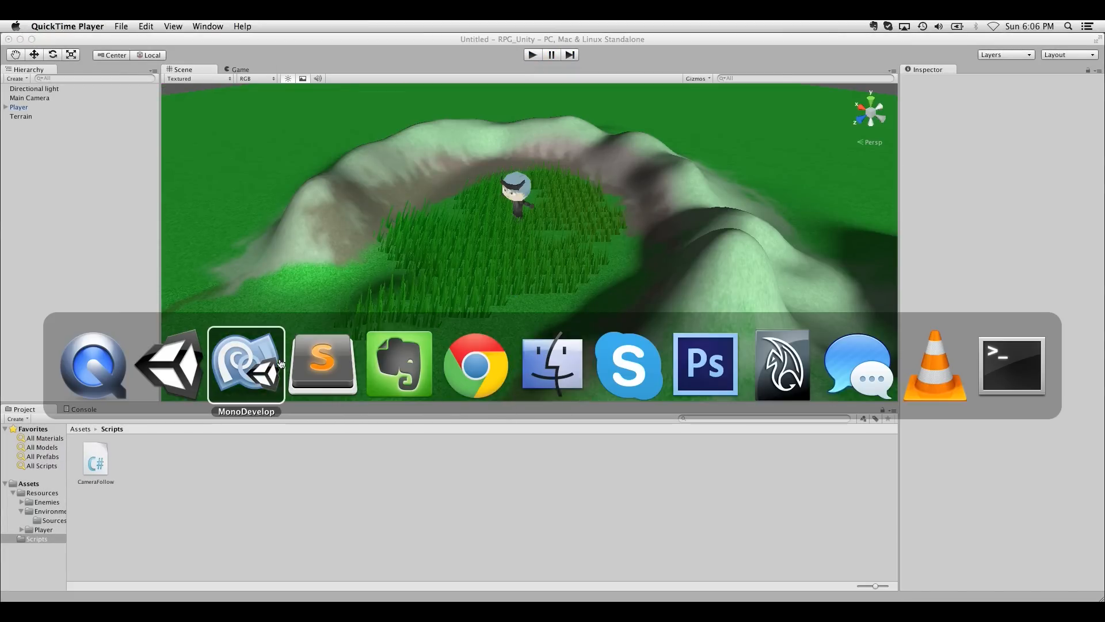
Rewrite line 27's velocity as new Vector3(forward.x * speed, rigidbody.velocity.y, forward.z * speed).
left_click(245, 364)
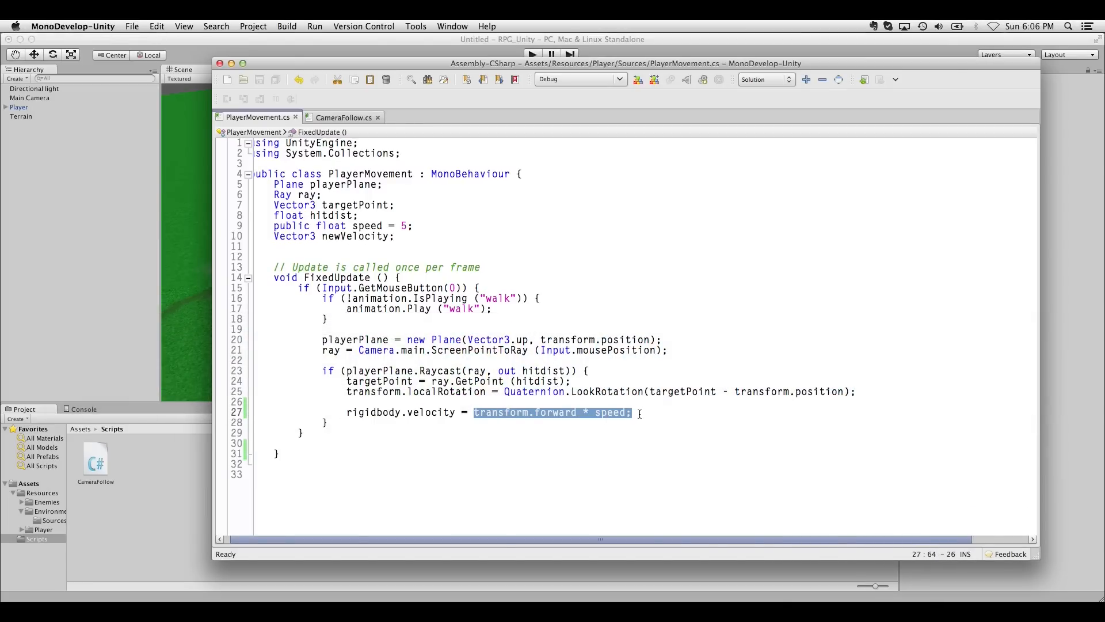
left_click(633, 412)
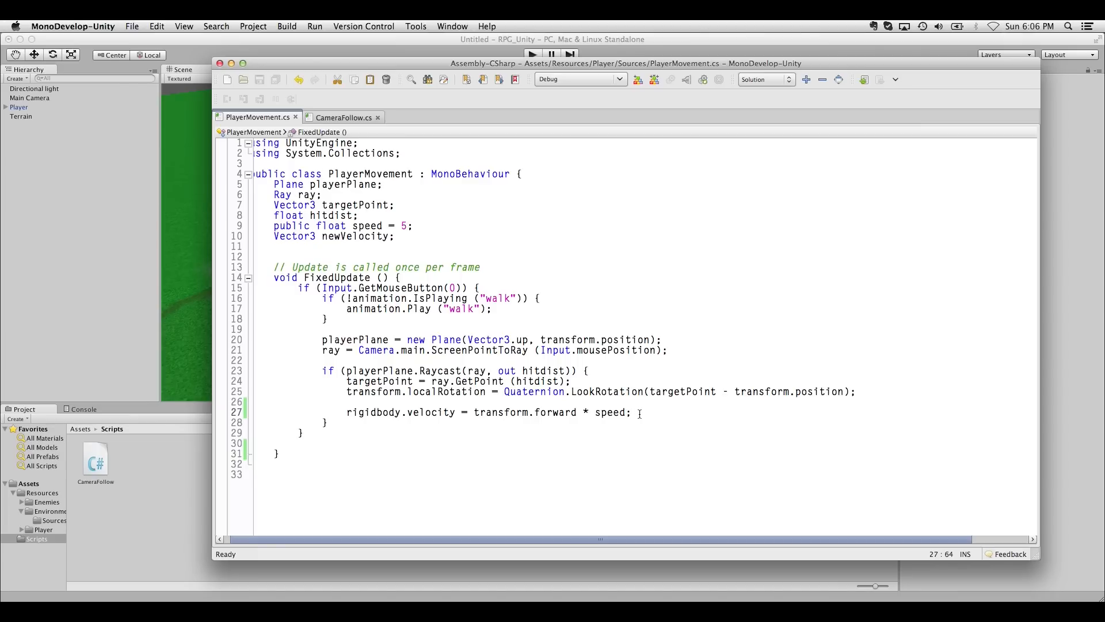
left_click(632, 412)
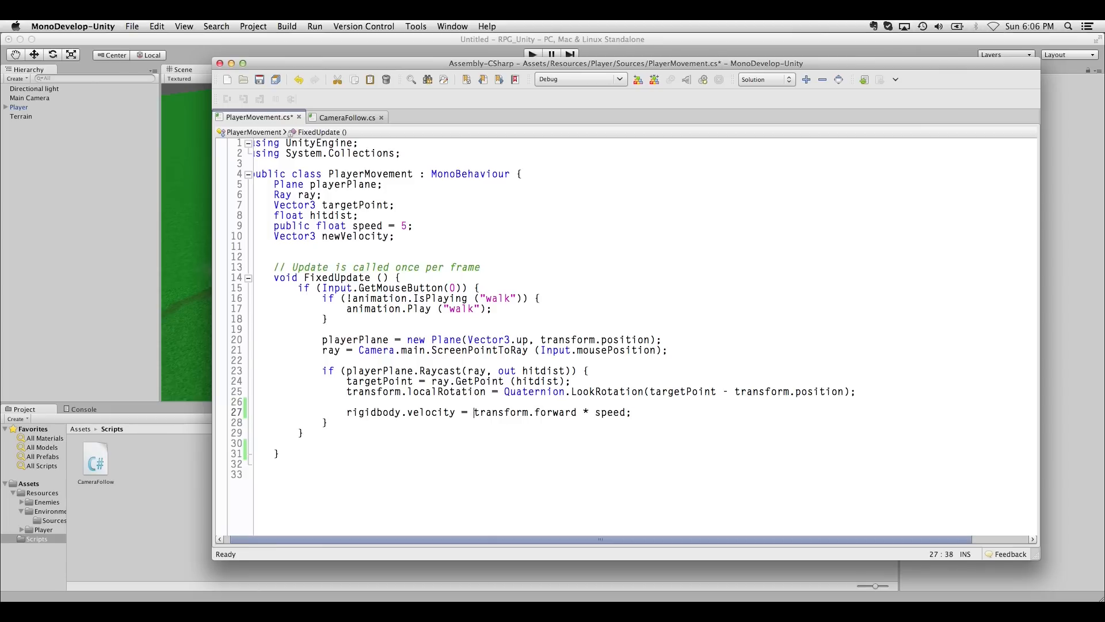
type("new Vecot")
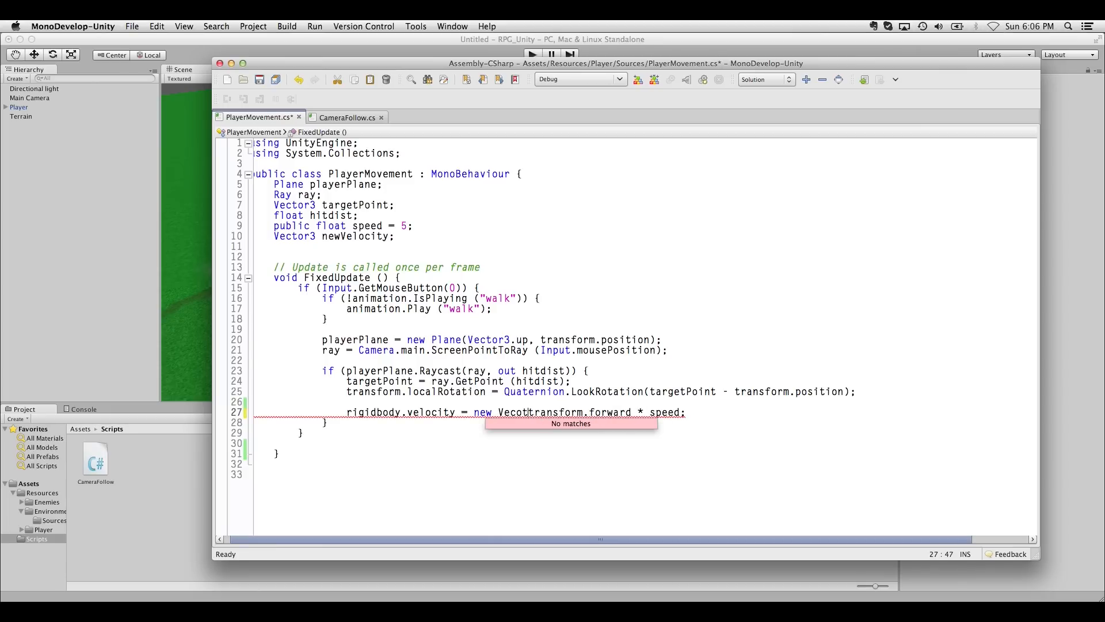
type("Vector3(")
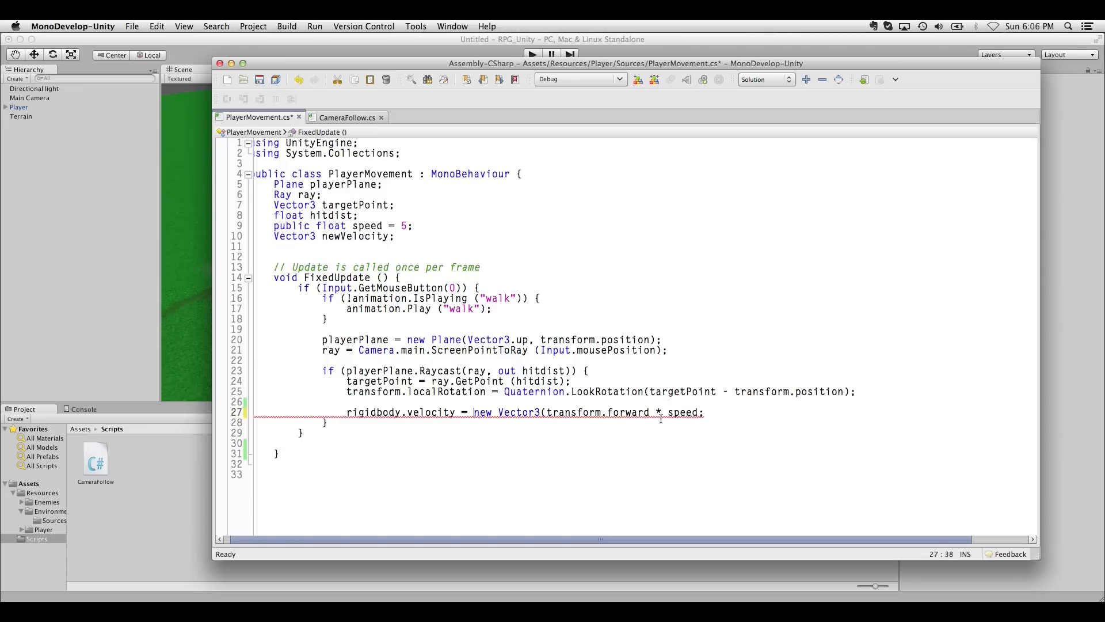
type(".x")
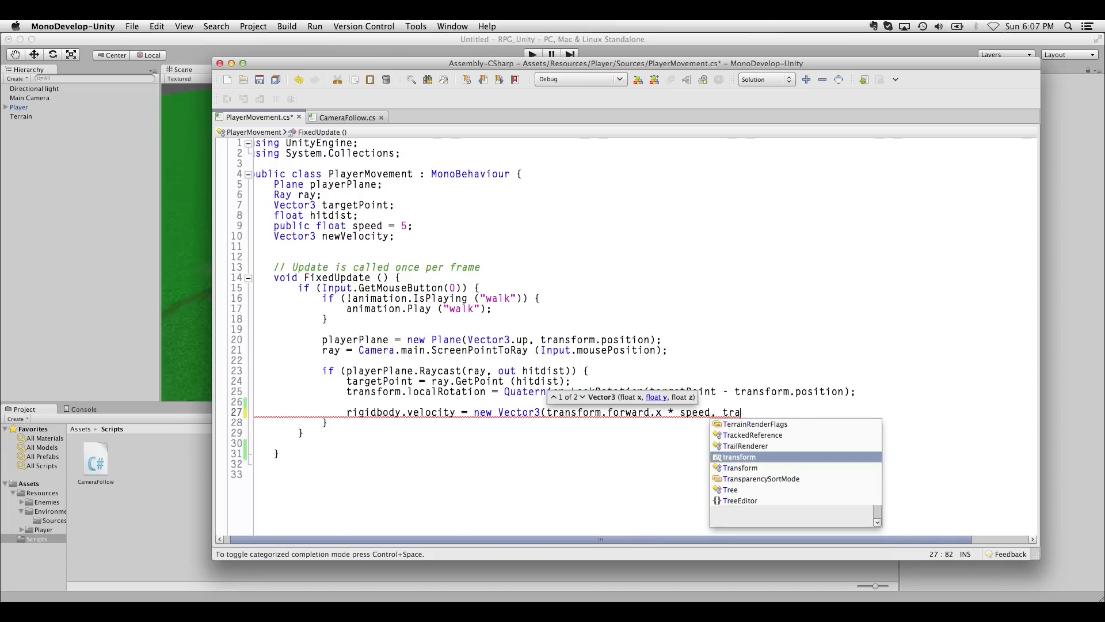
type("rigidbody.velocity.y,")
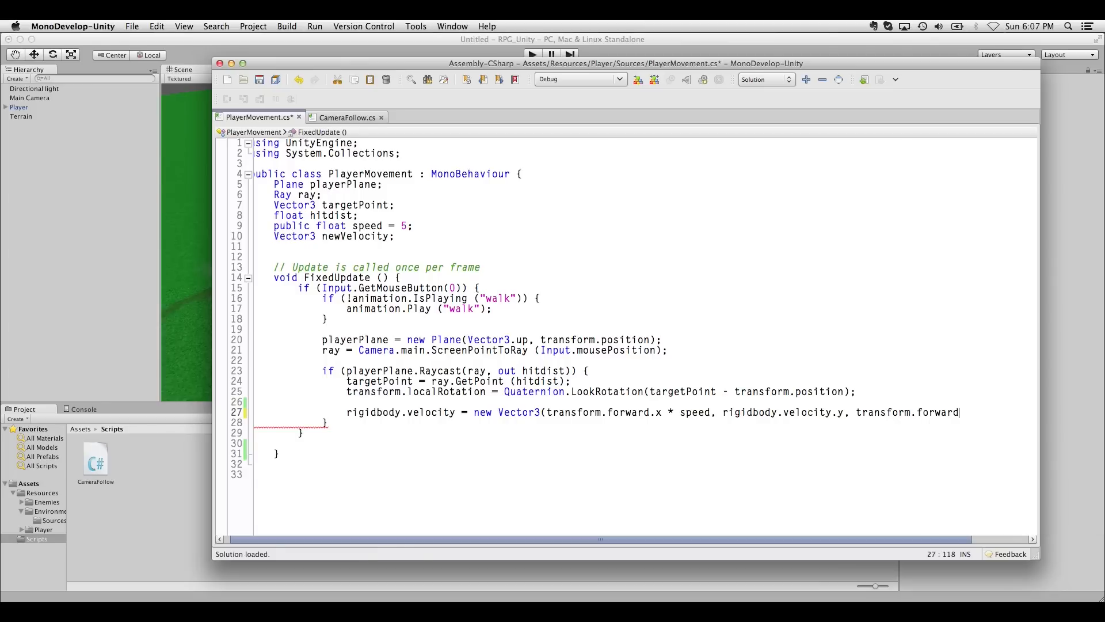
type("z &")
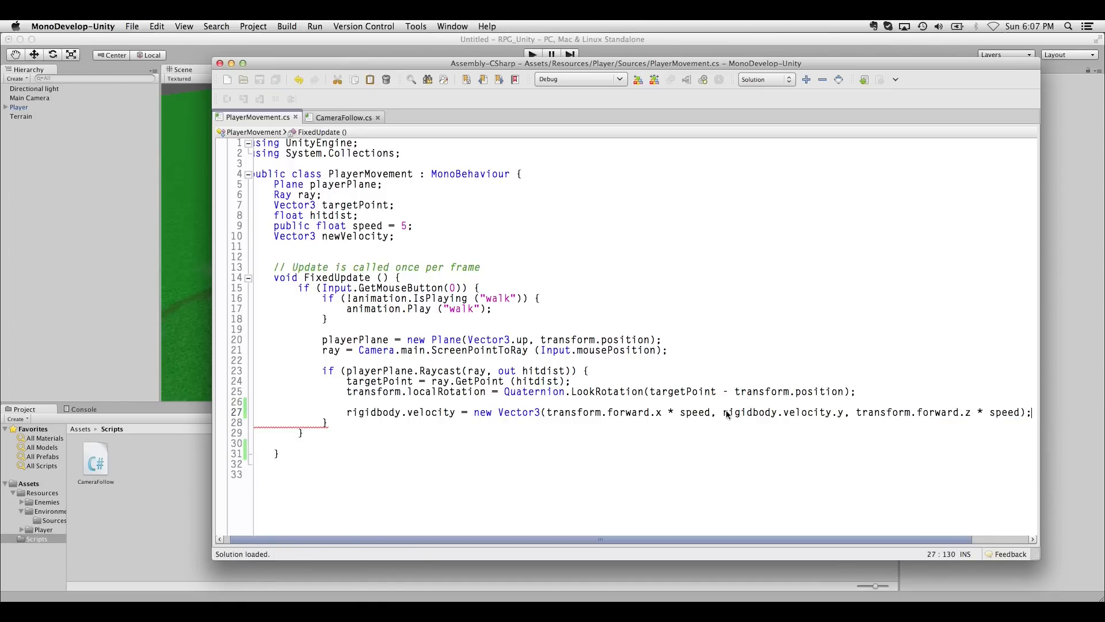
Double-click in the editor to return to the PlayerMovement script after testing.
double_click(781, 412)
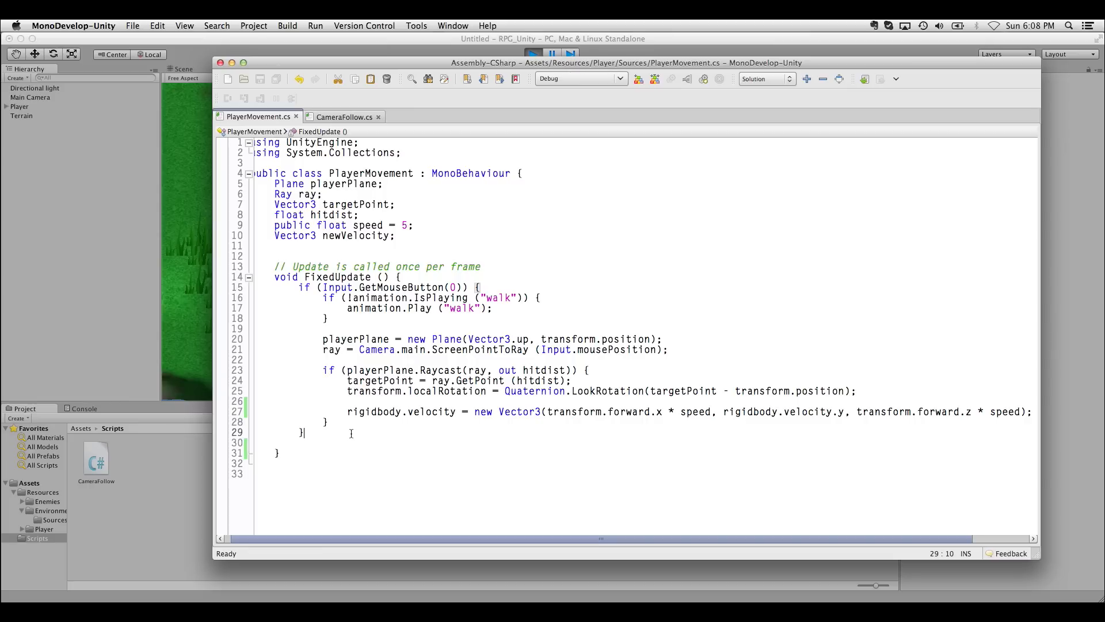
Add an Input.GetMouseButtonUp(0) block holding the animation check, with "walk" changed to "idle".
type("if (Input.GetMouseButton(0)) {")
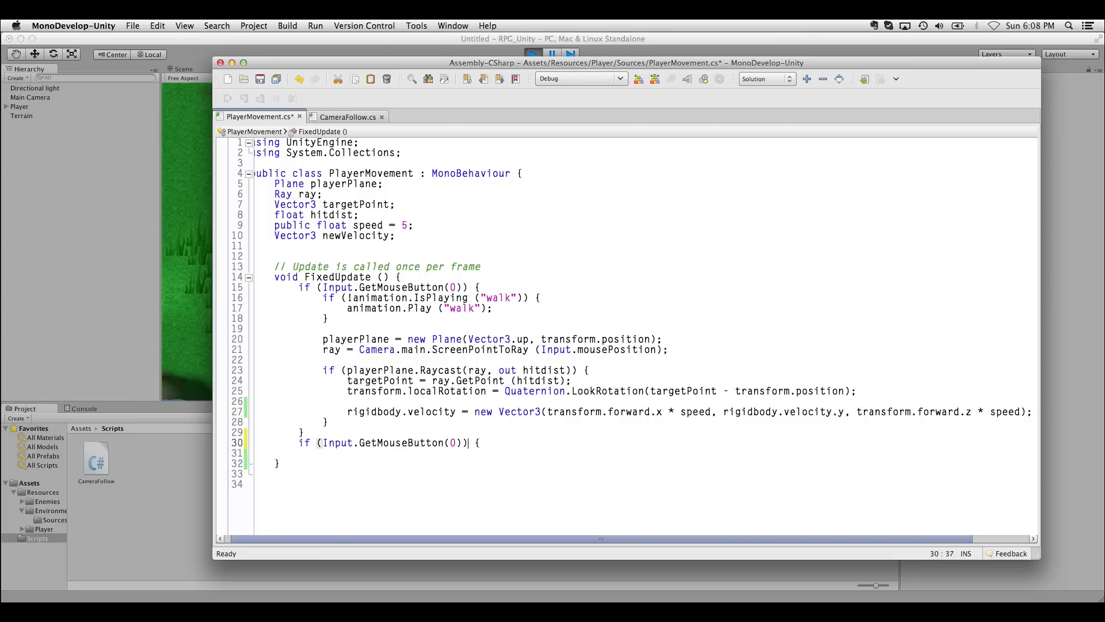
type("Up")
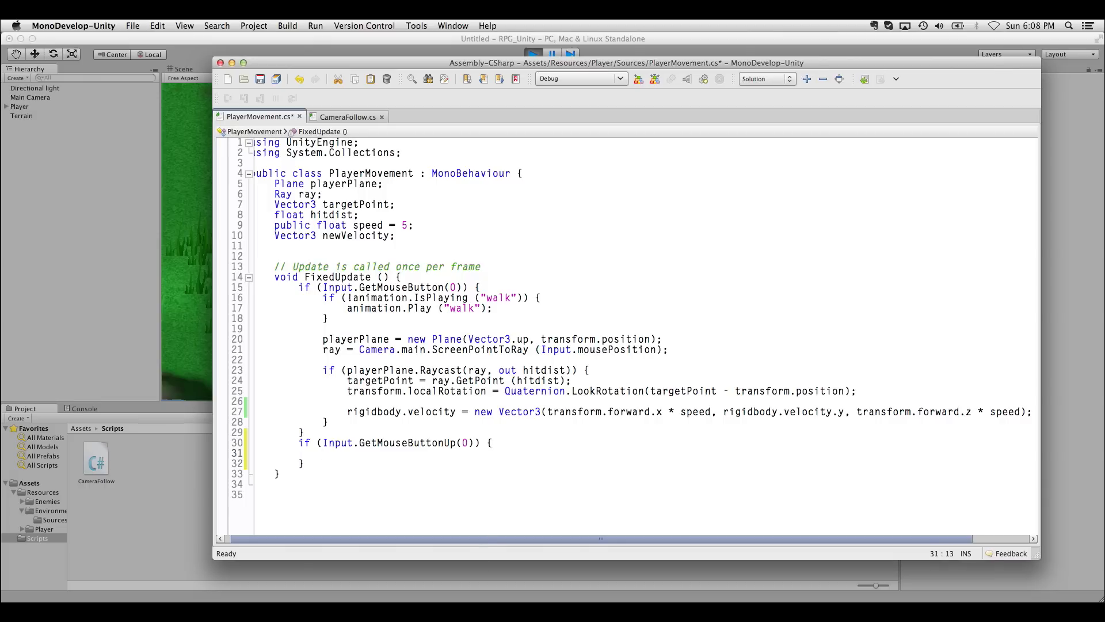
type("if (Input")
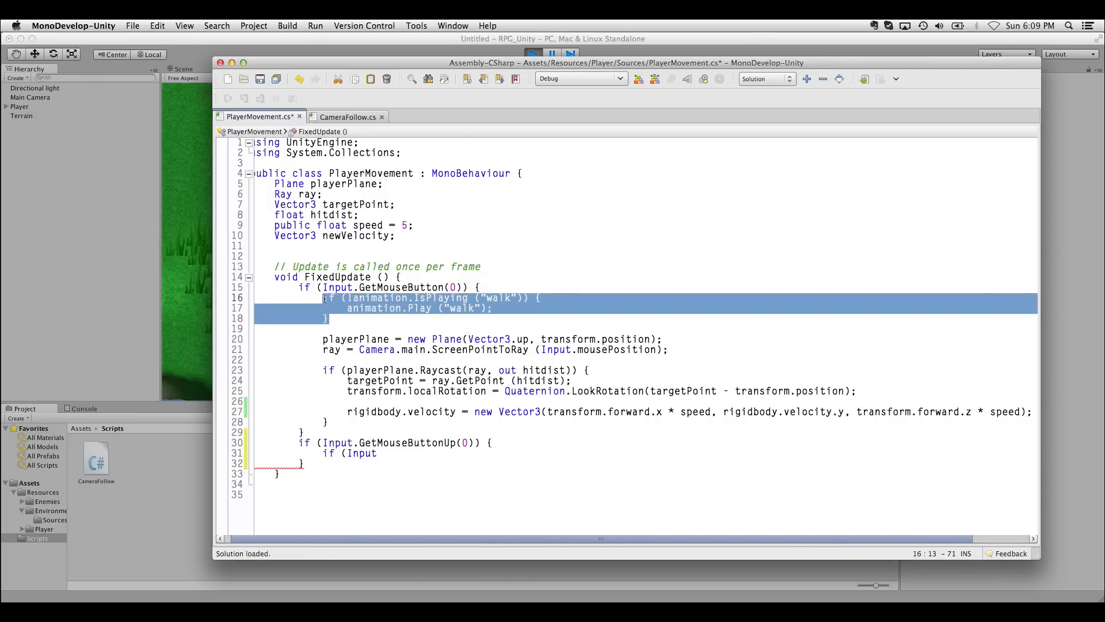
key("Delete")
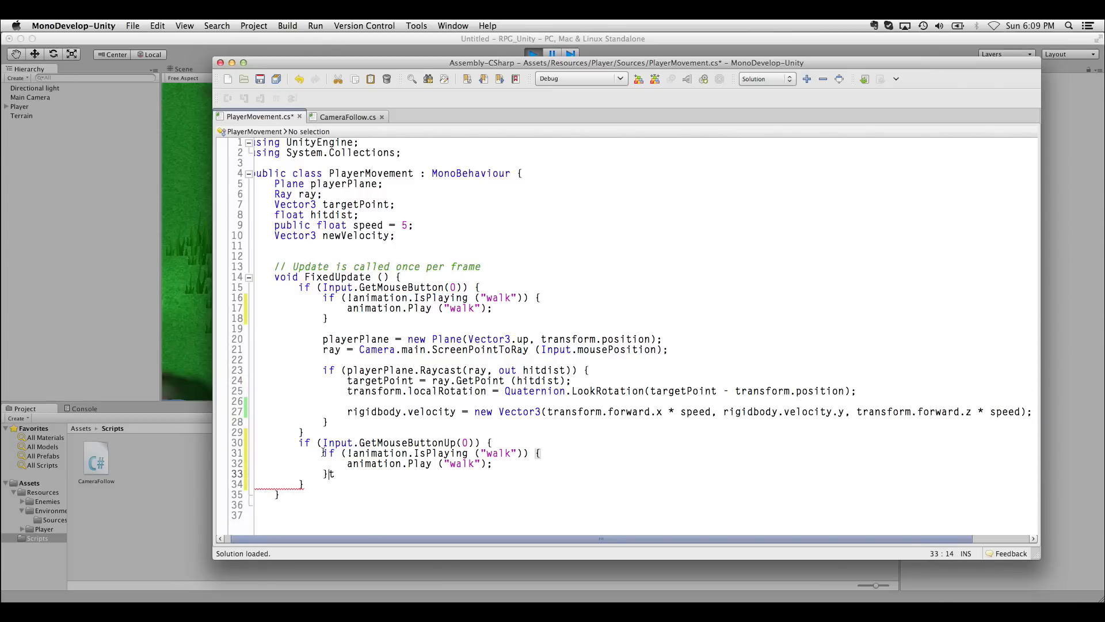
double_click(497, 453)
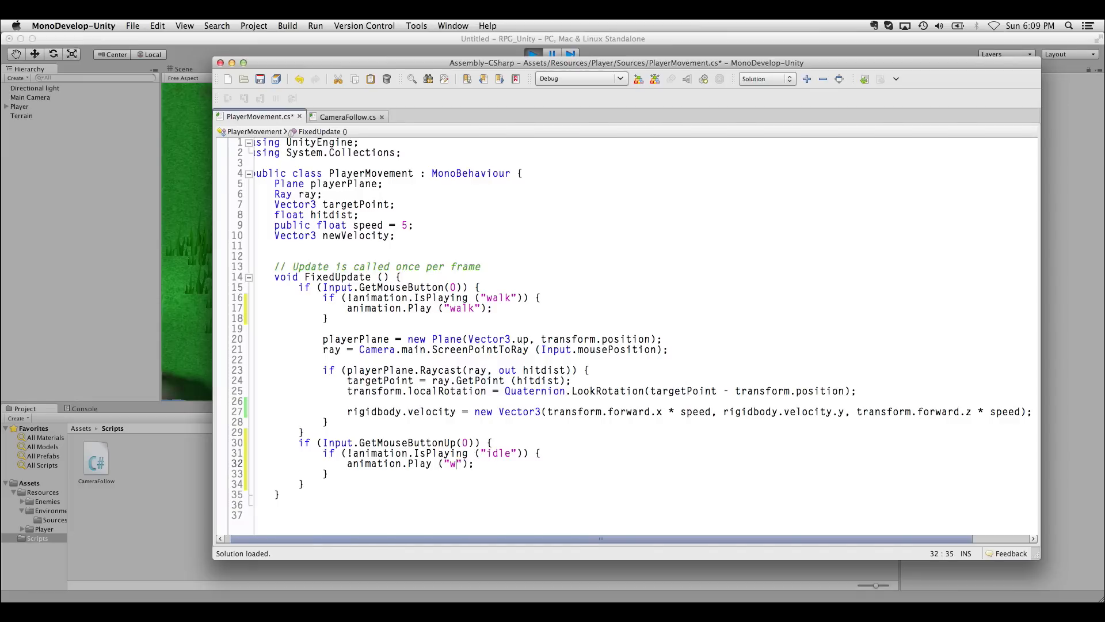
type("idle")
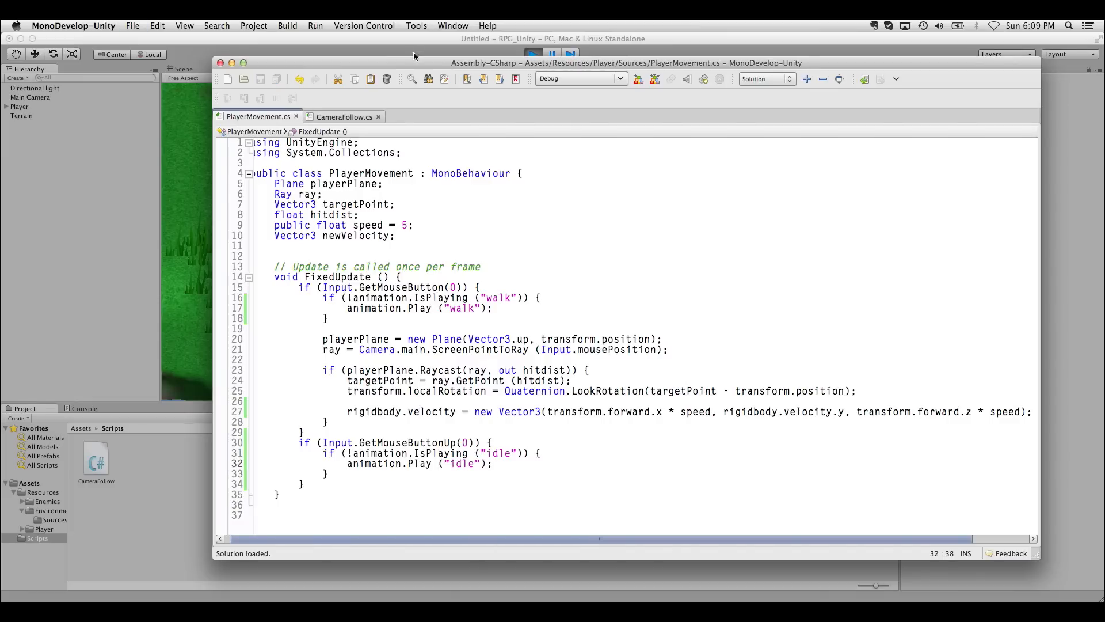